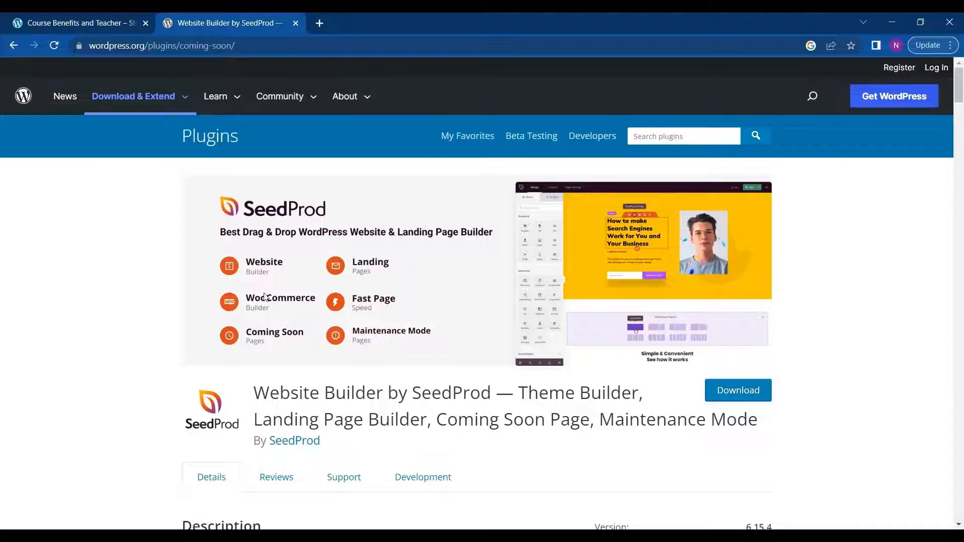
Step: Go from the store site to the WordPress dashboard's Add New Plugins page
scroll(down, 3)
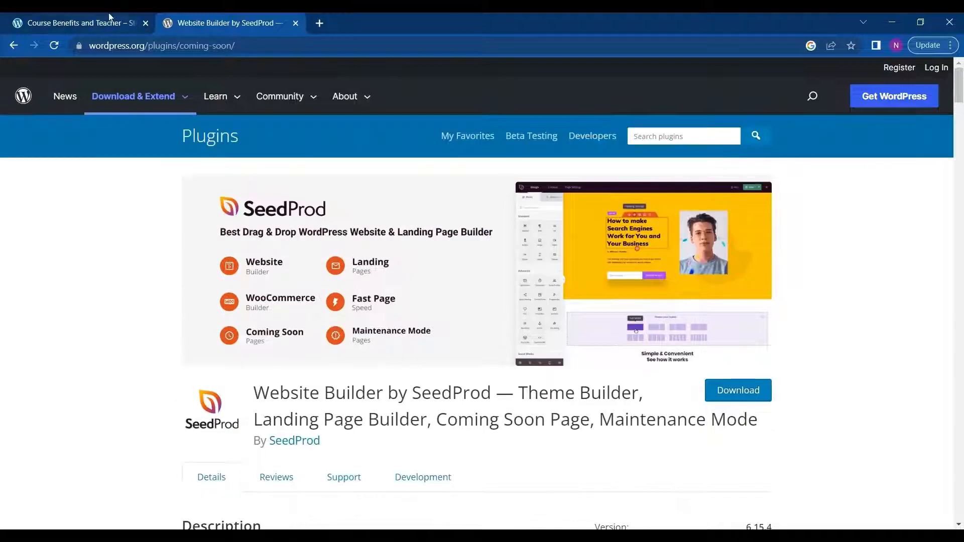
click(74, 23)
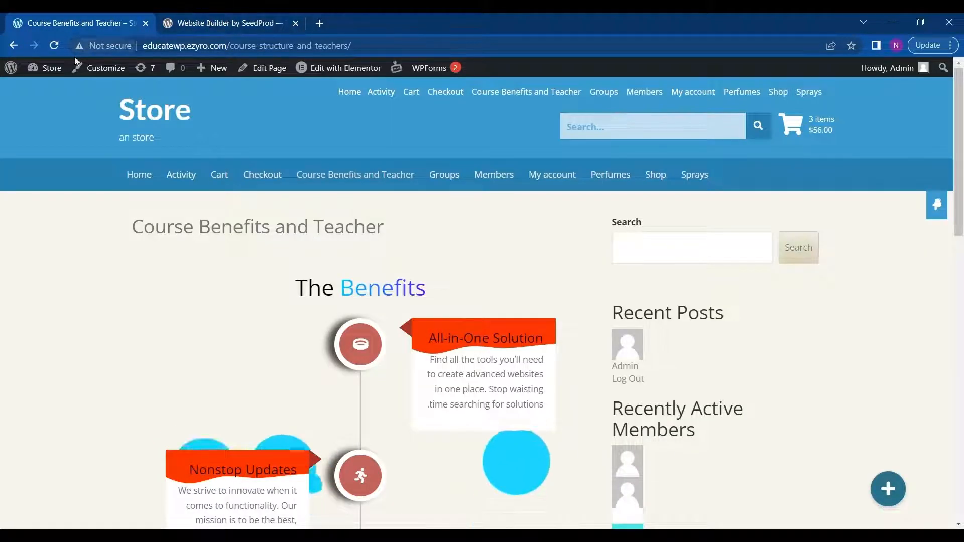
click(52, 68)
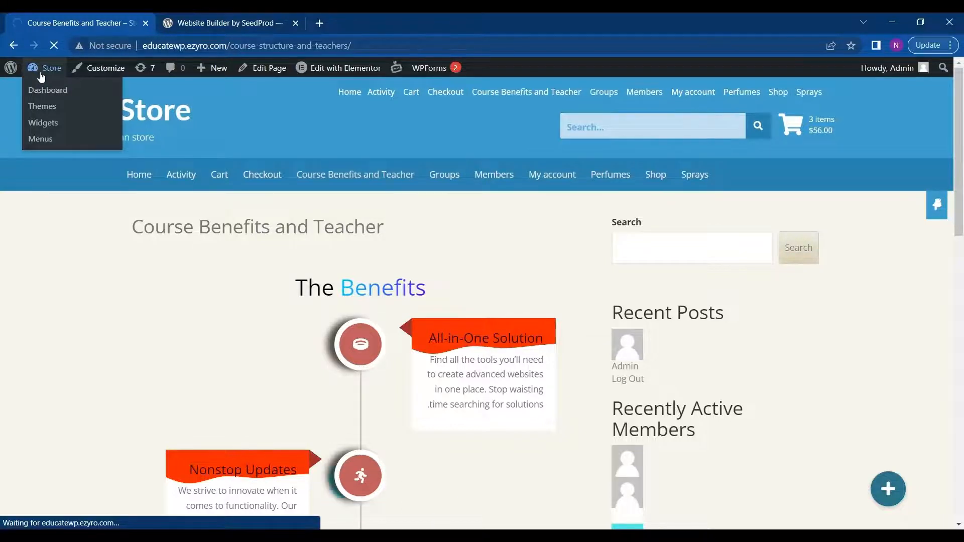
click(47, 90)
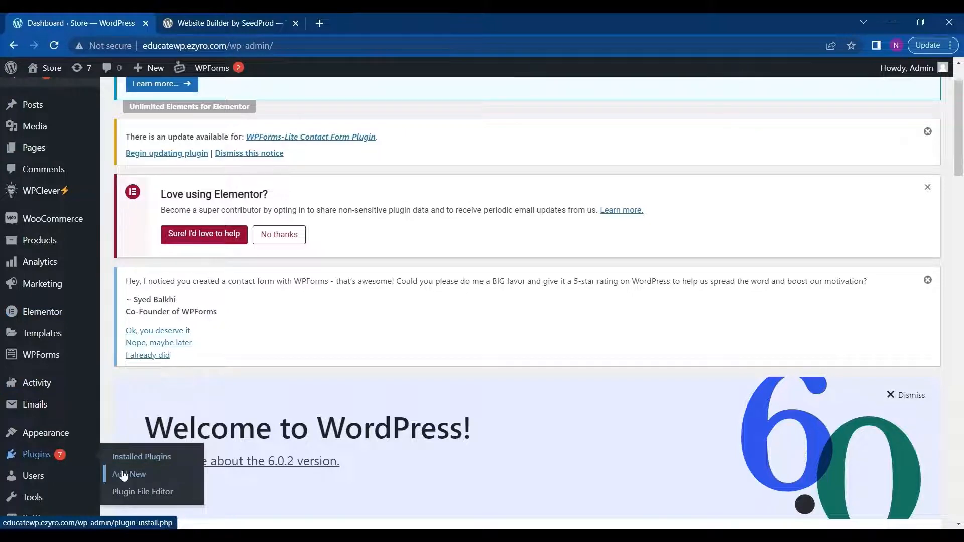
click(129, 474)
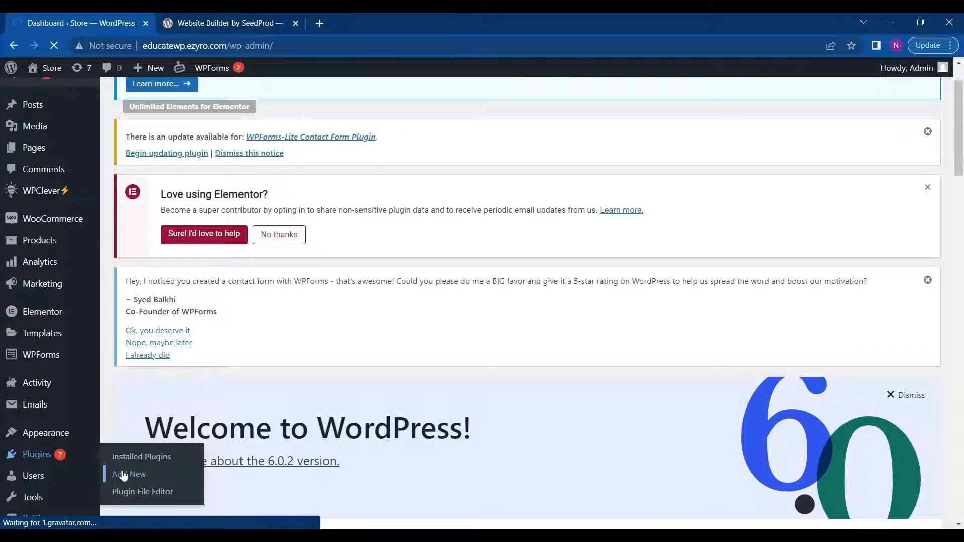
click(129, 474)
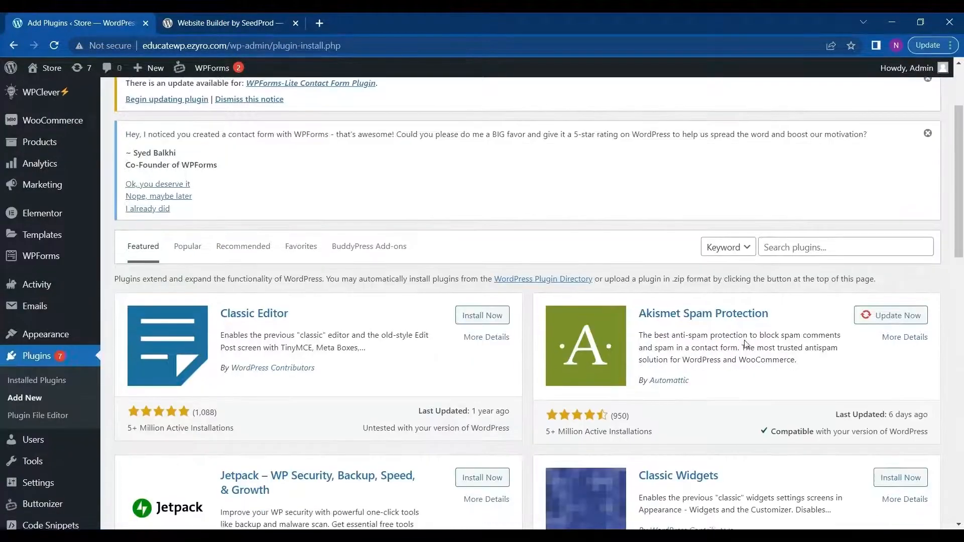
Step: Search the plugin catalogue for 'seedprod', then install and activate SeedProd Website Builder
click(844, 244)
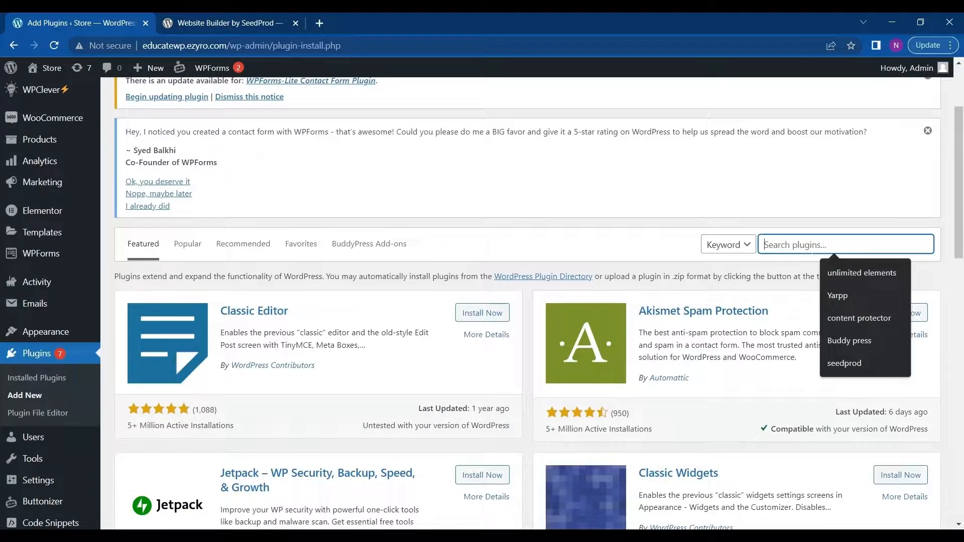
text(seedprod)
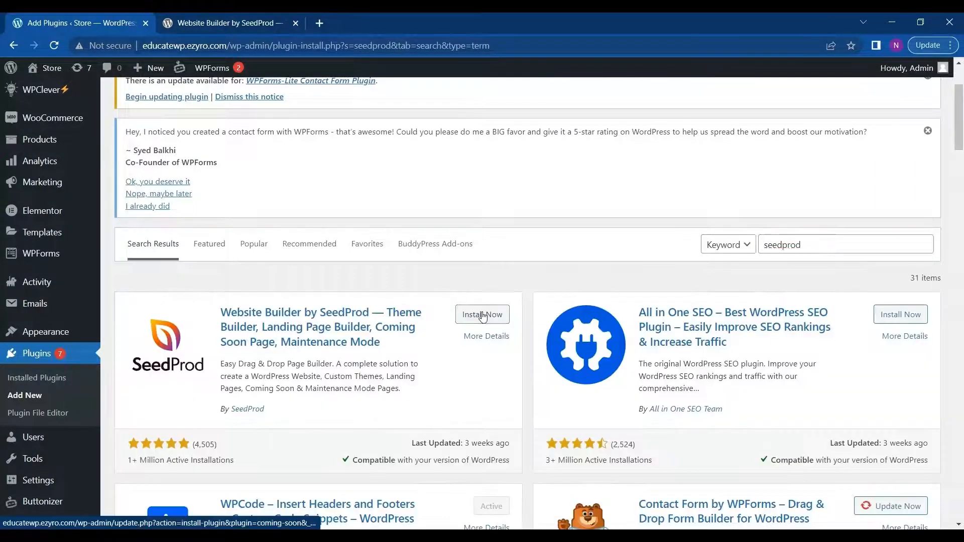
click(482, 314)
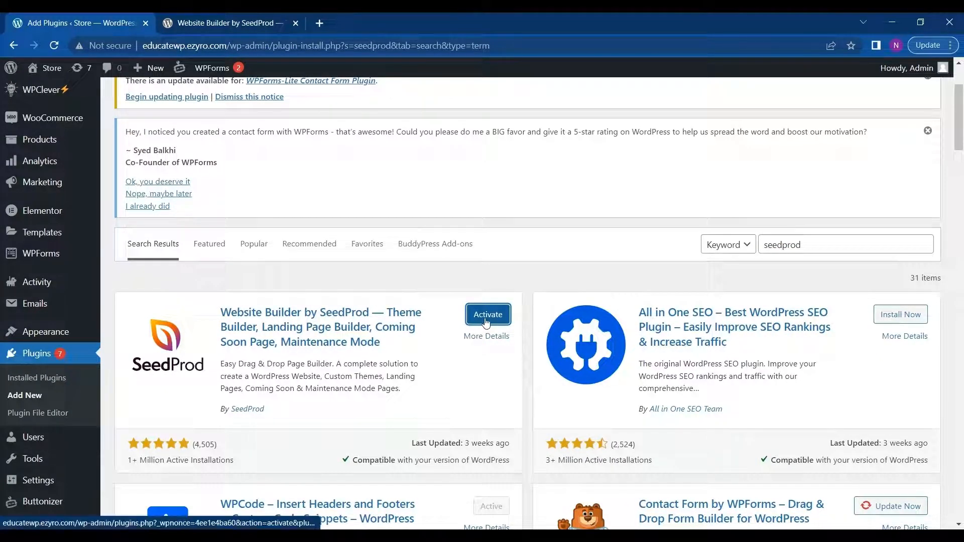
click(487, 314)
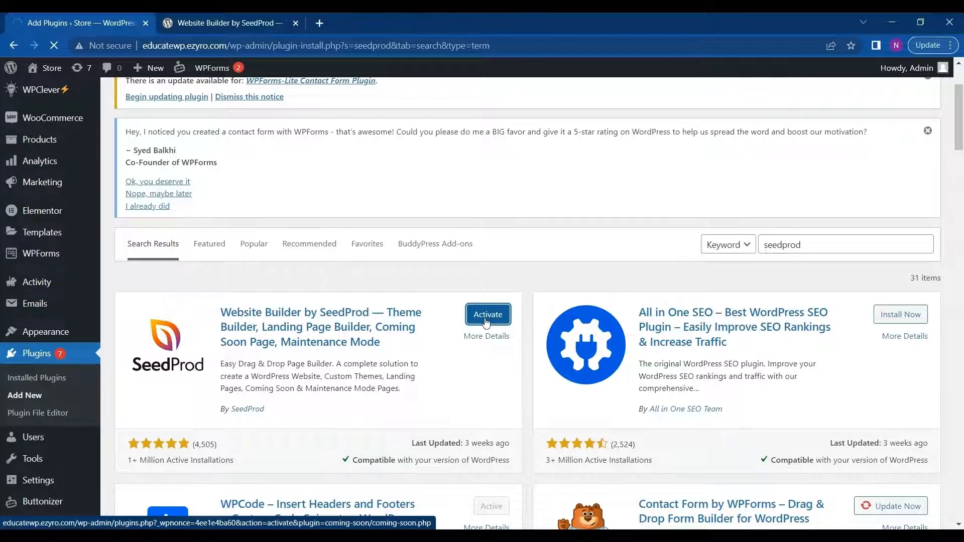
click(488, 314)
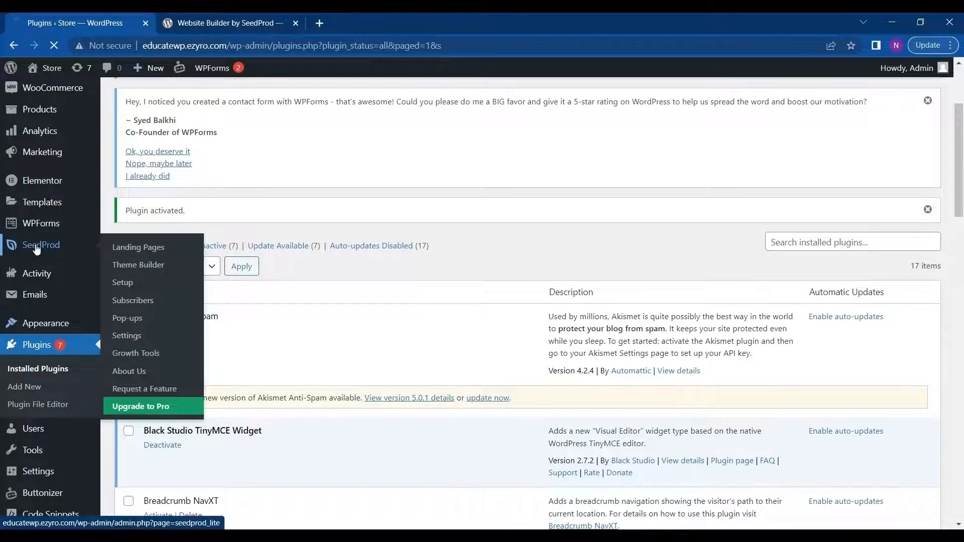
Step: Review SeedProd's Pages overview and the Pro pricing plans, then return to the pages tab
click(137, 247)
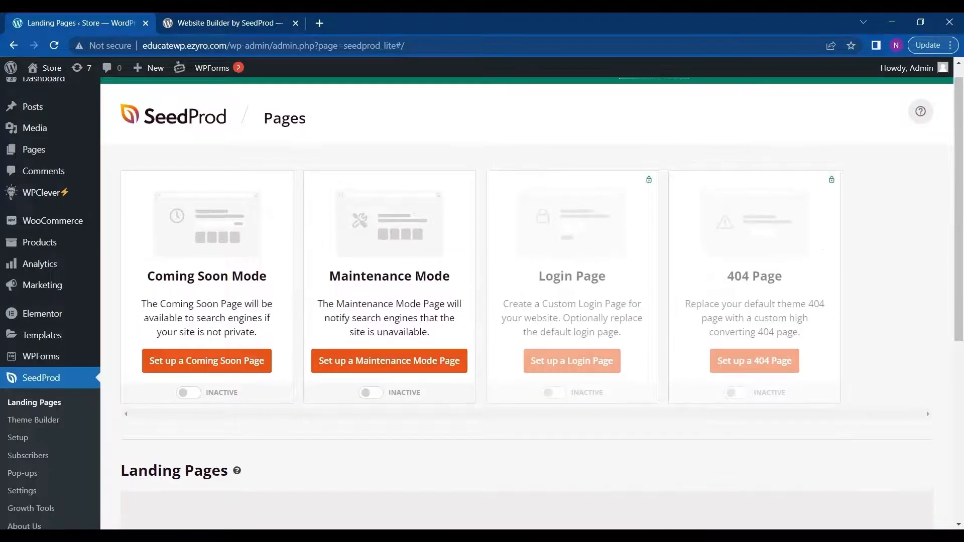
scroll(down, 3)
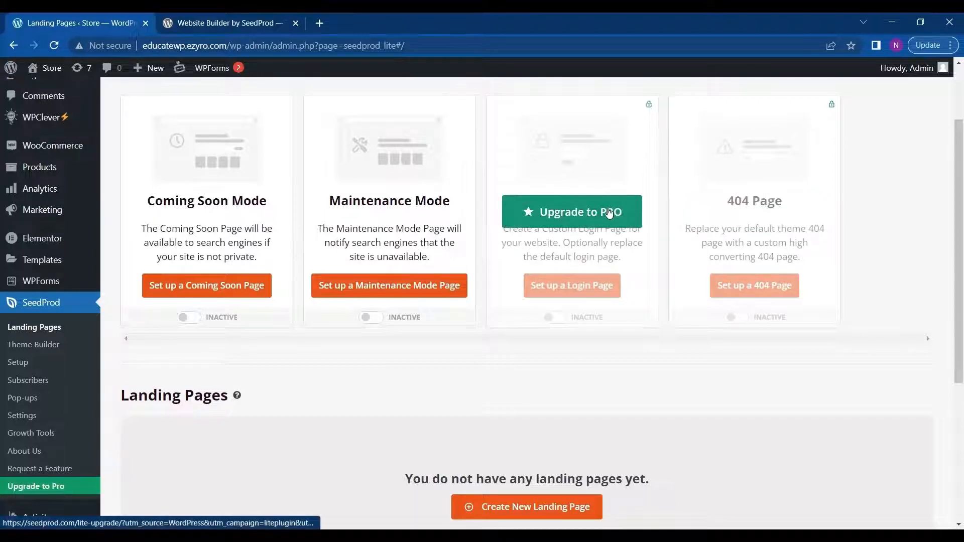
click(571, 212)
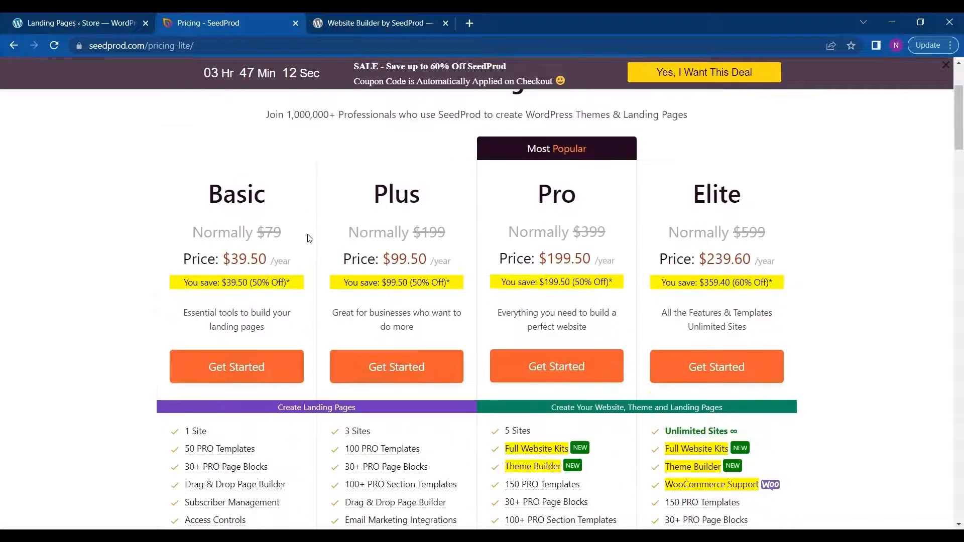
click(74, 23)
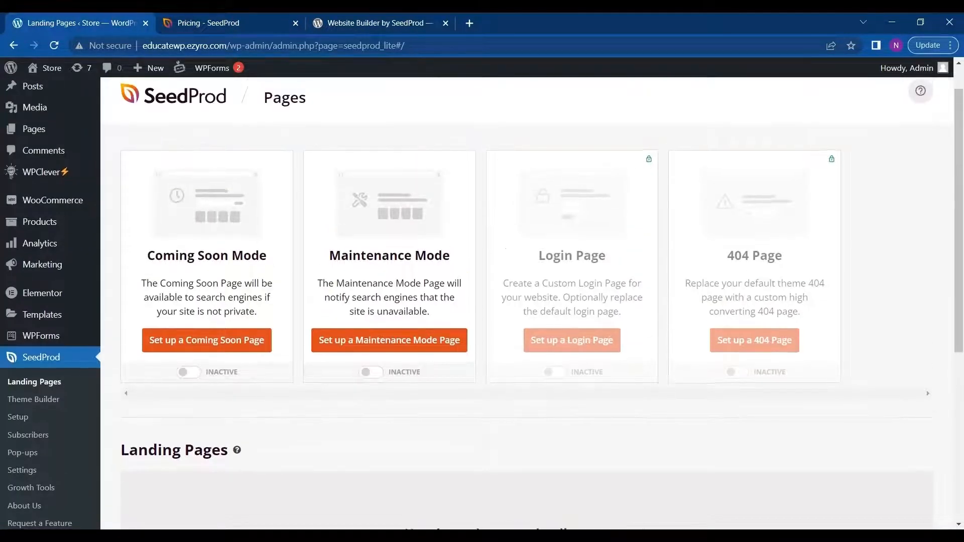
Step: Activate Coming Soon Mode and build its page from the Simple Coming Soon Page template
scroll(down, 3)
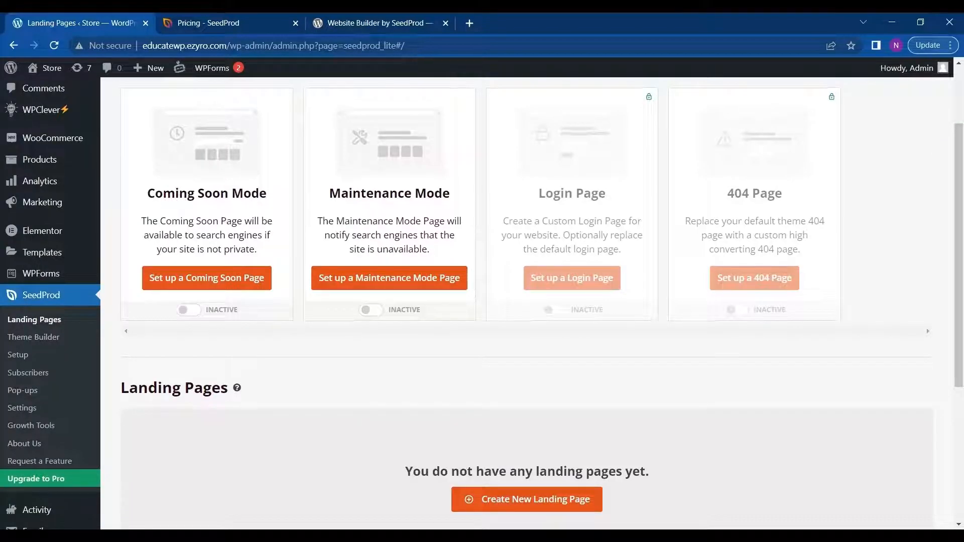
mouse_move(206, 278)
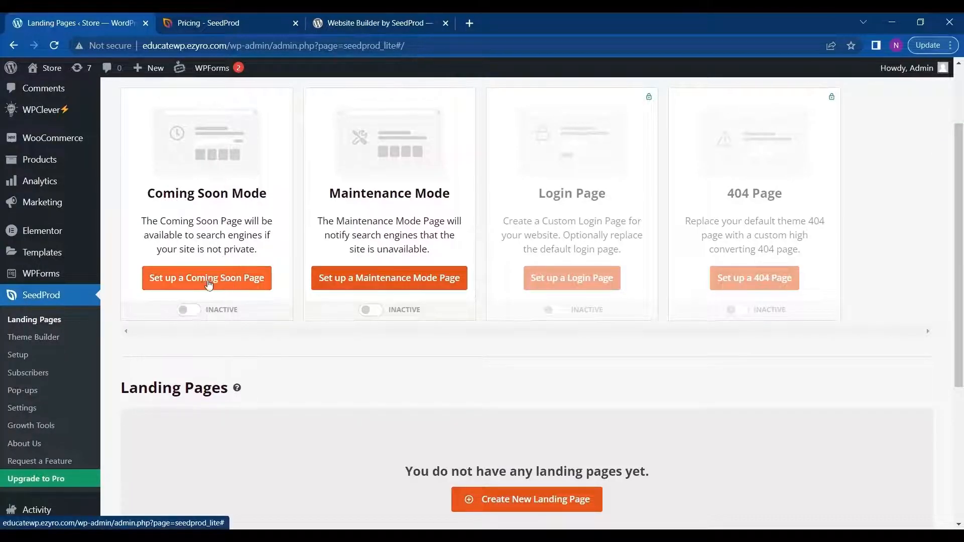
click(187, 309)
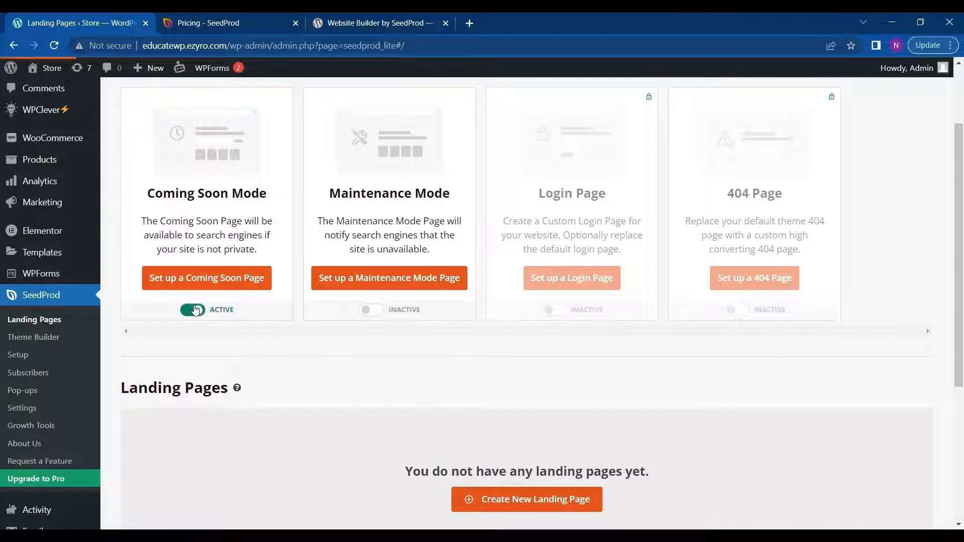
click(206, 278)
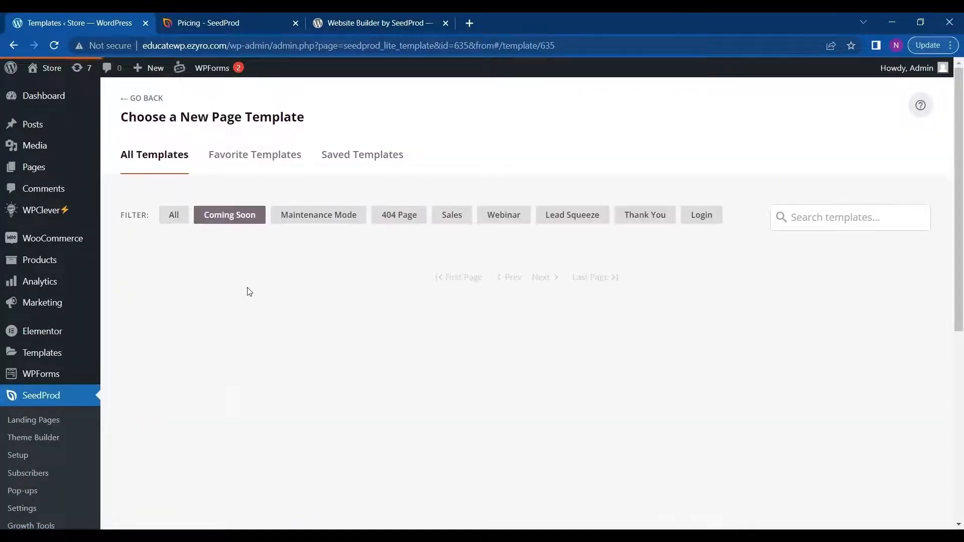
click(229, 214)
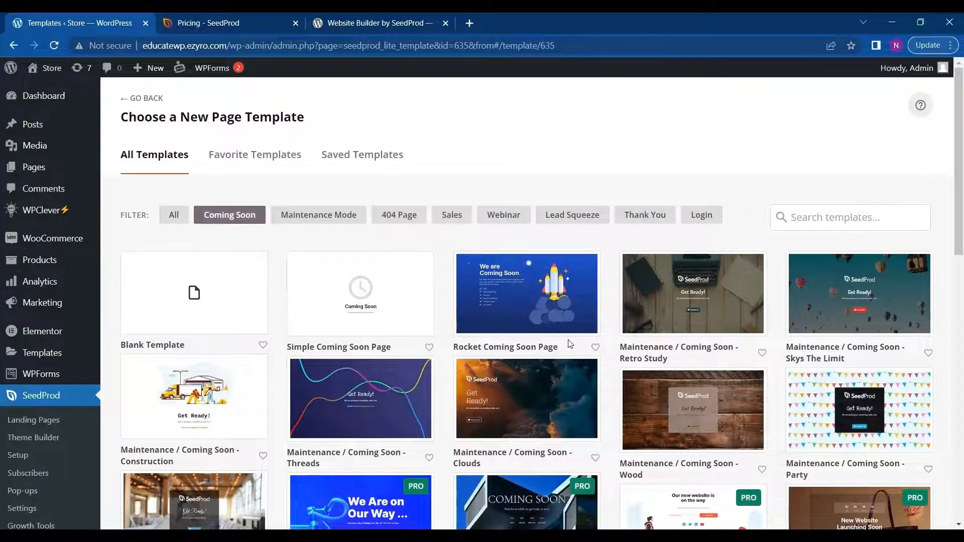
scroll(down, 3)
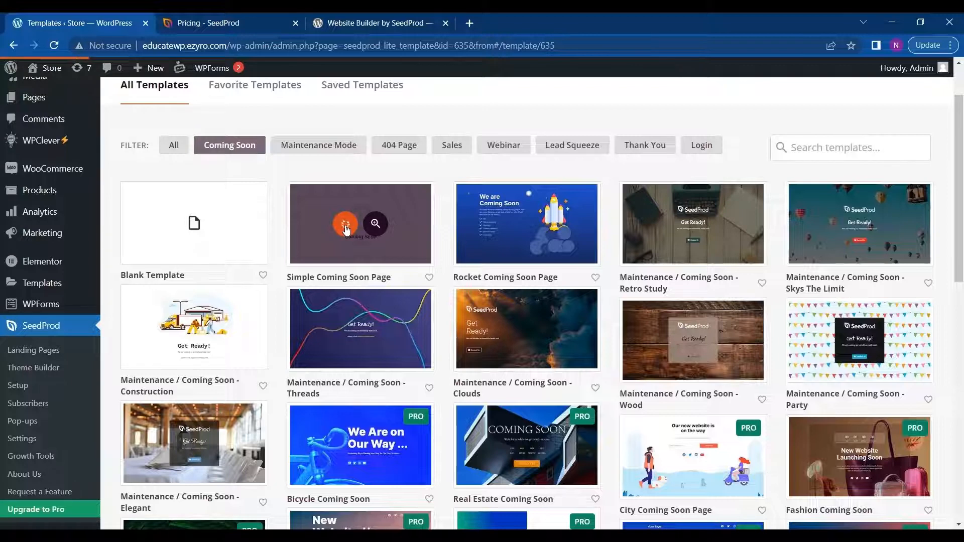
click(345, 223)
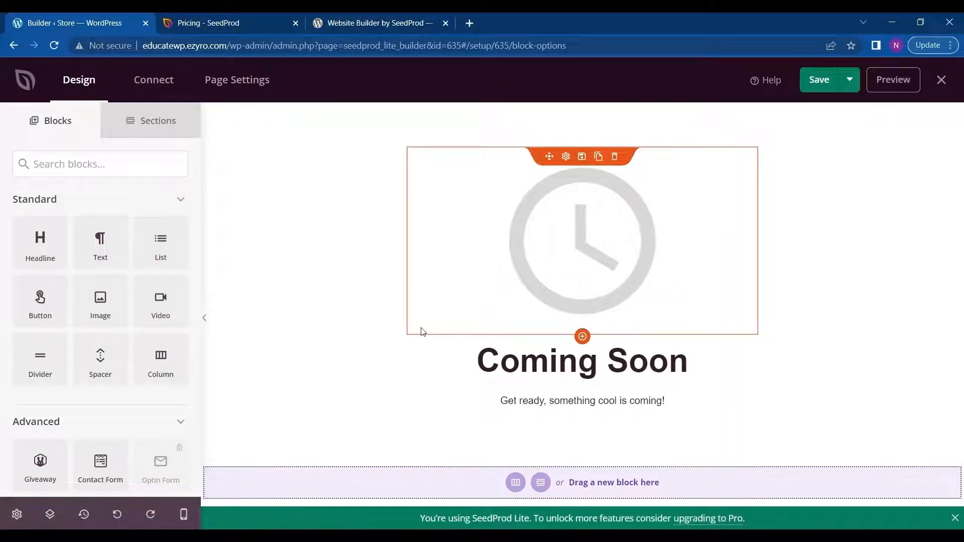
click(848, 80)
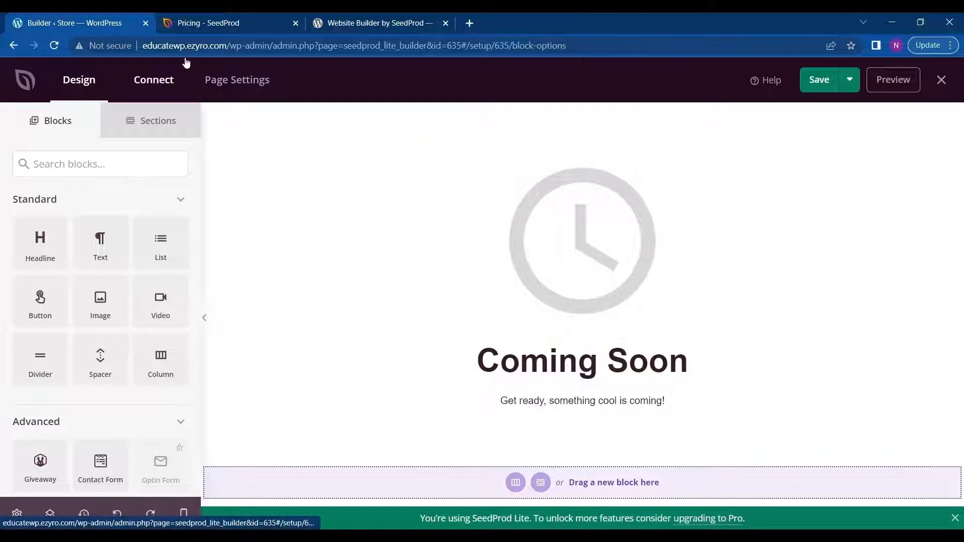
mouse_move(15, 45)
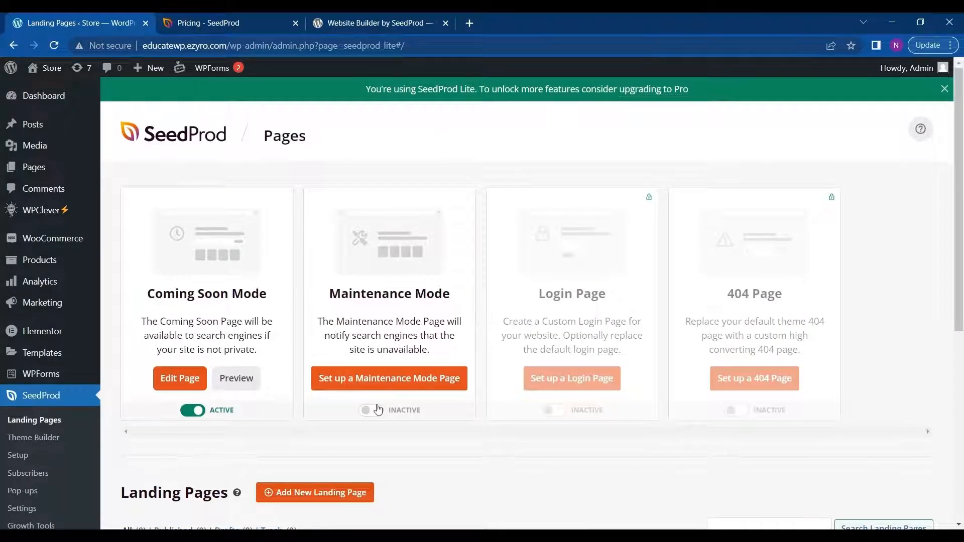
Step: Switch Maintenance Mode on and load the Down Maintenance Mode template in the builder
click(375, 410)
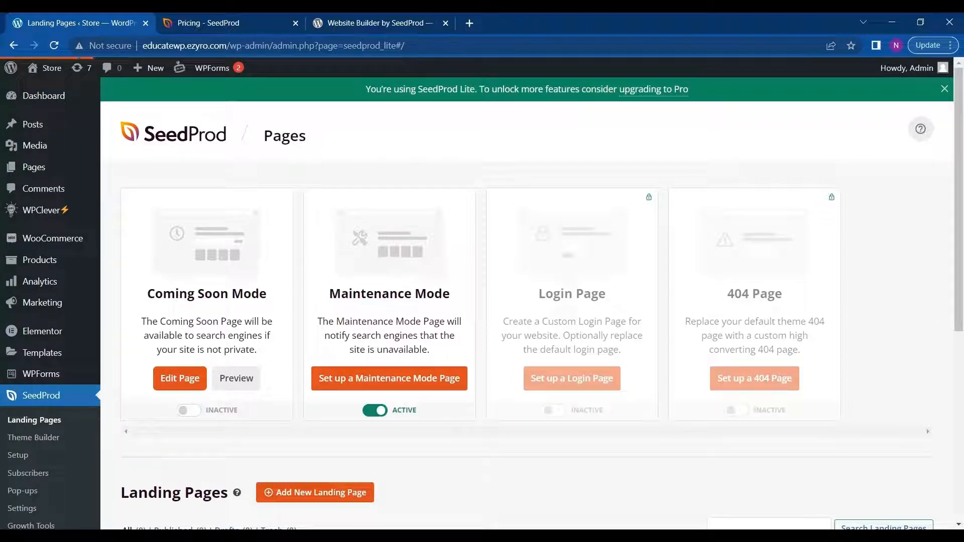
click(389, 378)
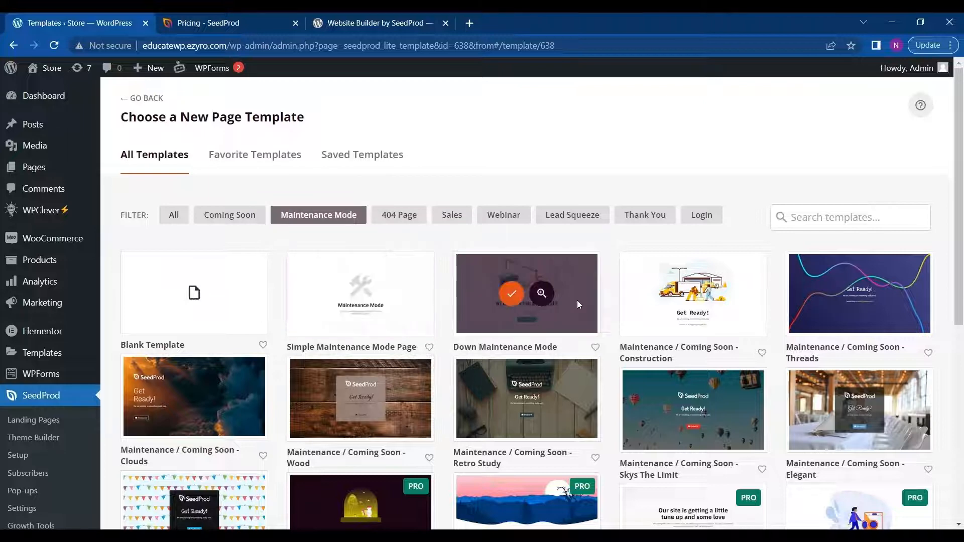
scroll(down, 3)
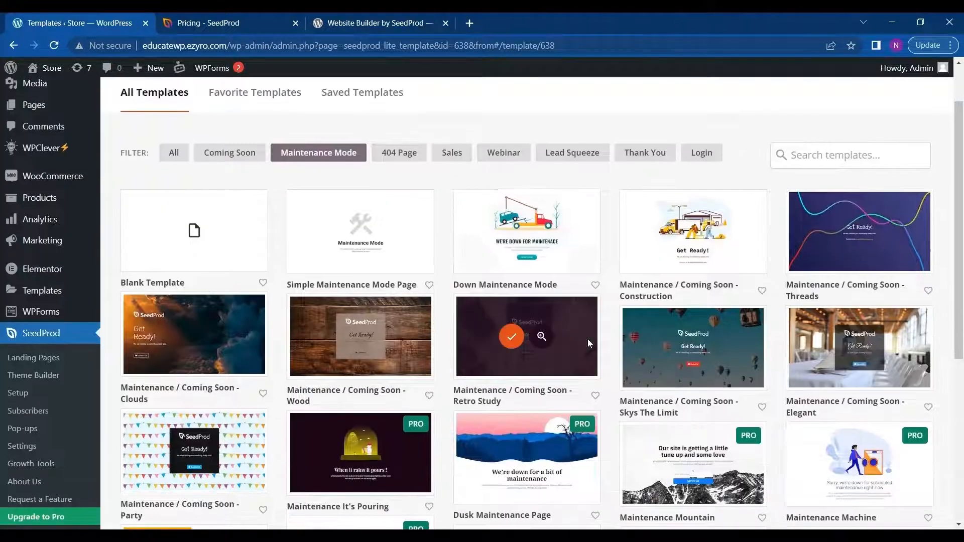
mouse_move(505, 236)
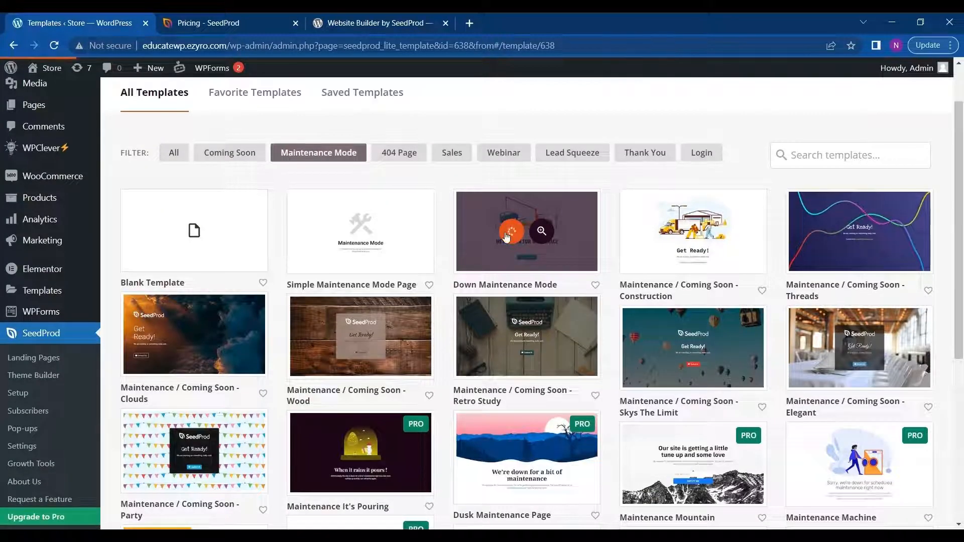
click(510, 231)
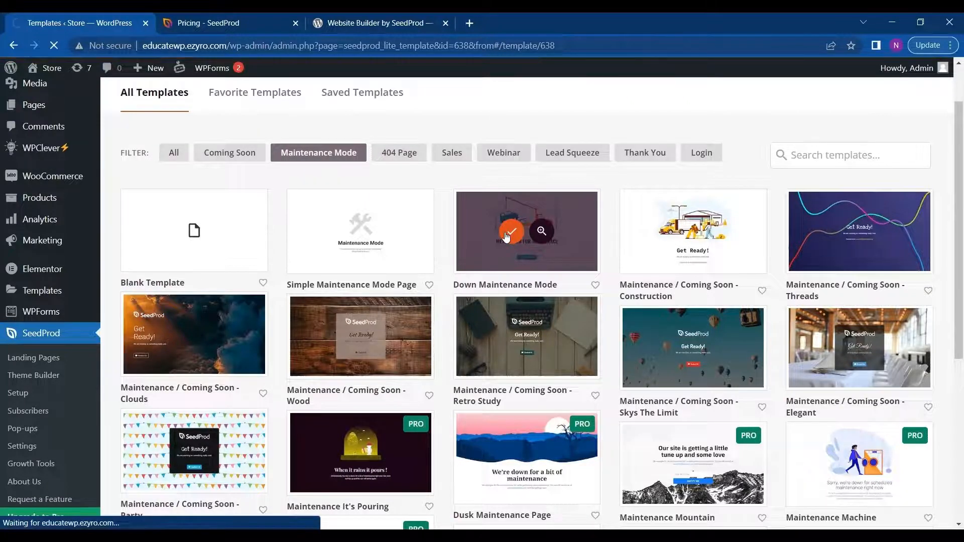
click(510, 232)
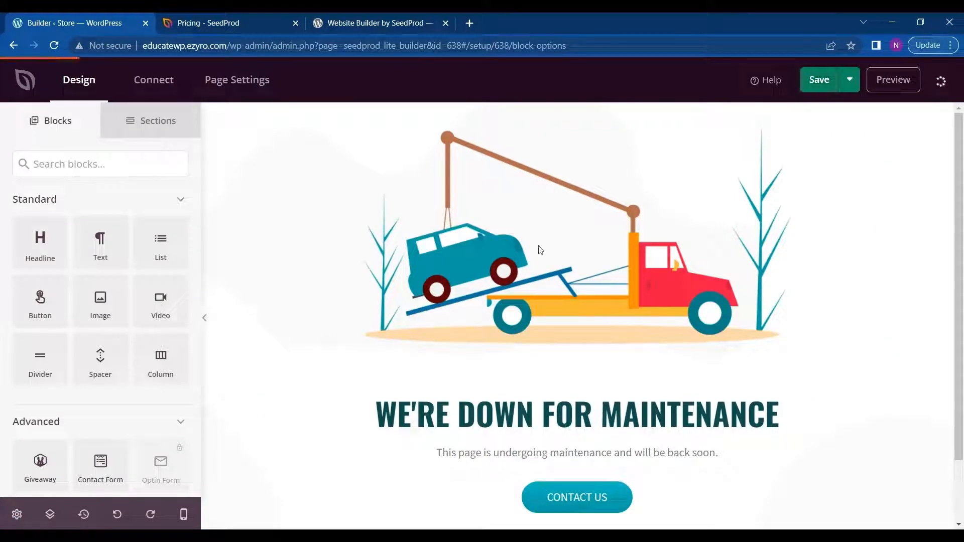
click(818, 79)
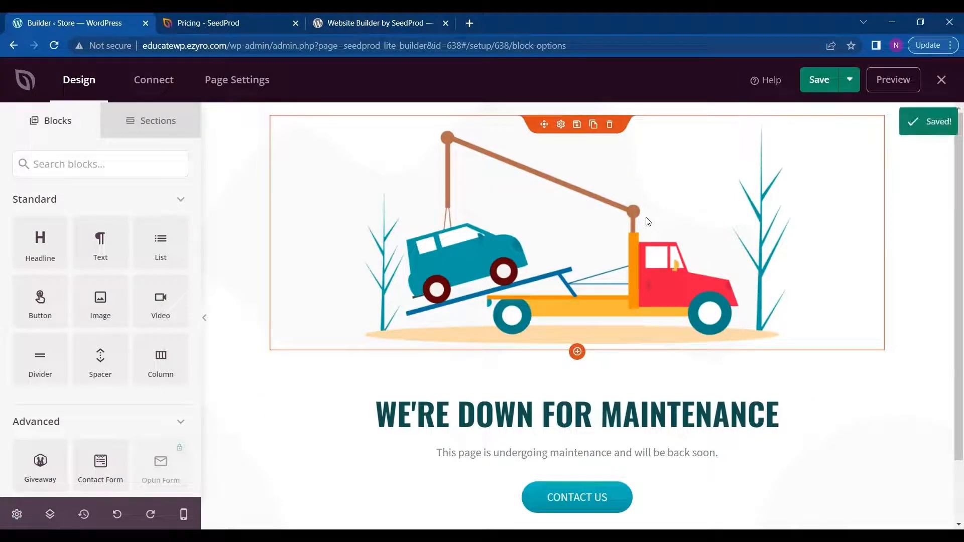
scroll(down, 3)
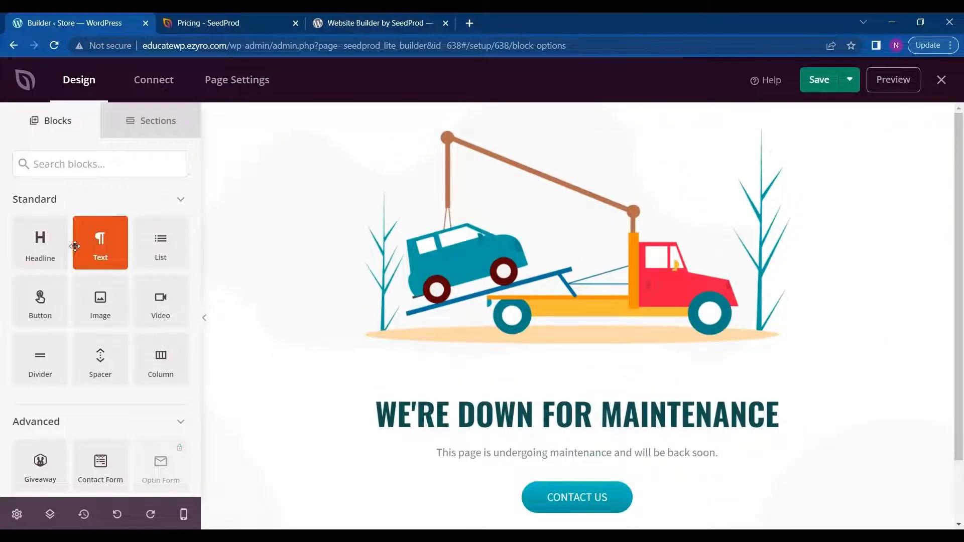
mouse_move(40, 243)
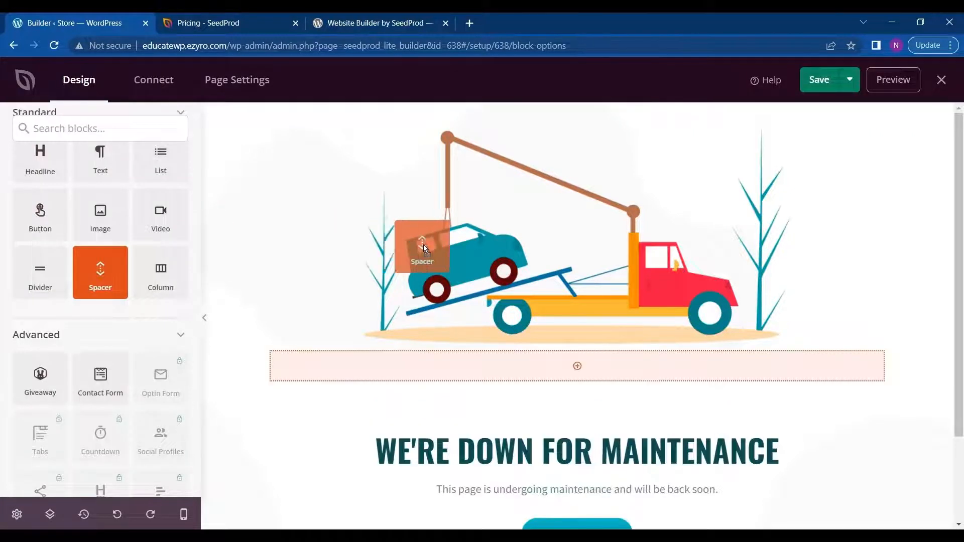
click(422, 249)
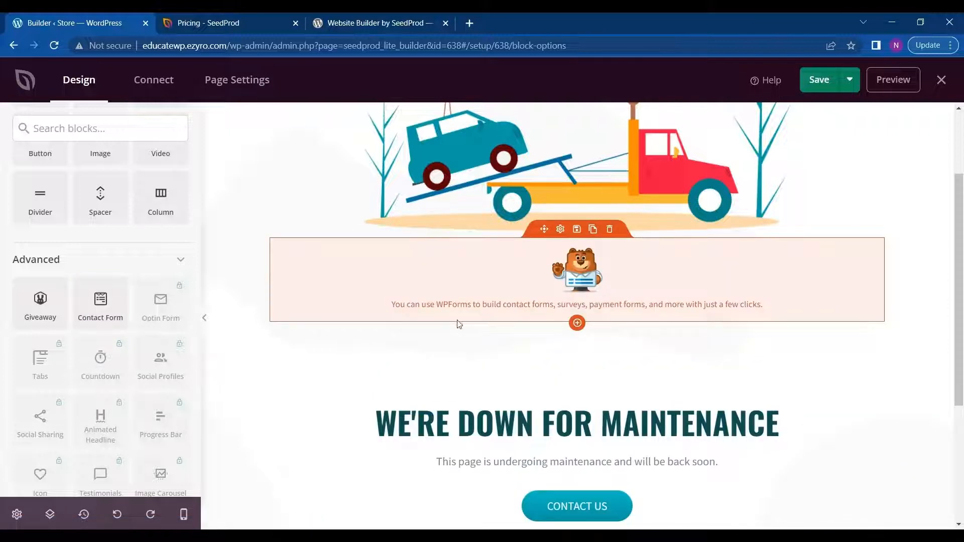
mouse_move(596, 293)
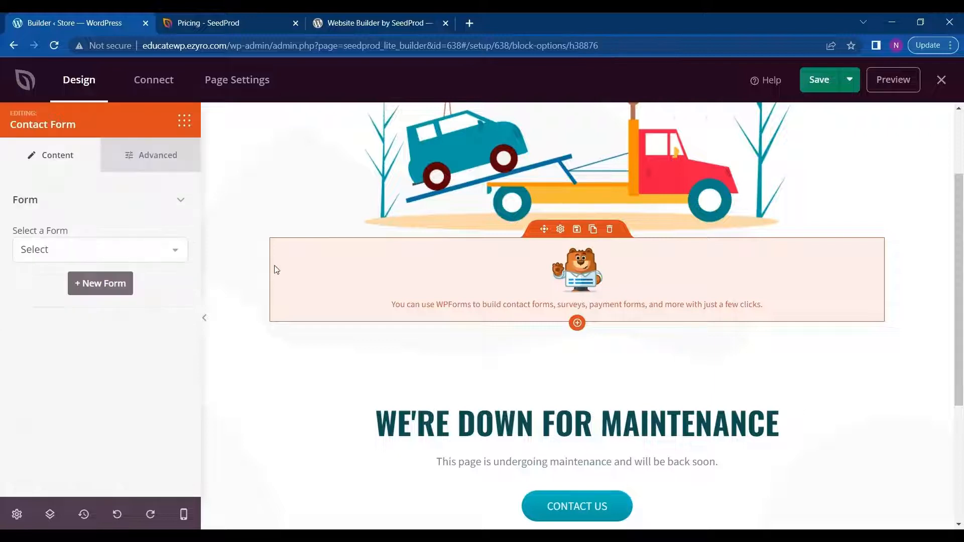
click(99, 249)
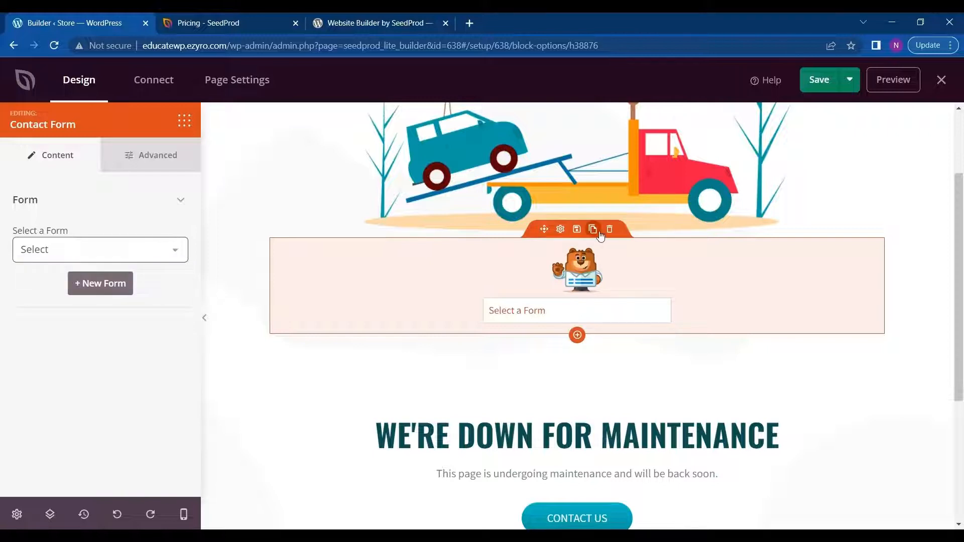
click(608, 230)
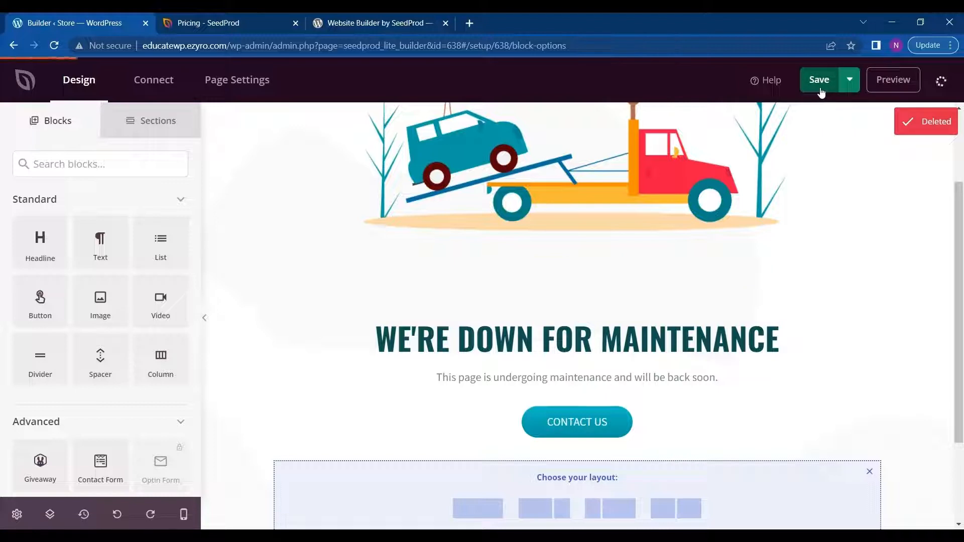
Step: Save the maintenance page and visit educatewp.ezyro.com in an incognito window
click(818, 80)
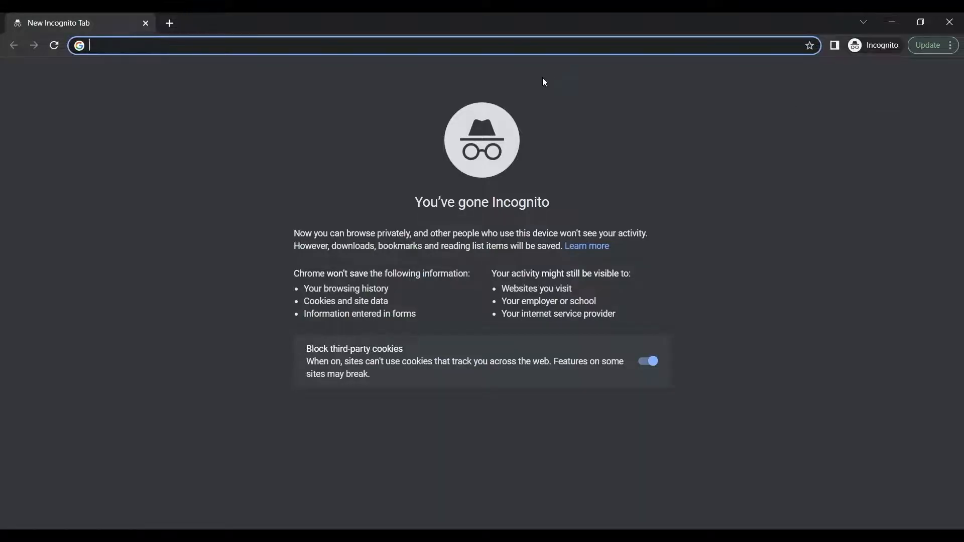
text(educatewp.ezyro.com/wp-admin/admin.php?page=seedprod_lite#/)
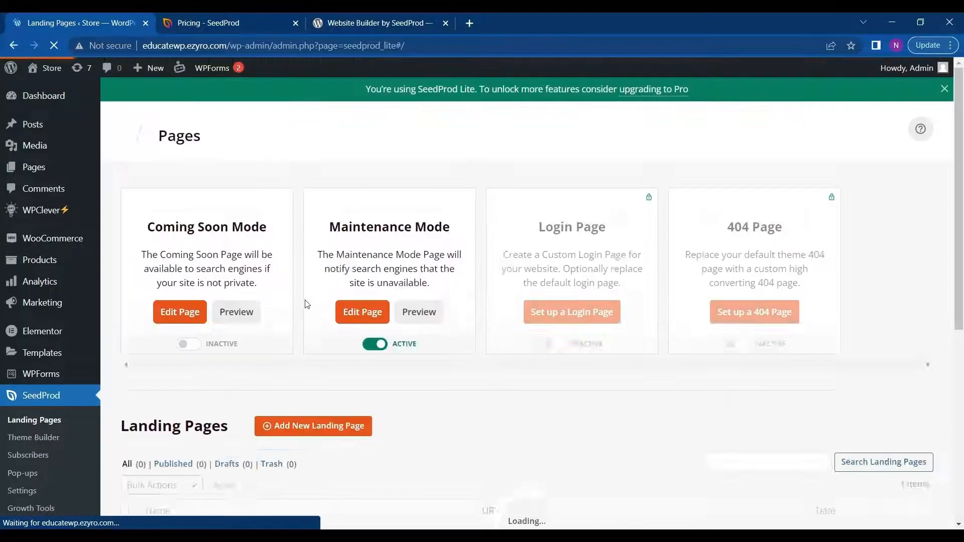
Step: Set Maintenance Mode to inactive and start a new landing page from the template gallery
click(375, 343)
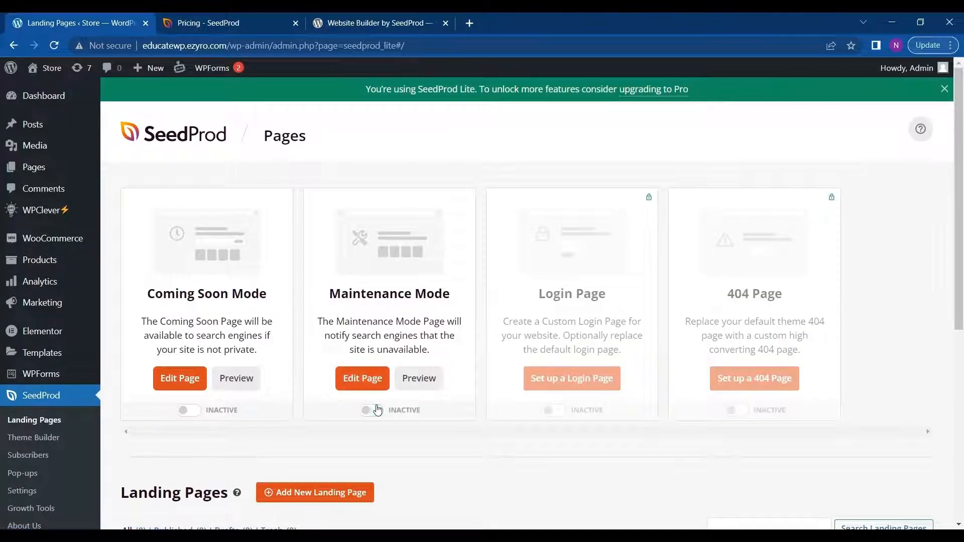
scroll(down, 3)
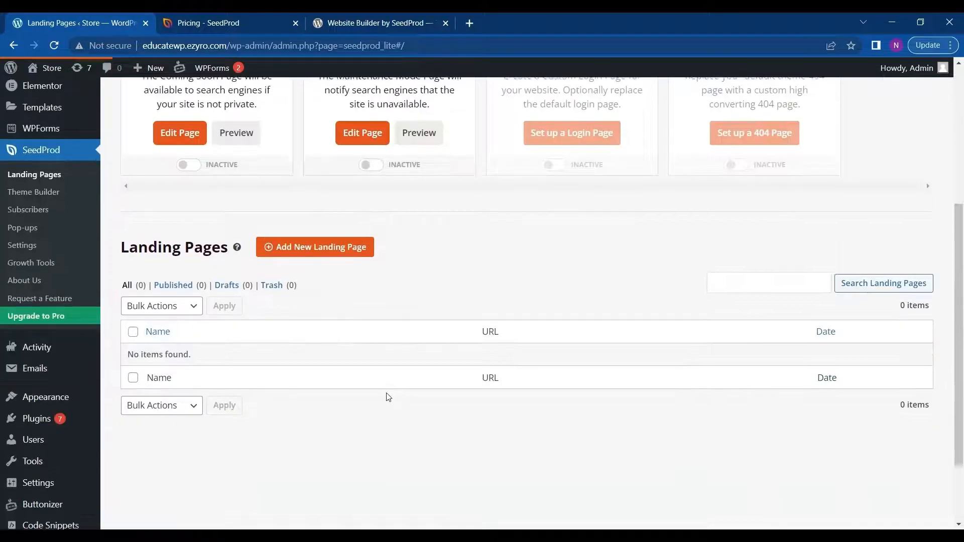
click(315, 247)
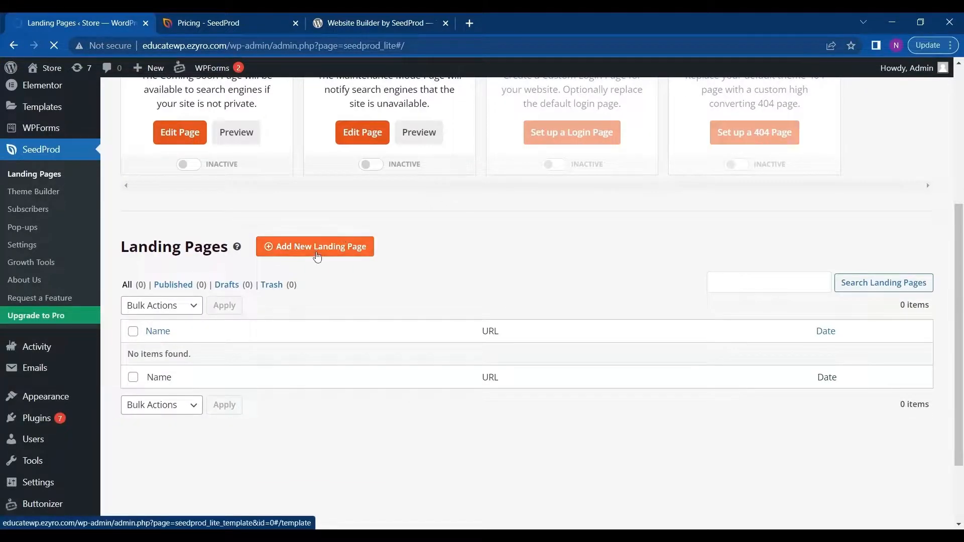
click(314, 246)
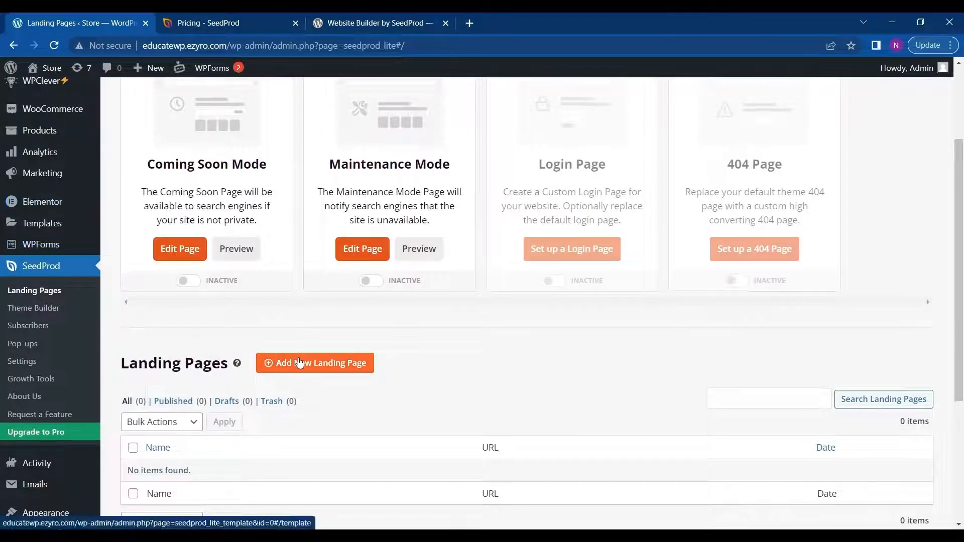
click(314, 363)
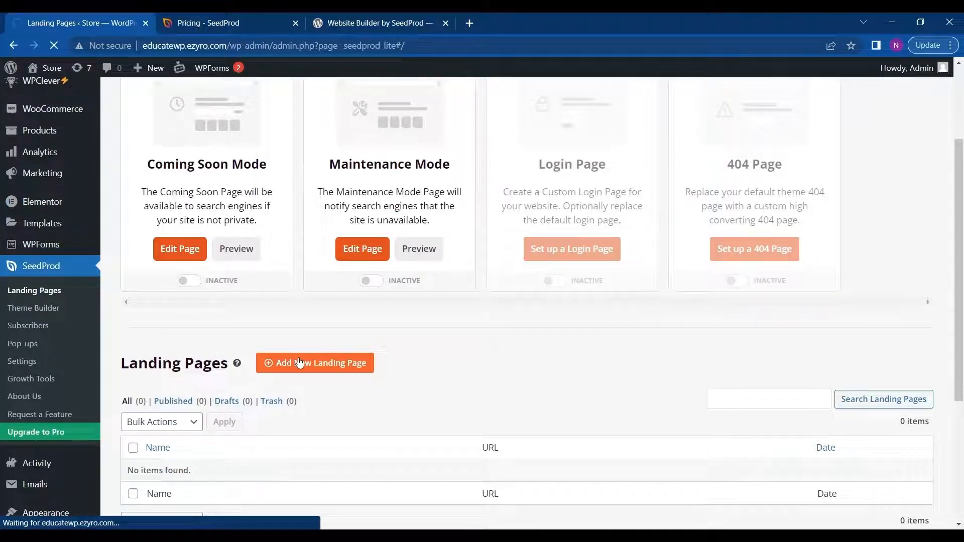
click(315, 363)
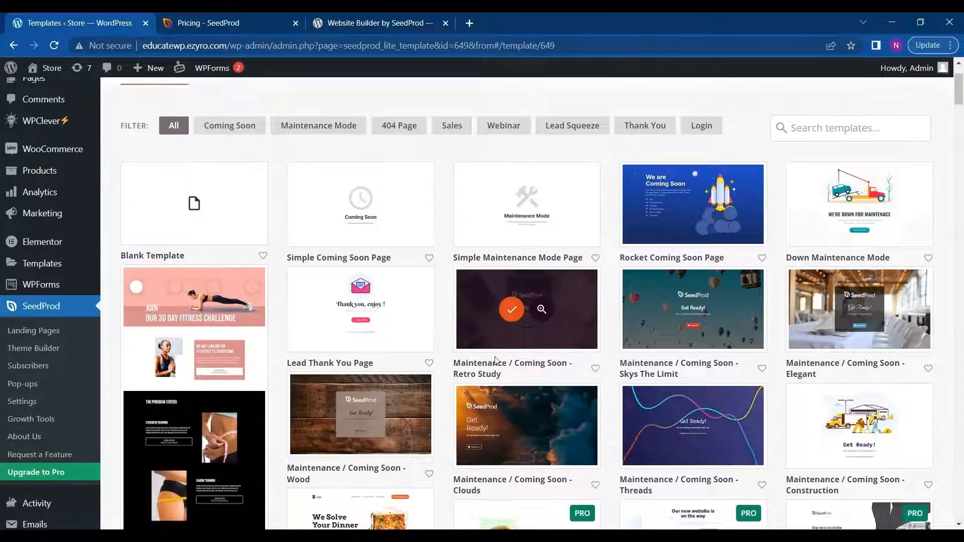
Step: Create the 'Thankyou' page from the Lead Thank You Page template and start editing it
scroll(down, 3)
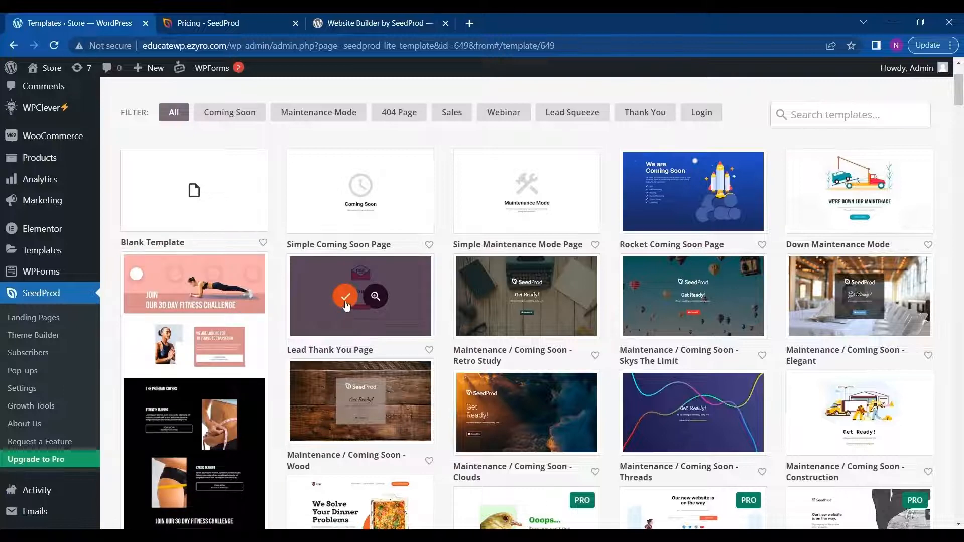
click(344, 296)
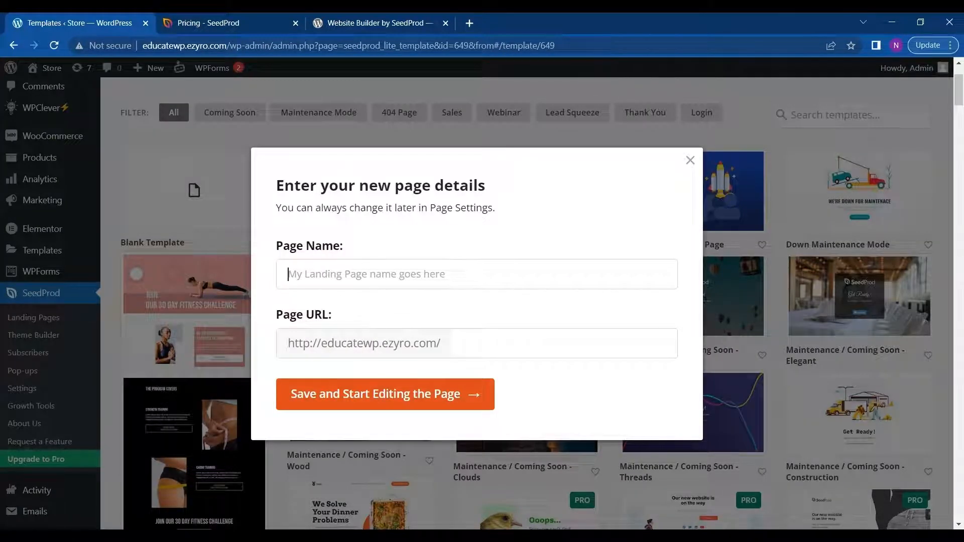
text(Thankyou)
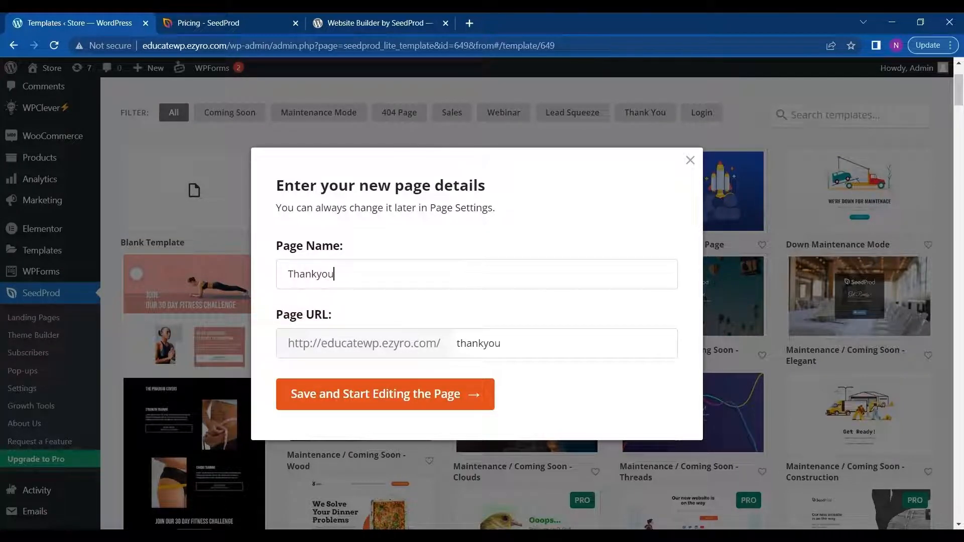
mouse_move(437, 396)
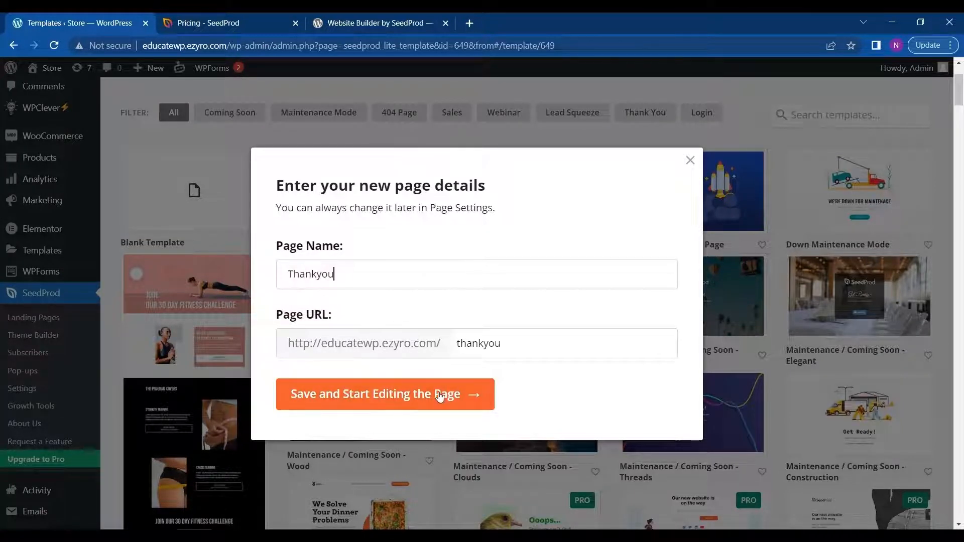
click(385, 393)
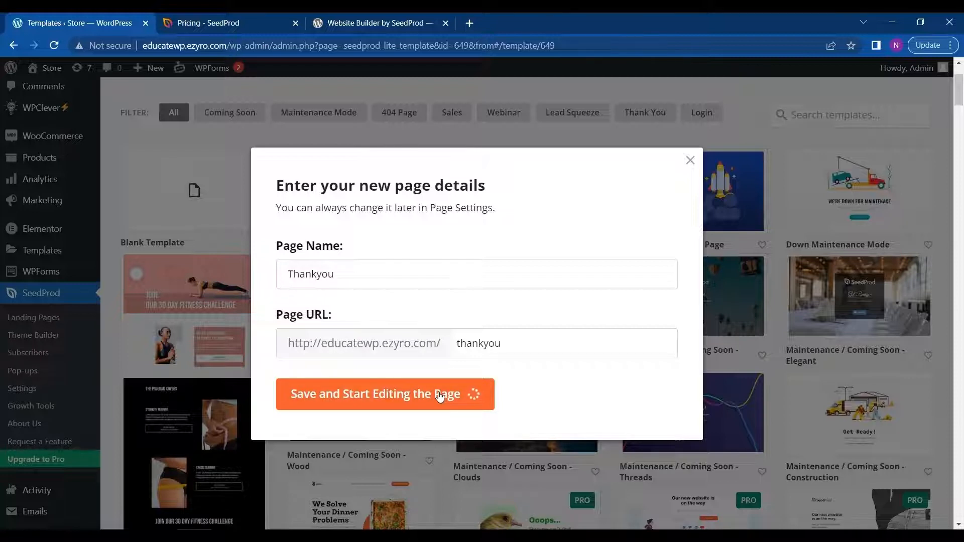
click(384, 394)
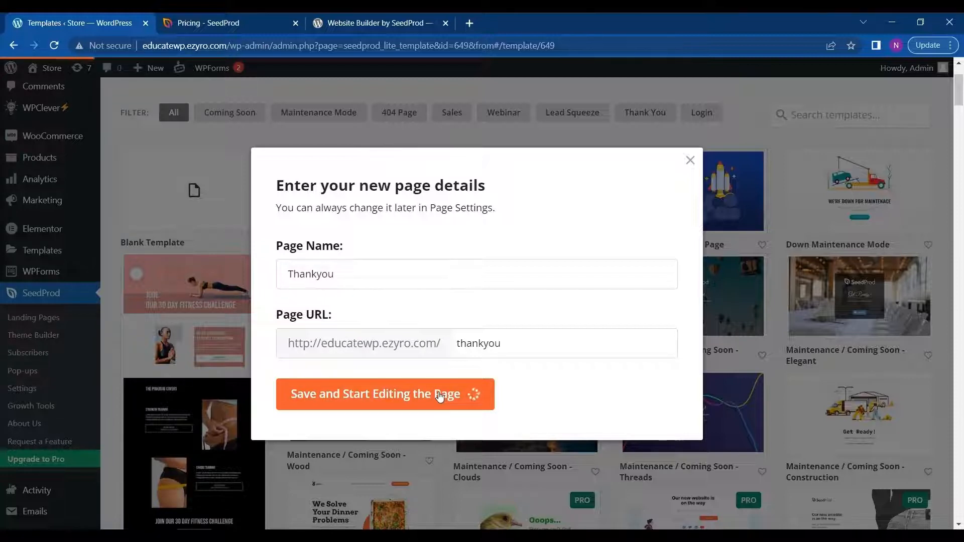
click(384, 394)
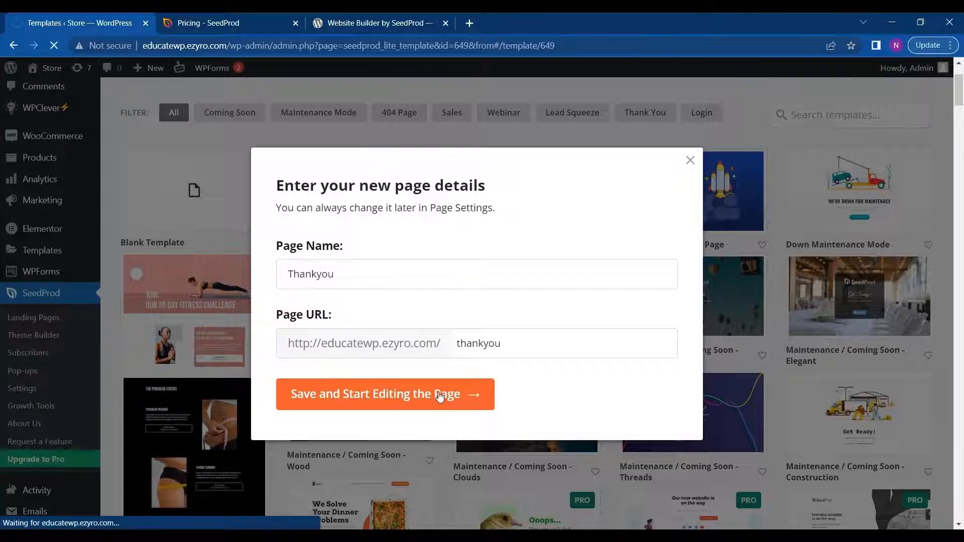
click(384, 393)
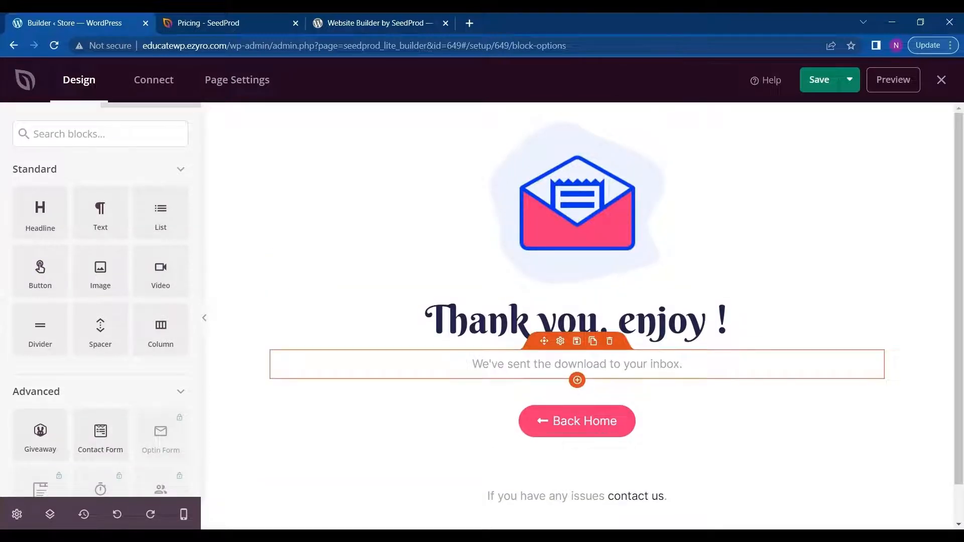
Step: Select the envelope image and set its width to 0
click(576, 320)
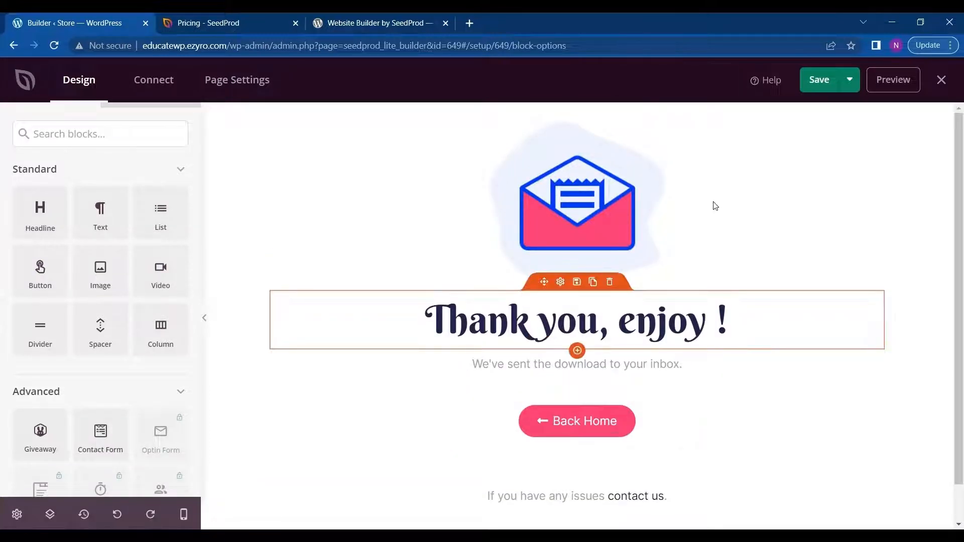
click(577, 203)
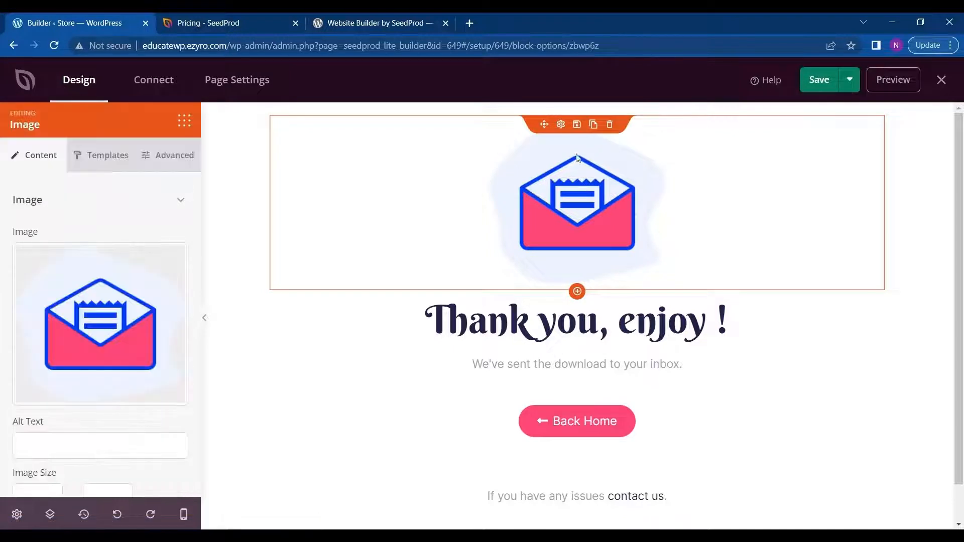
scroll(down, 3)
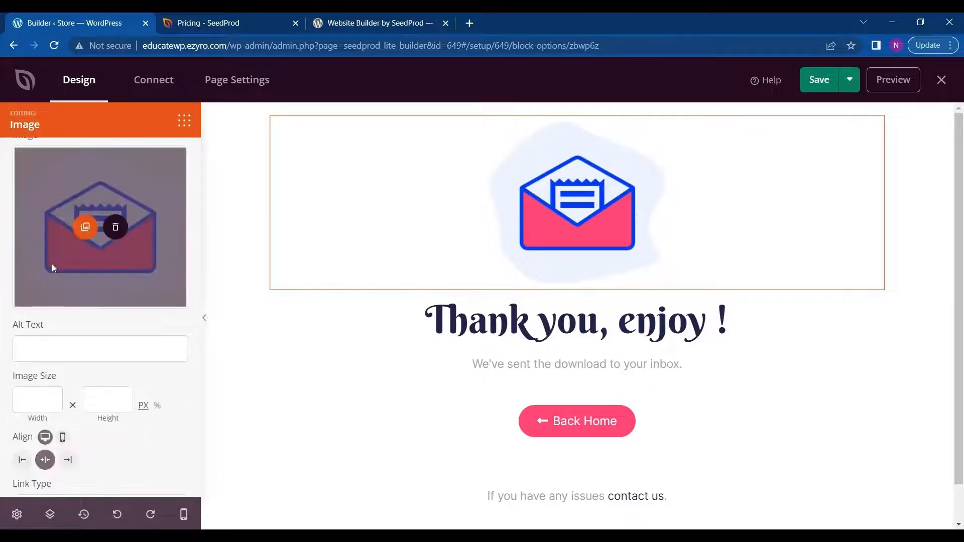
scroll(down, 3)
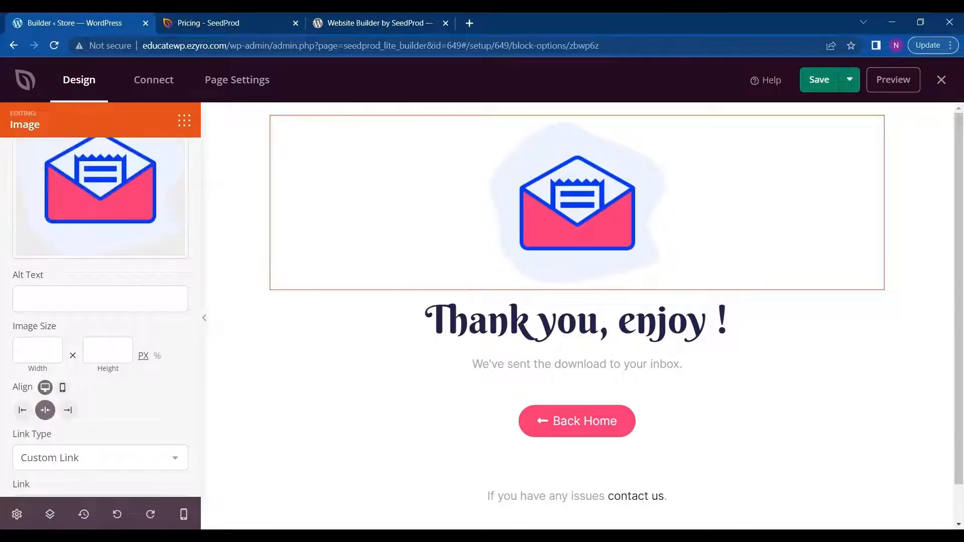
scroll(down, 3)
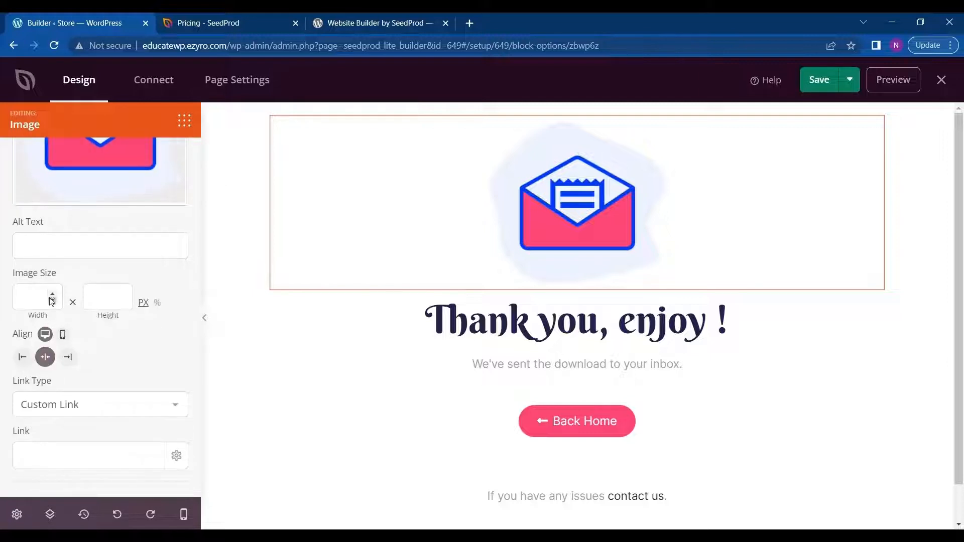
text(2)
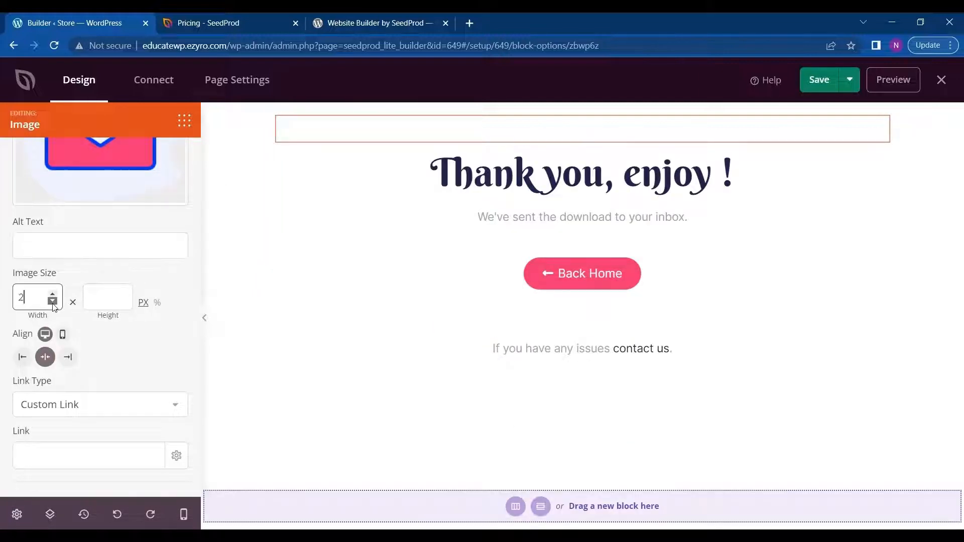
click(52, 301)
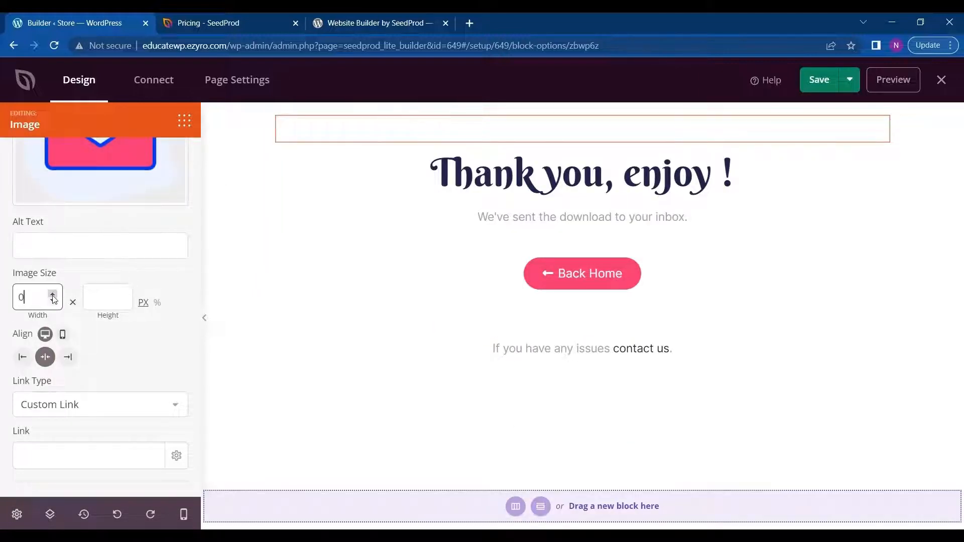
click(99, 405)
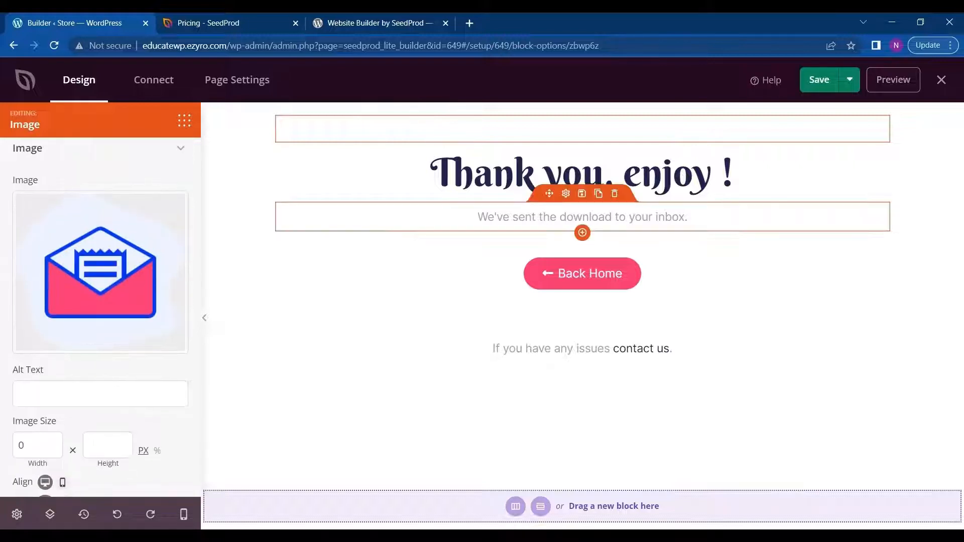
Step: Select the confirmation sentence and heading, view Page Settings, and return to Design
click(582, 216)
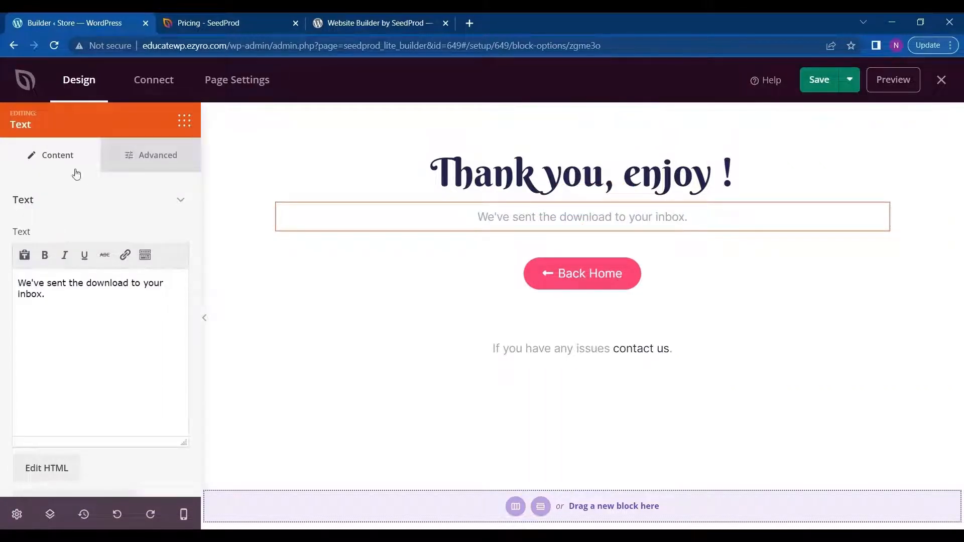
click(581, 172)
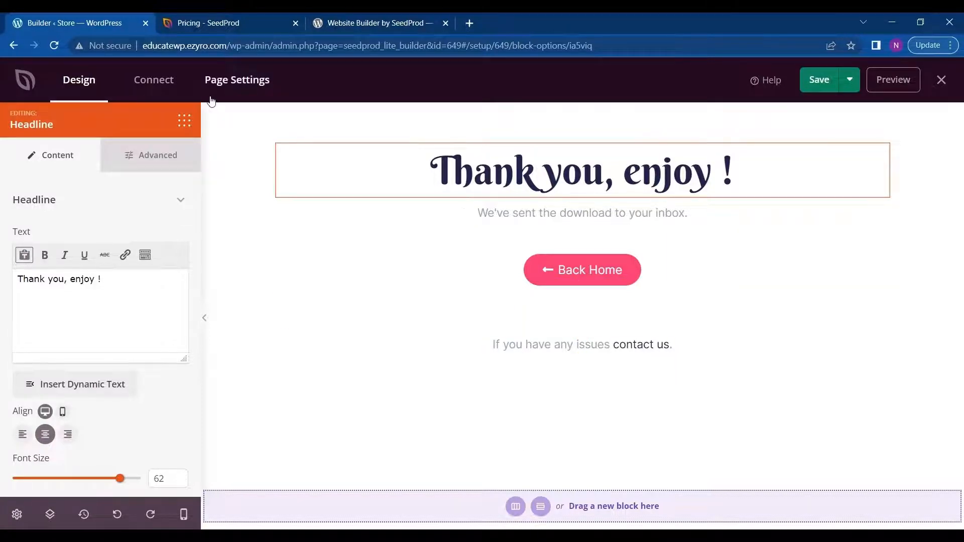
click(236, 79)
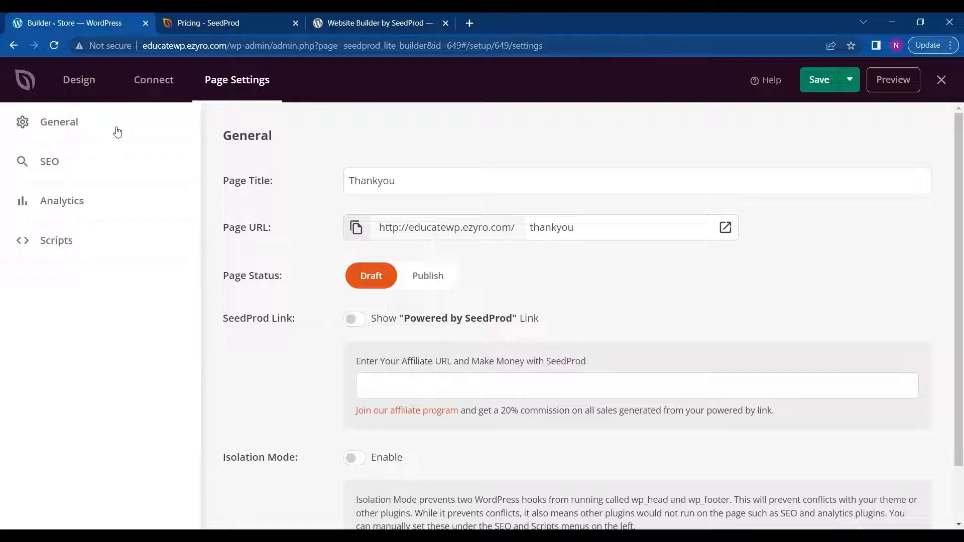
click(79, 80)
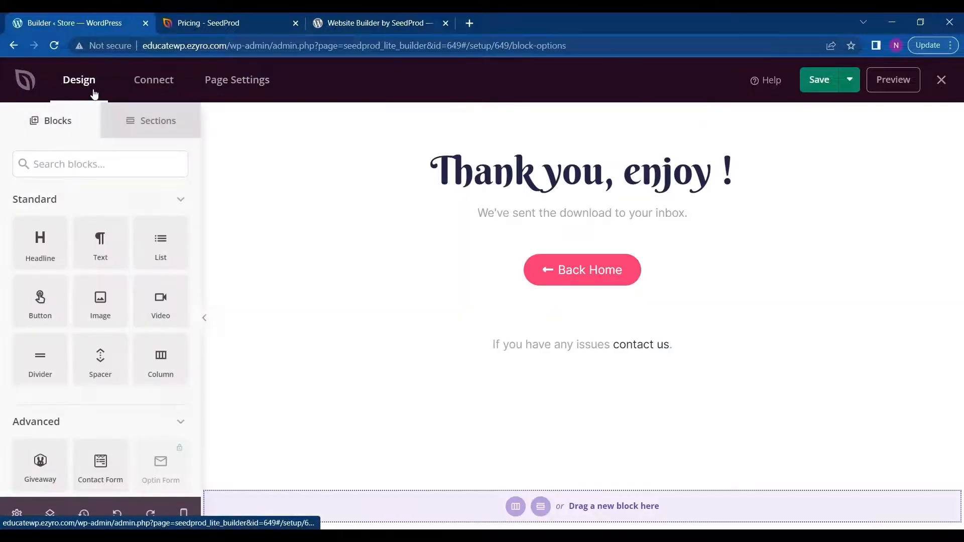
Step: Browse all ready-made sections, go back to Blocks, and undo the image width change
click(157, 121)
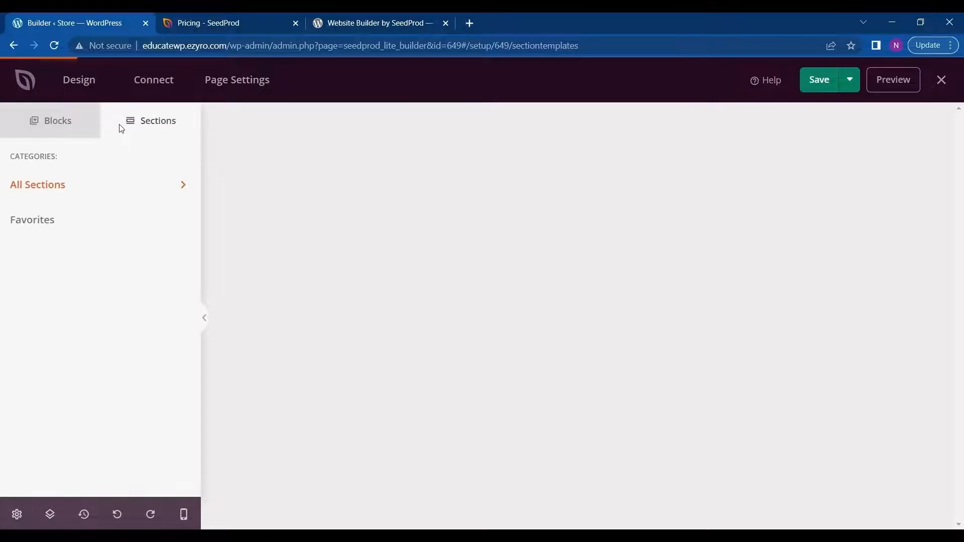
click(157, 121)
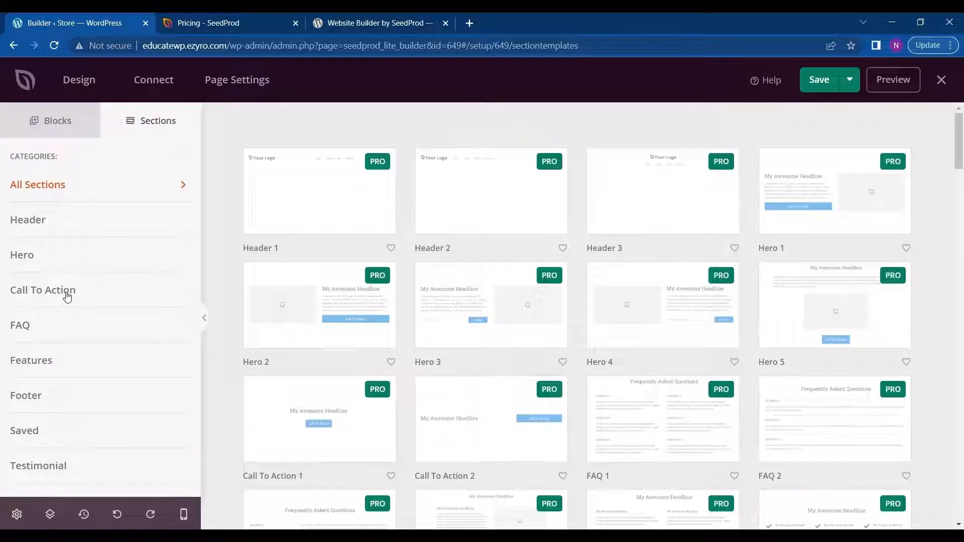
click(42, 289)
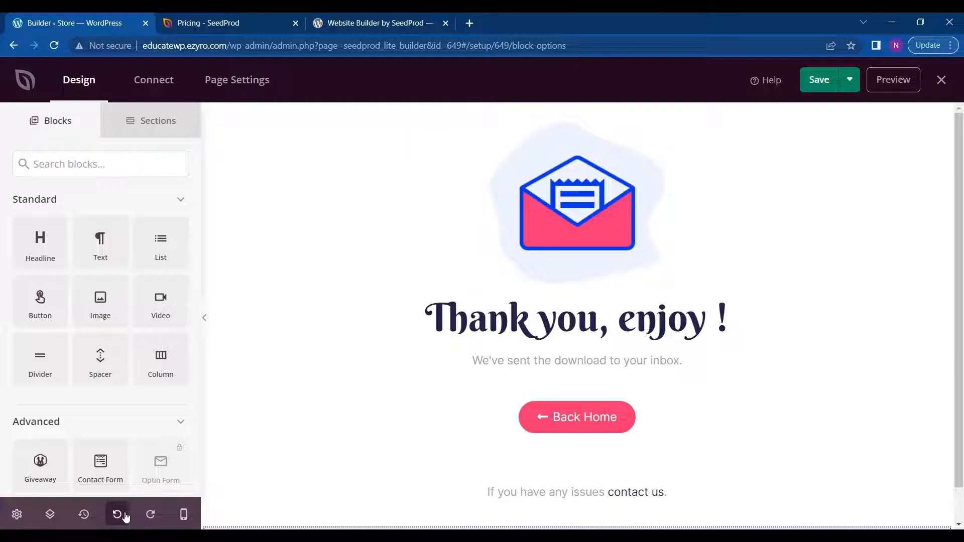
click(575, 317)
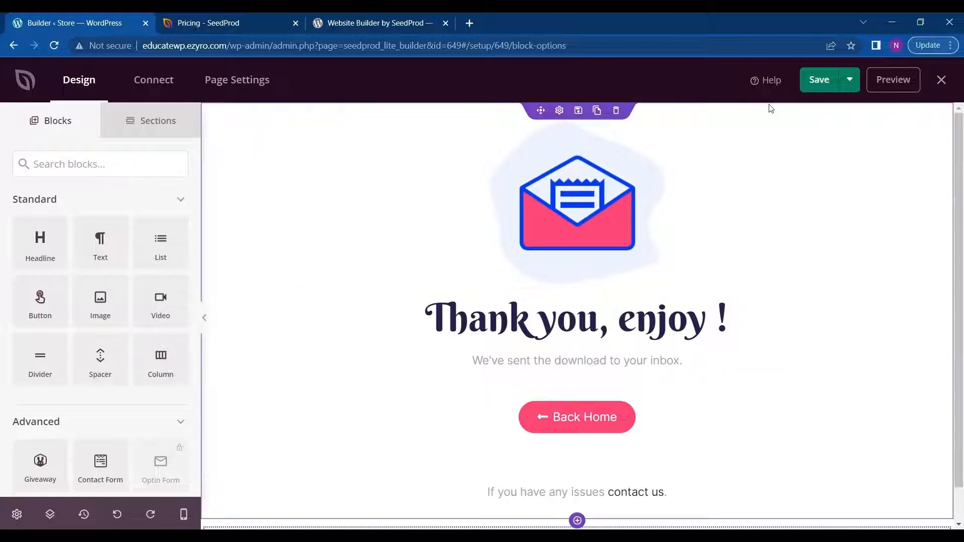
Step: Publish the Thankyou page, view it live in a new tab, and close the confirmation
click(848, 80)
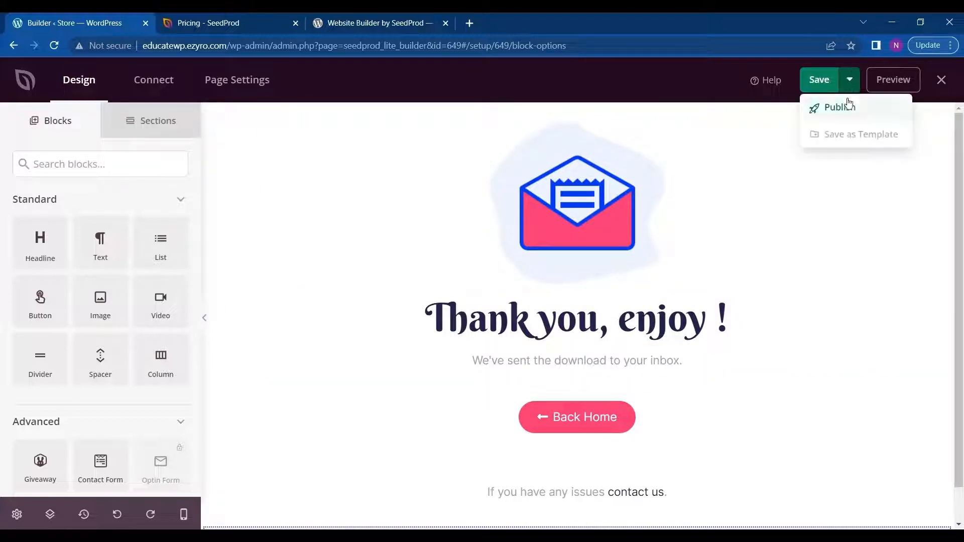
click(835, 106)
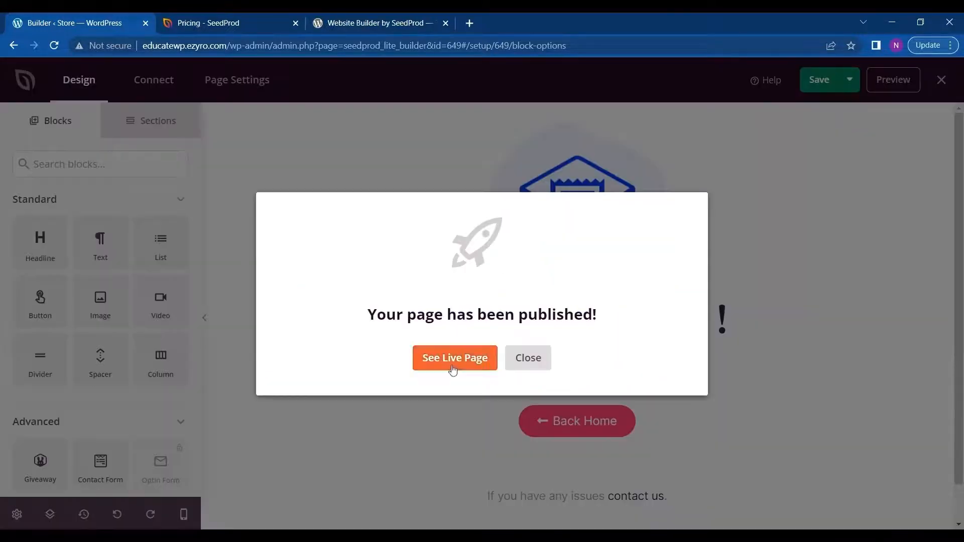
click(454, 358)
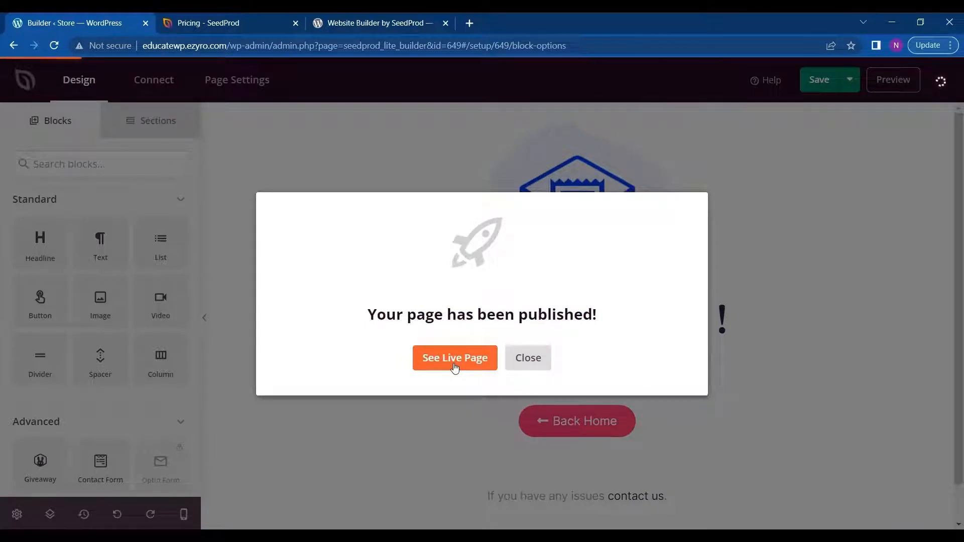
click(454, 358)
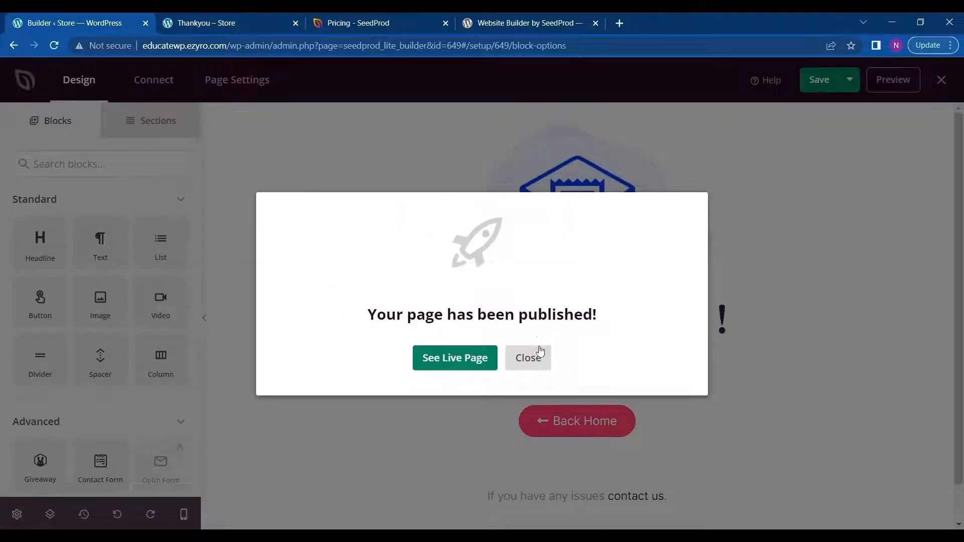
click(526, 358)
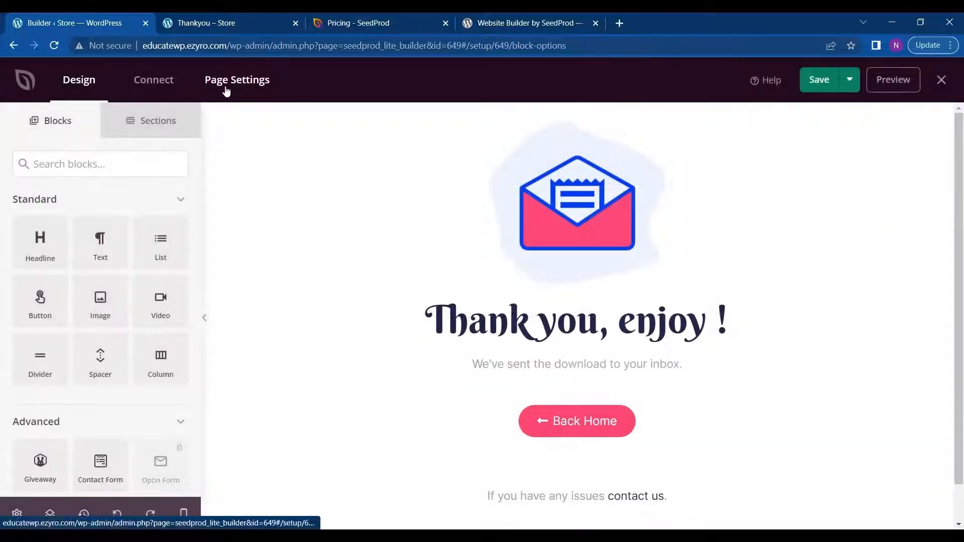
Step: Enable Isolation Mode in the Thankyou page's General settings, then return to Design view
click(236, 80)
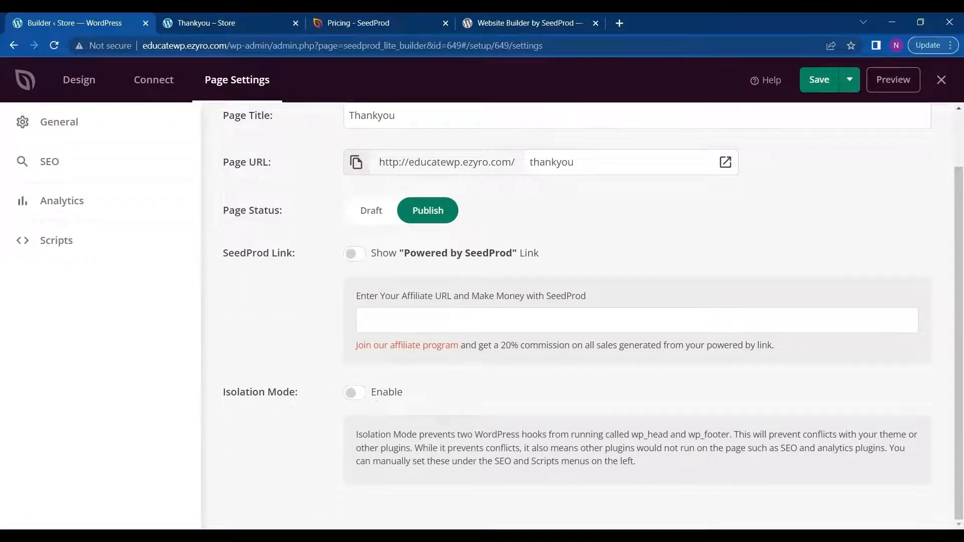
click(353, 392)
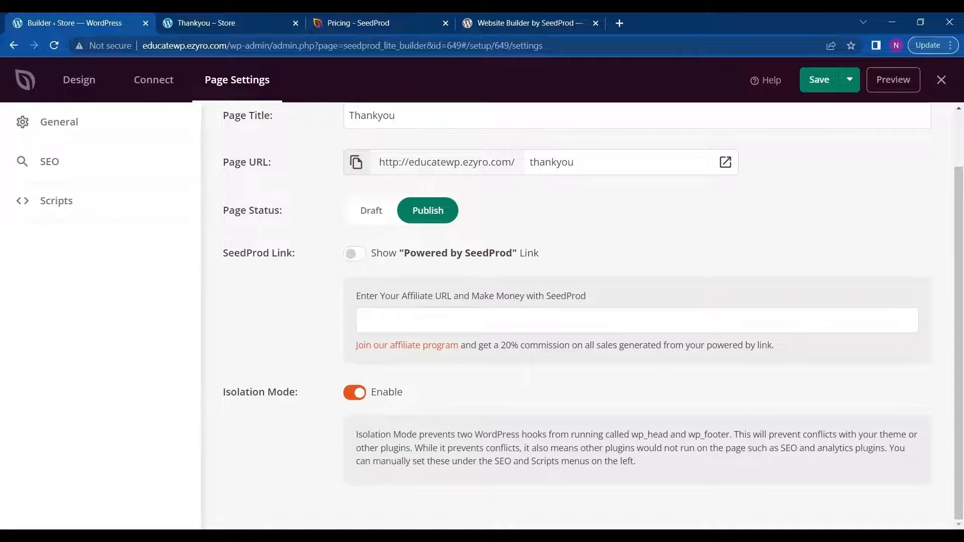
mouse_move(532, 444)
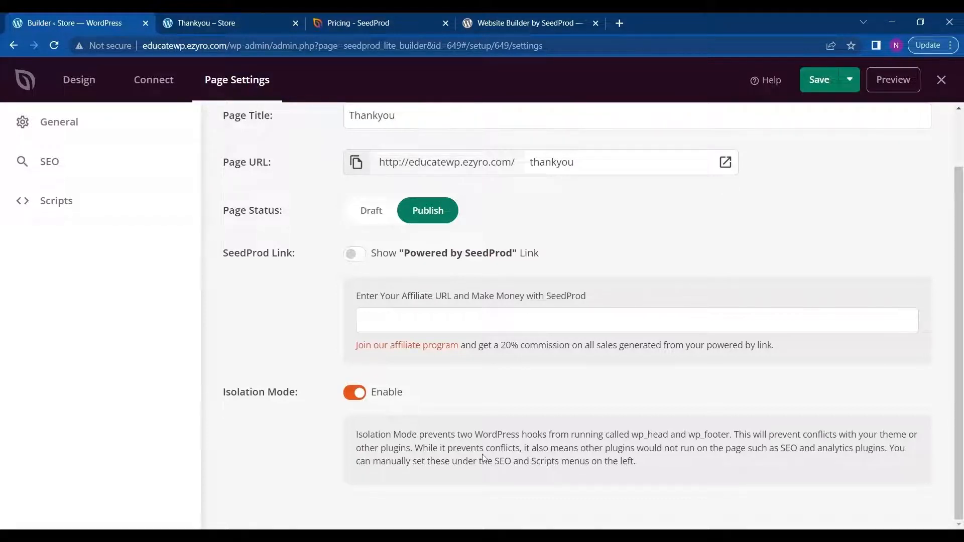
mouse_move(403, 430)
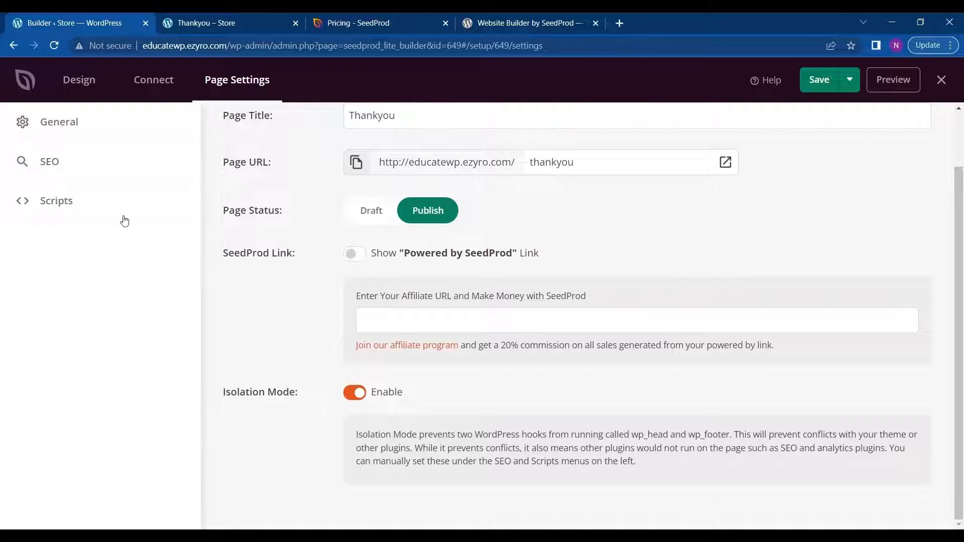
mouse_move(55, 90)
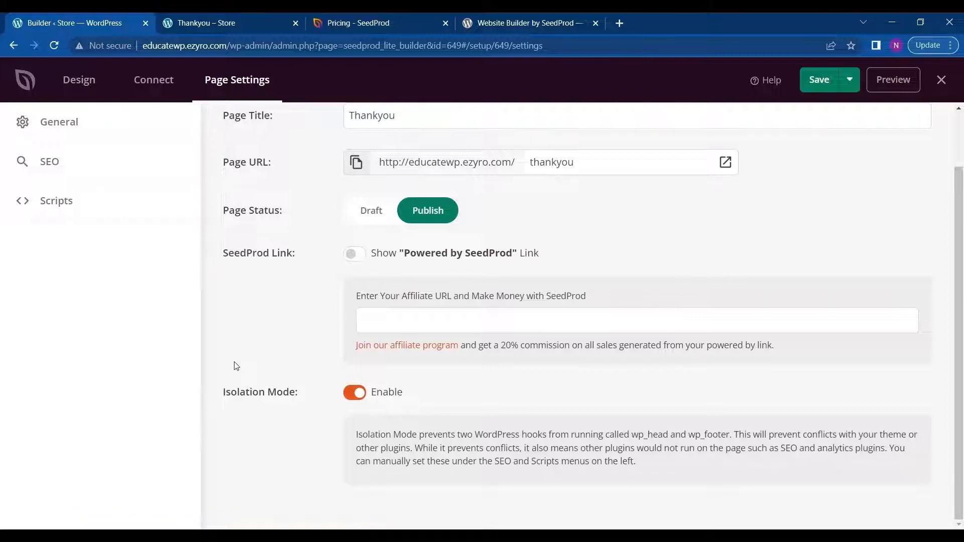
scroll(down, 3)
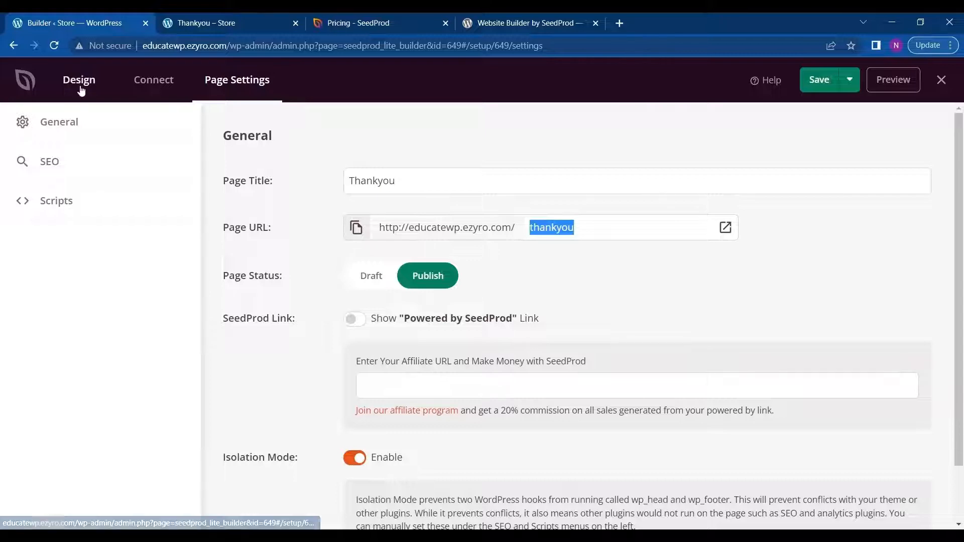
click(79, 80)
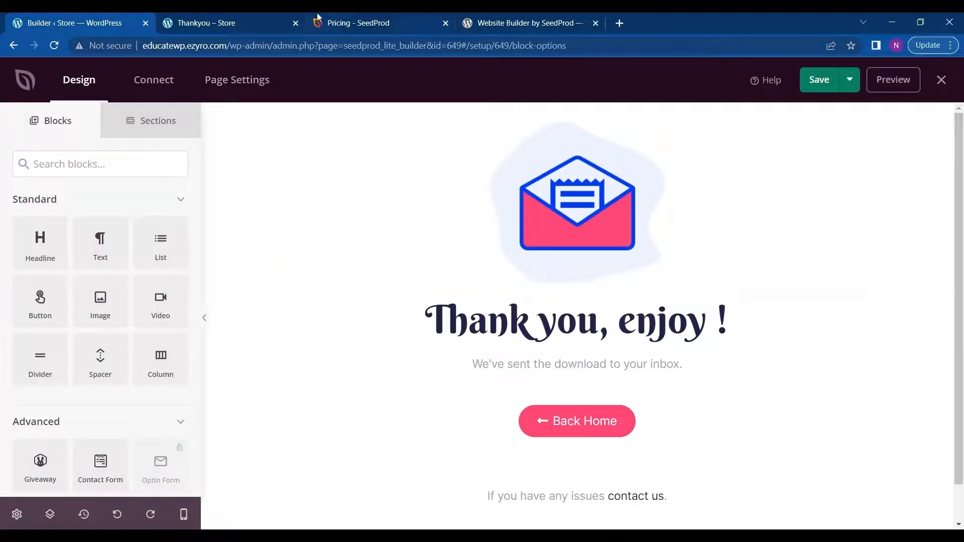
Step: Browse the live Course Benefits and Teacher page's timeline and Teachers cards, then return to the builder
click(206, 23)
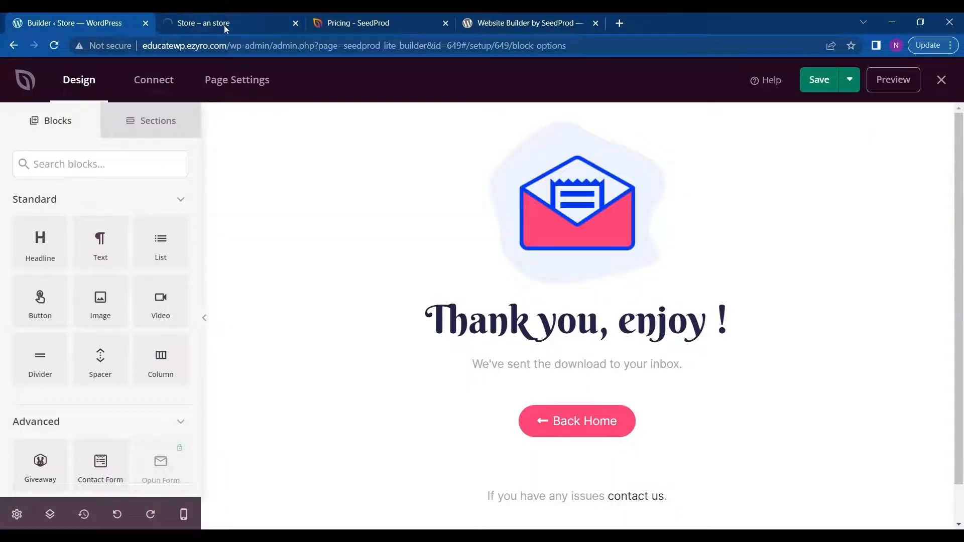
click(227, 23)
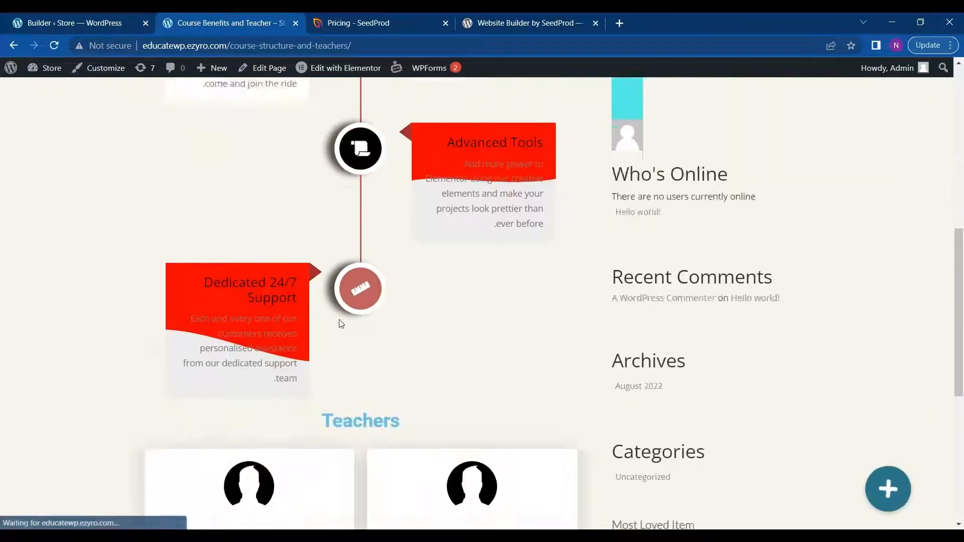
scroll(down, 3)
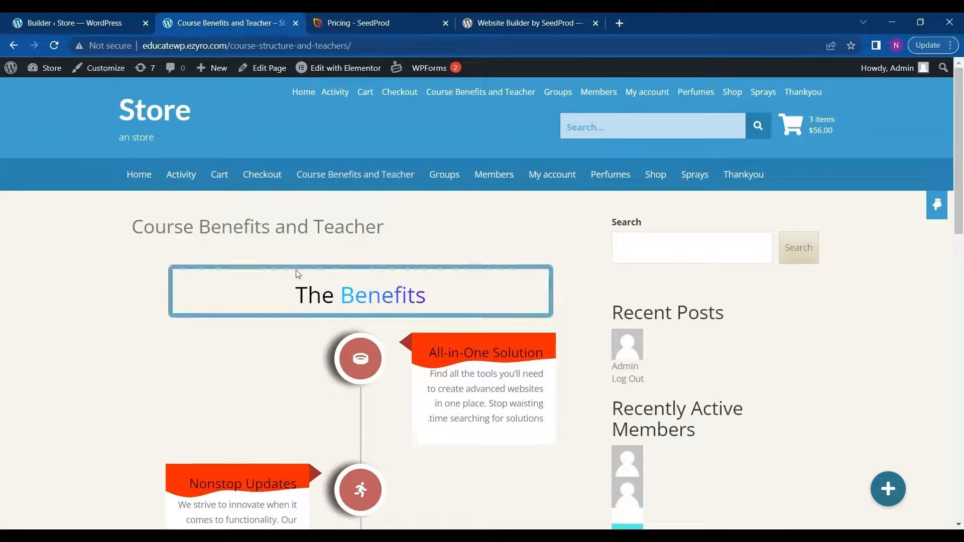
scroll(down, 3)
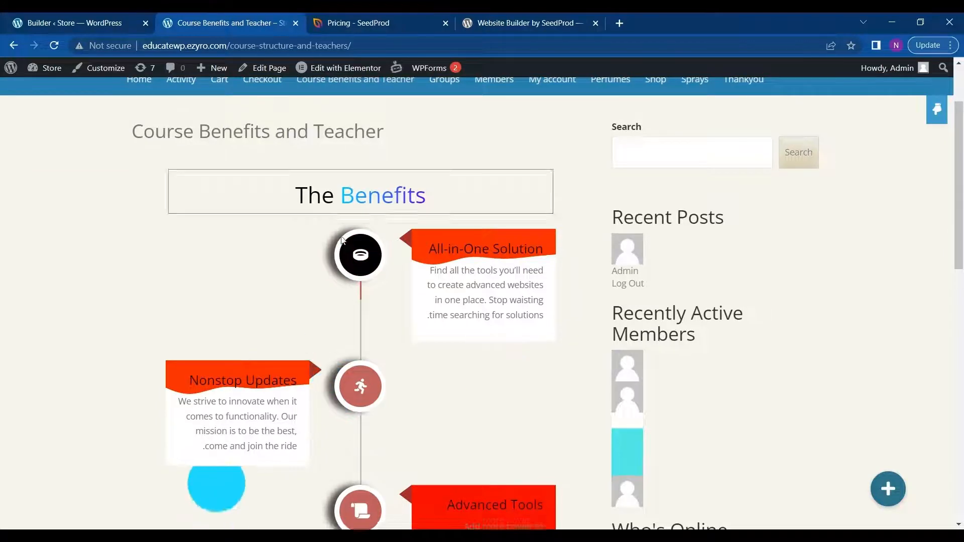
scroll(down, 3)
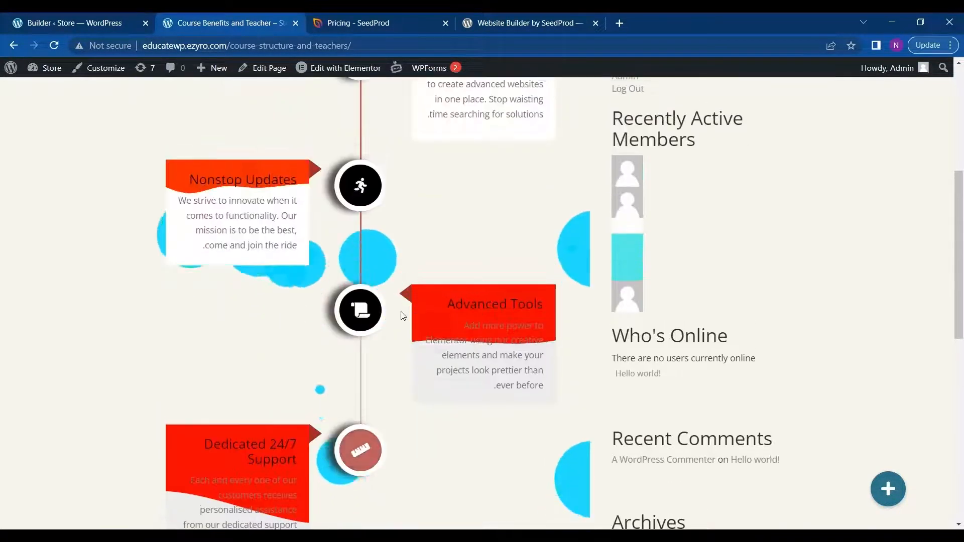
scroll(down, 3)
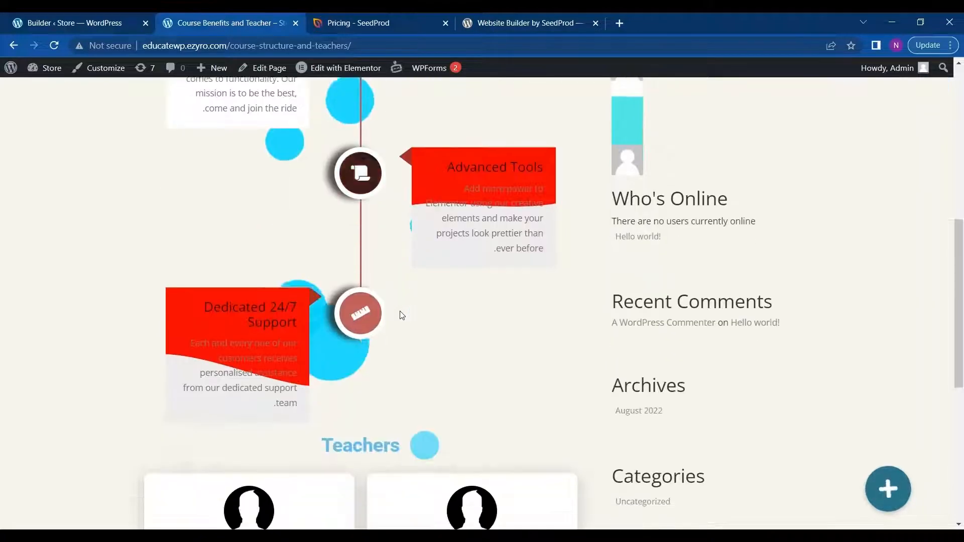
scroll(down, 3)
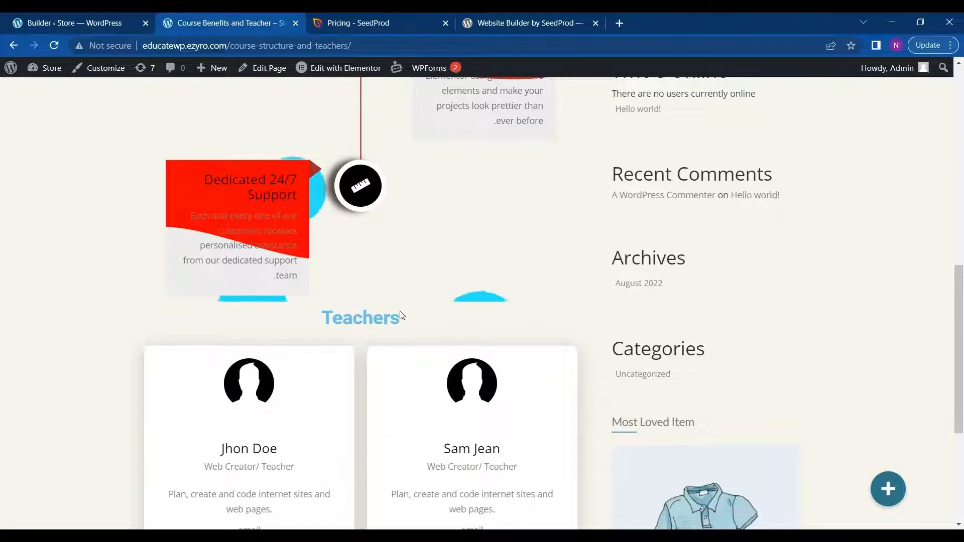
scroll(down, 3)
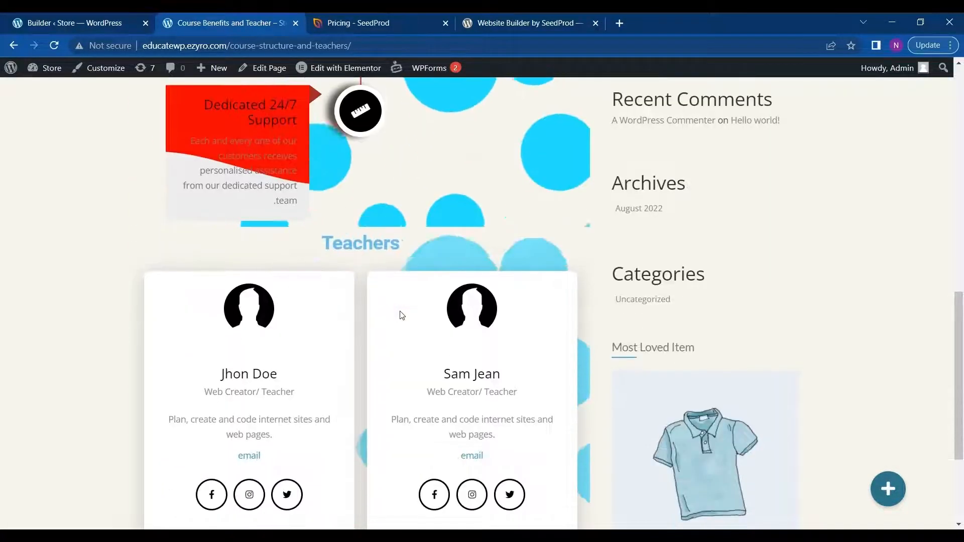
scroll(down, 3)
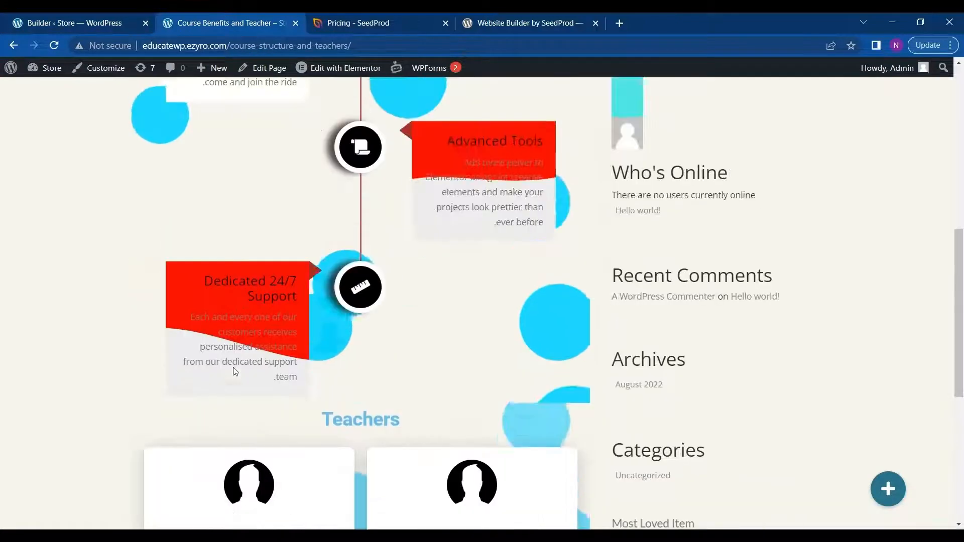
click(73, 23)
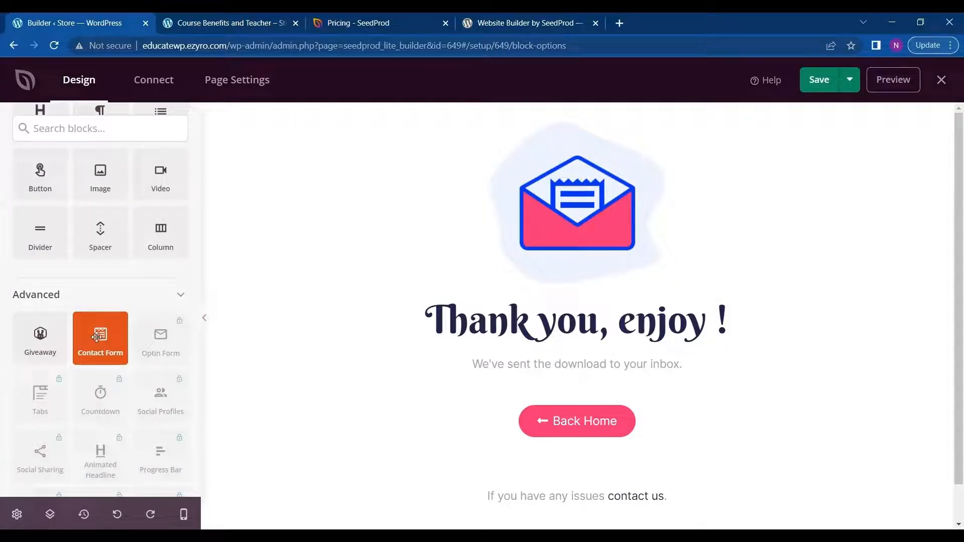
Step: Add a Contact Form block under the envelope image, set to the 'email' form
drag(99, 337, 543, 365)
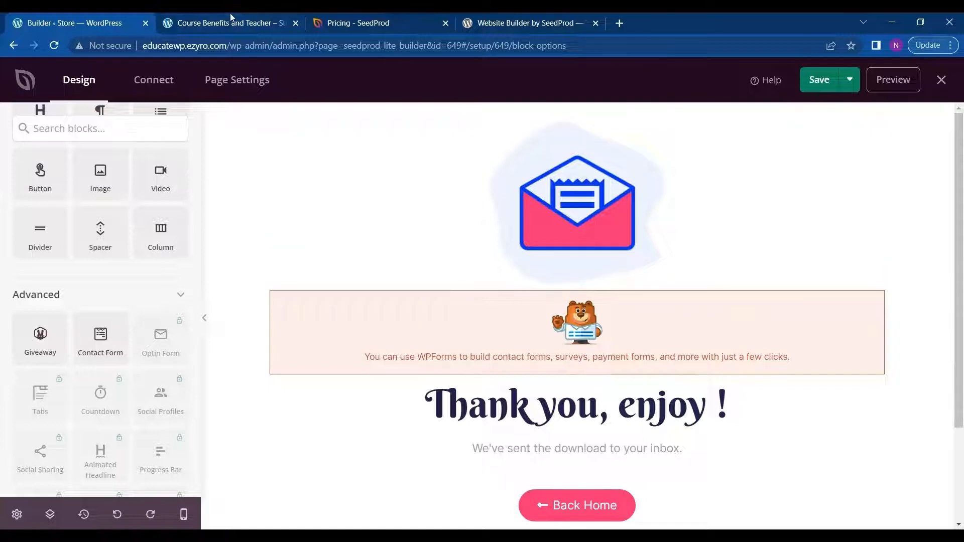
click(228, 23)
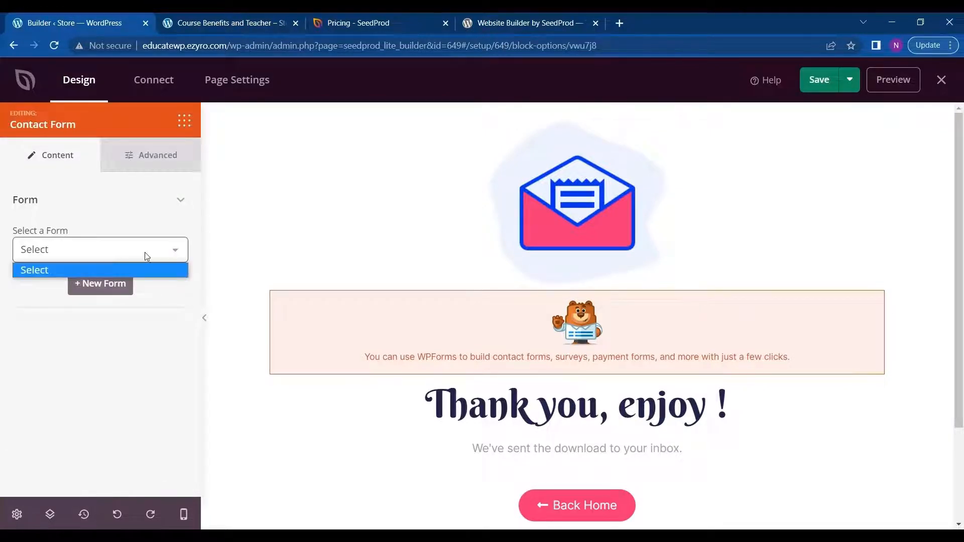
click(99, 248)
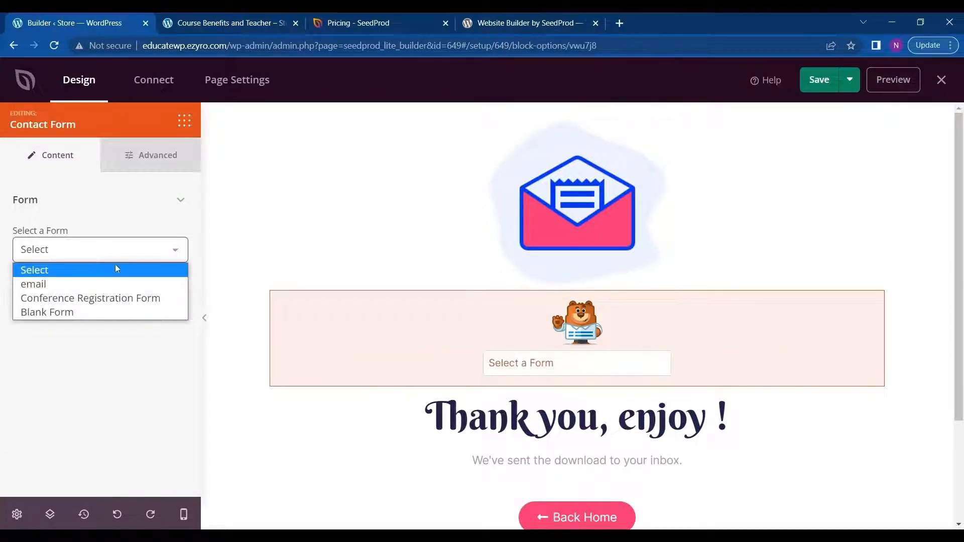
click(33, 283)
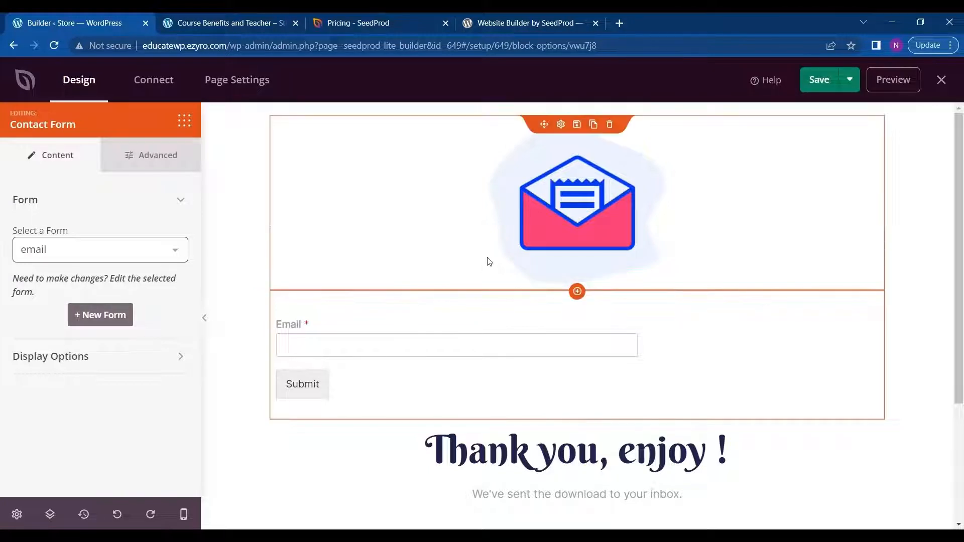
Step: Reword the confirmation message to 'We will send the download to your inbox'
scroll(down, 3)
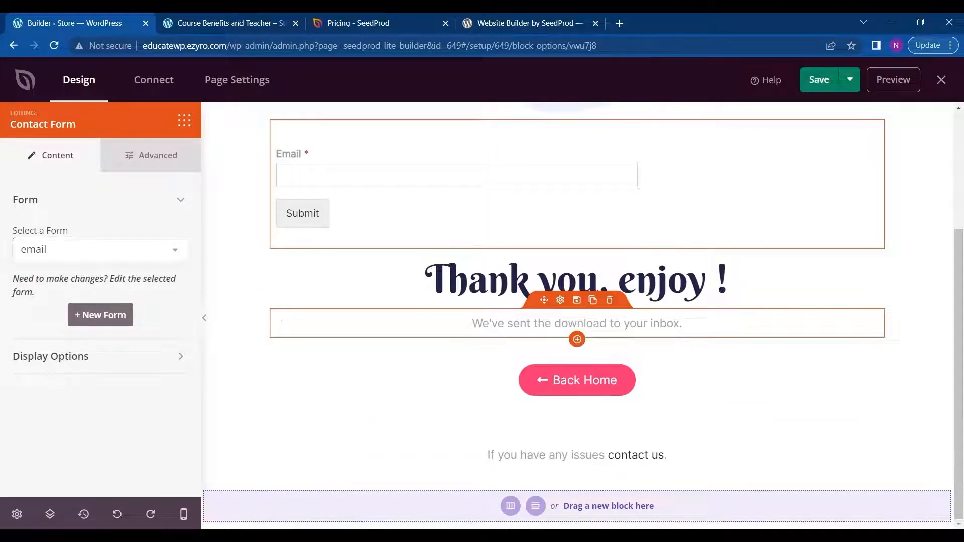
click(575, 323)
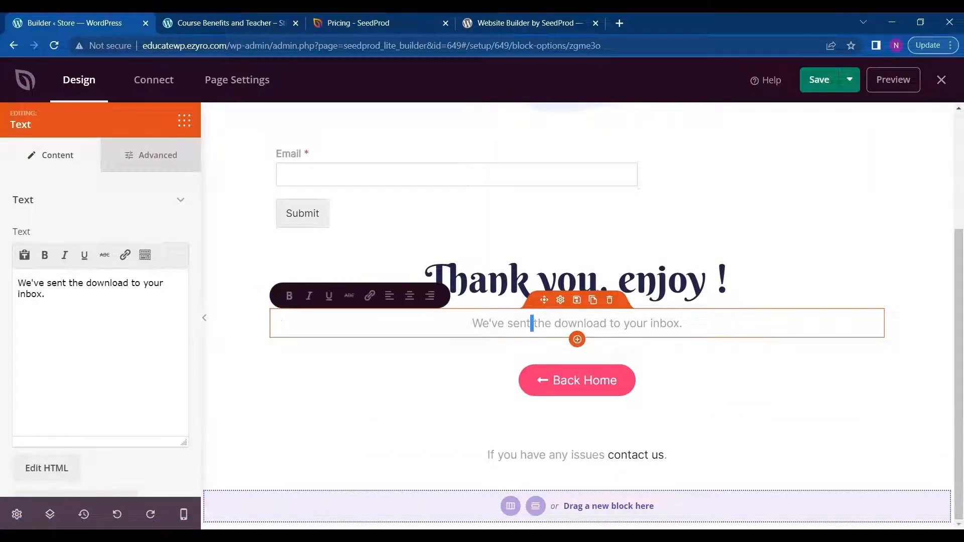
double_click(496, 323)
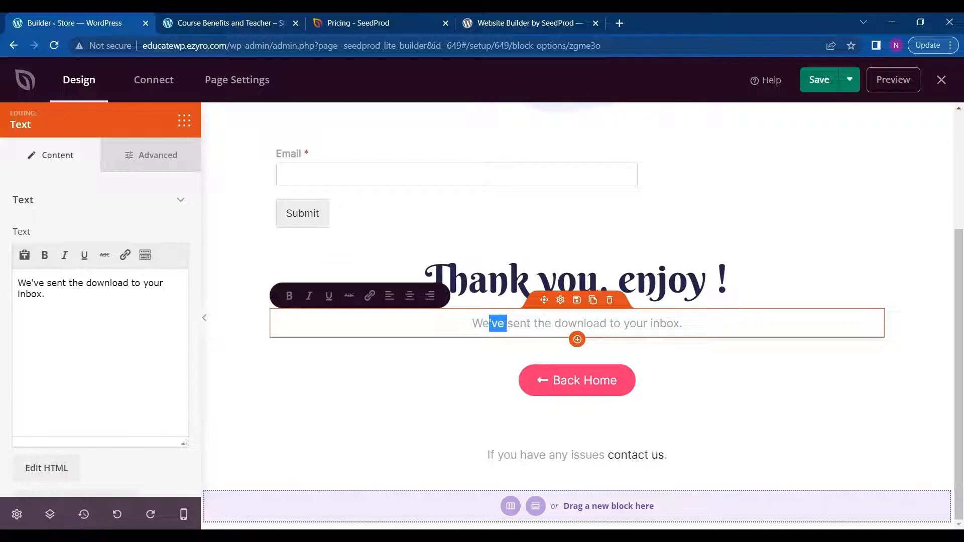
text(will)
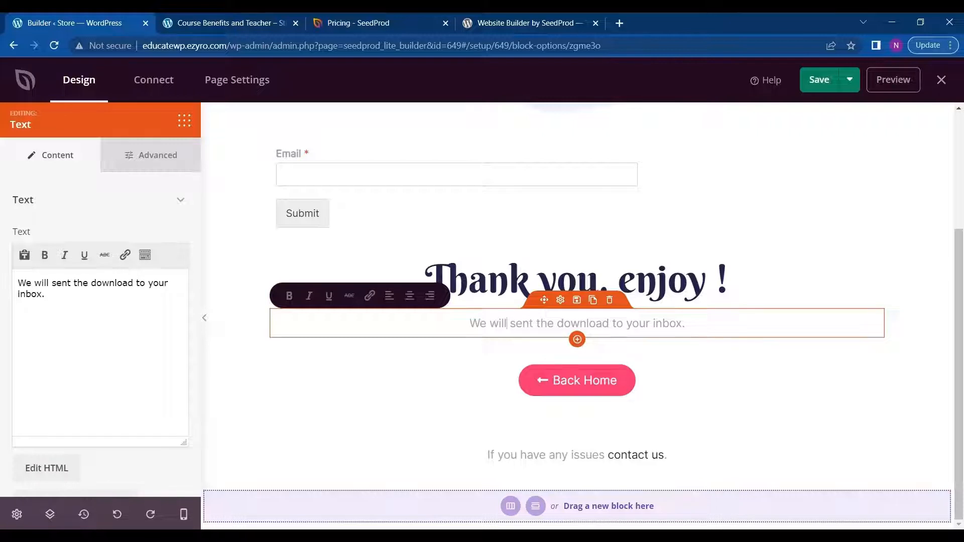
text(send)
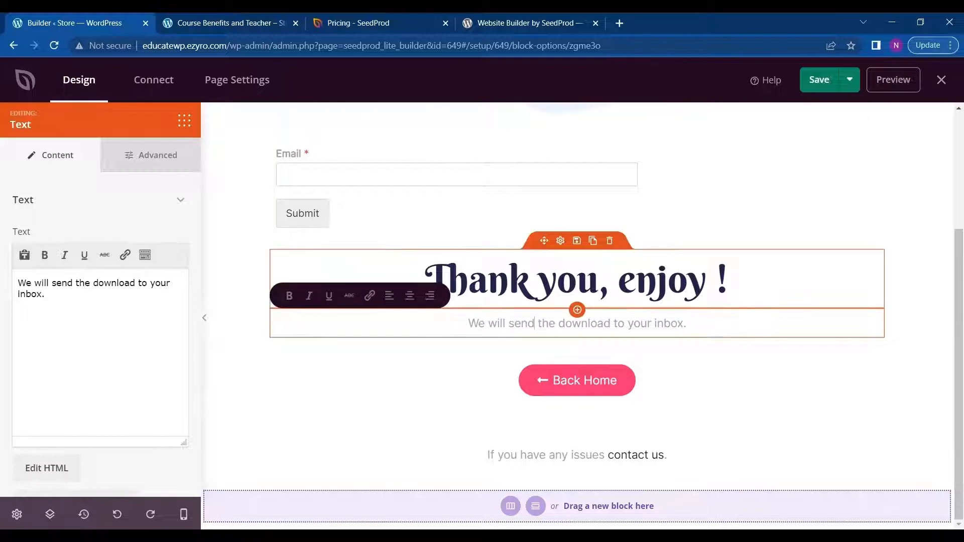
Step: Link the Back Home button to course-structure-and-teachers/
click(576, 380)
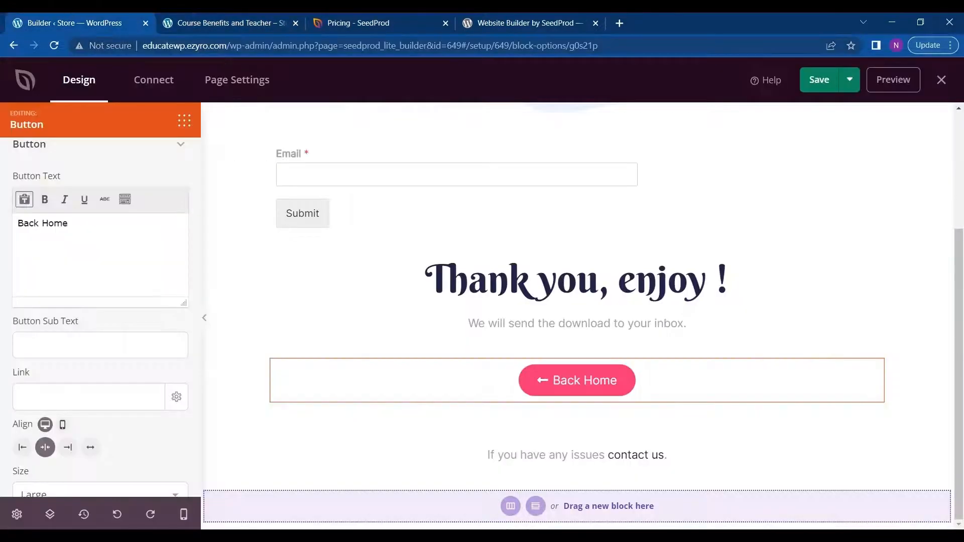
text(course-structure-and-teachers/)
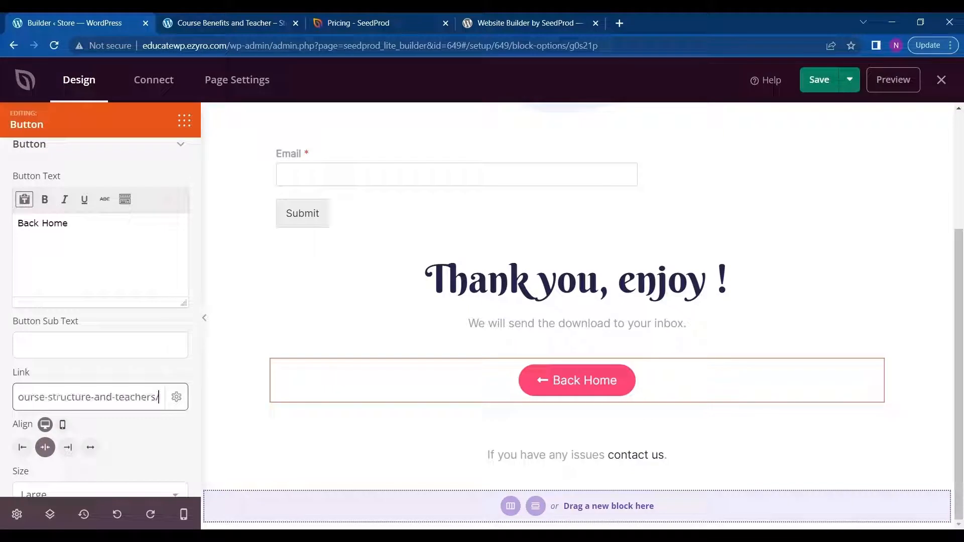
scroll(down, 3)
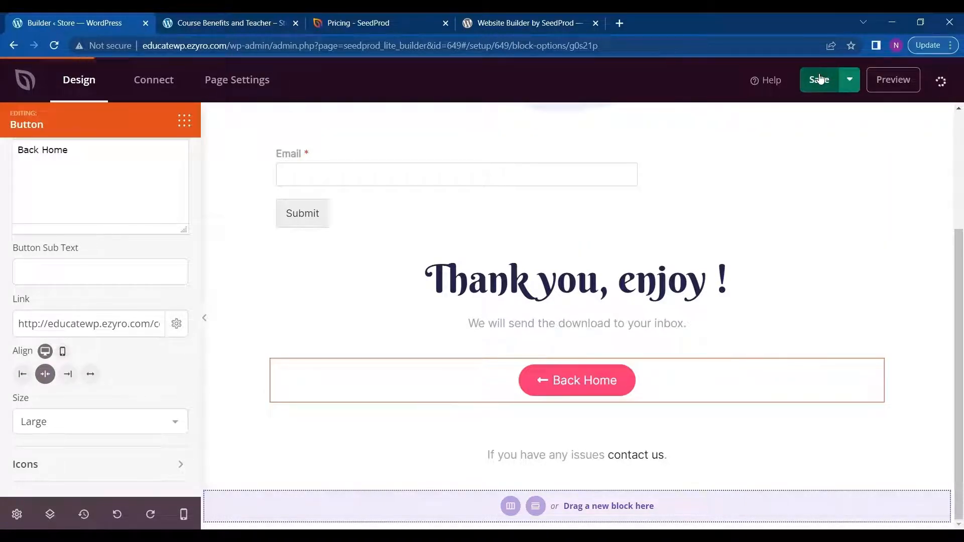
Step: Save the Thank You page edits
click(818, 80)
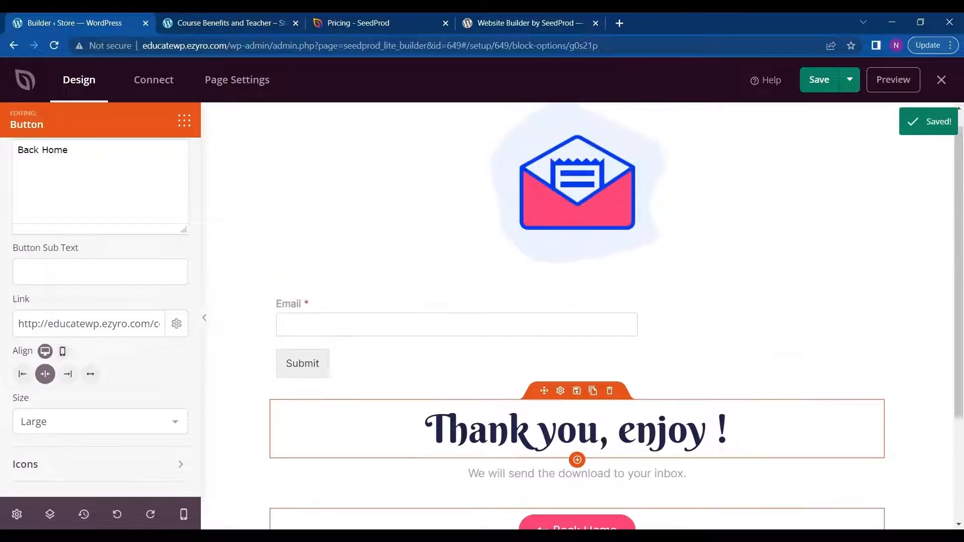
scroll(down, 3)
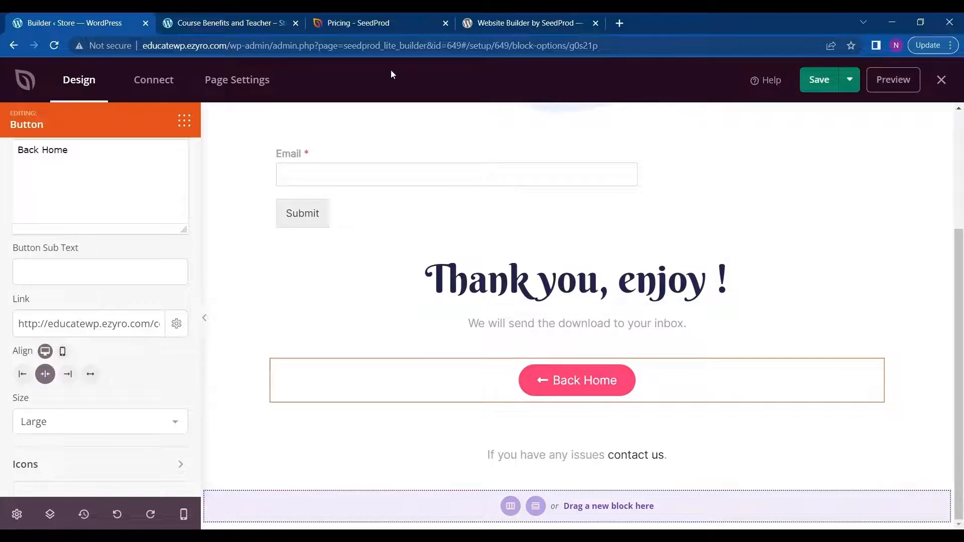
scroll(down, 3)
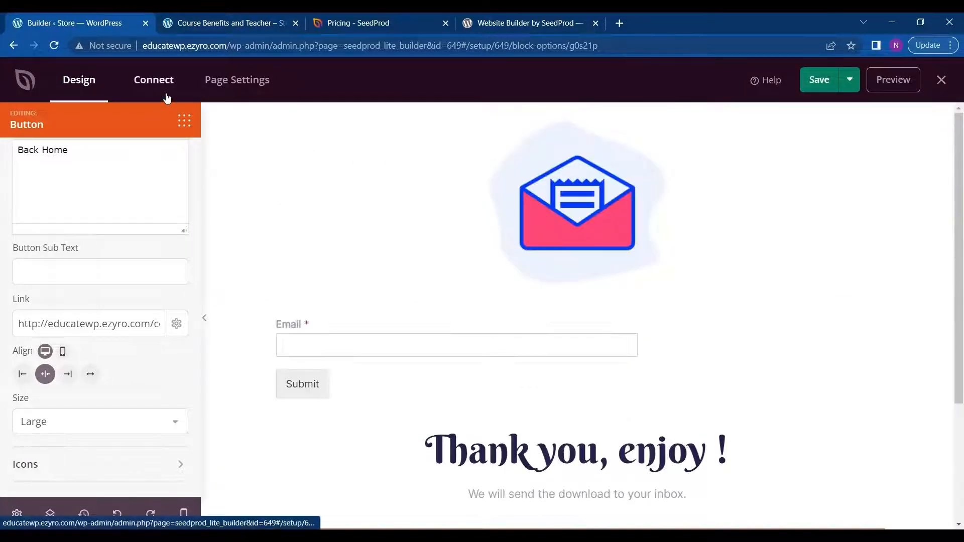
Step: Turn off Isolation Mode, save again, and exit the SeedProd builder
click(236, 80)
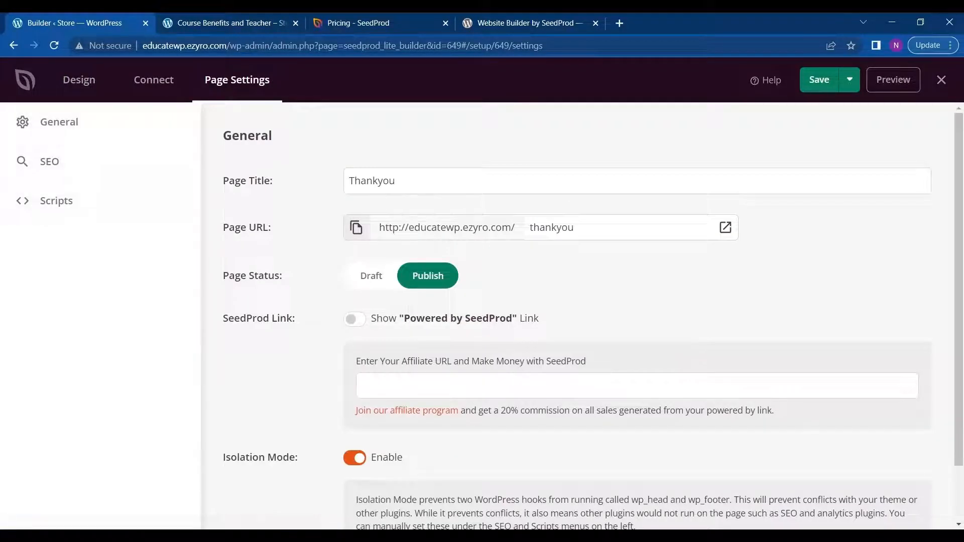
scroll(down, 3)
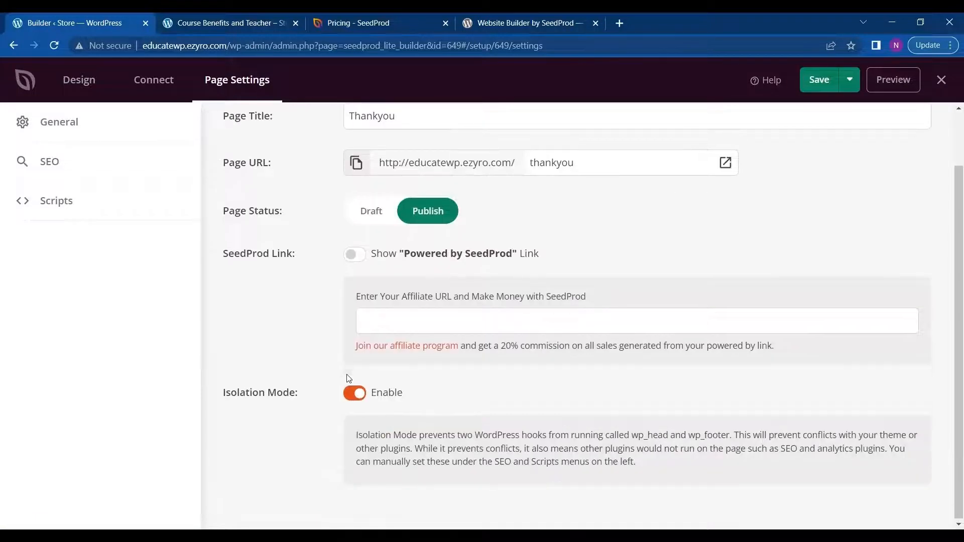
click(354, 392)
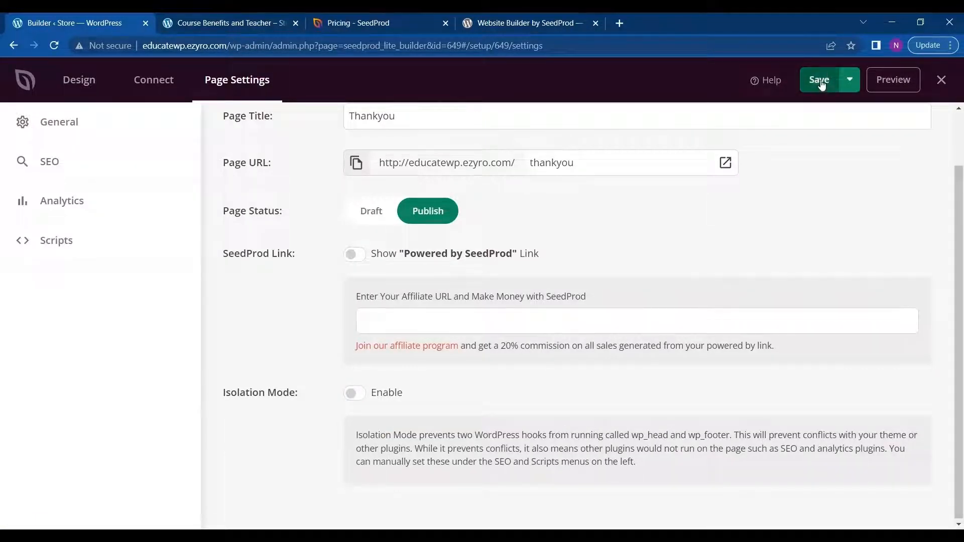
click(817, 79)
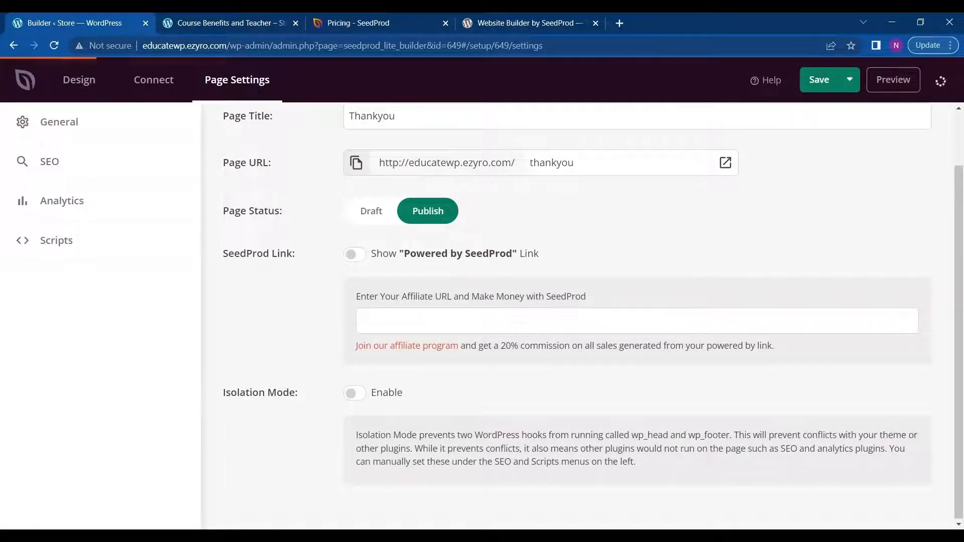
click(818, 79)
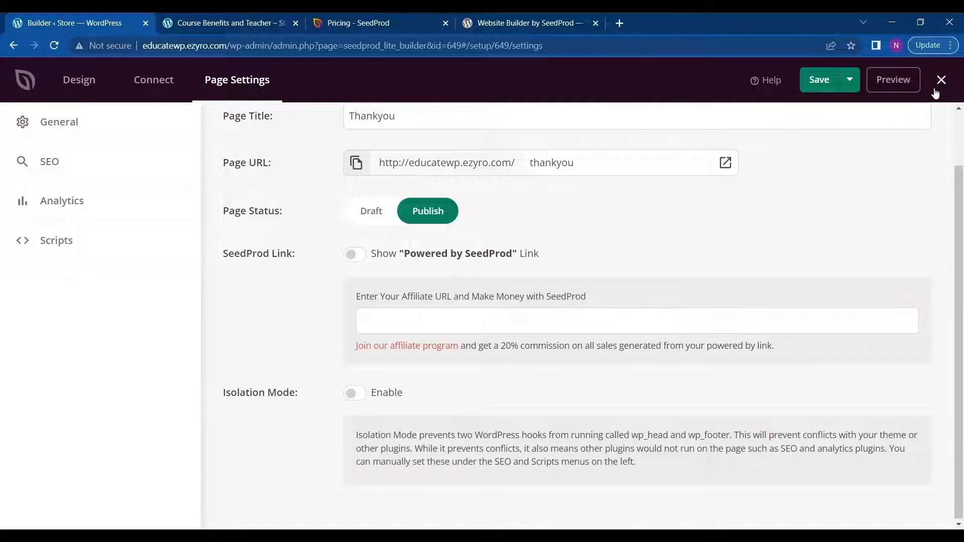
click(940, 80)
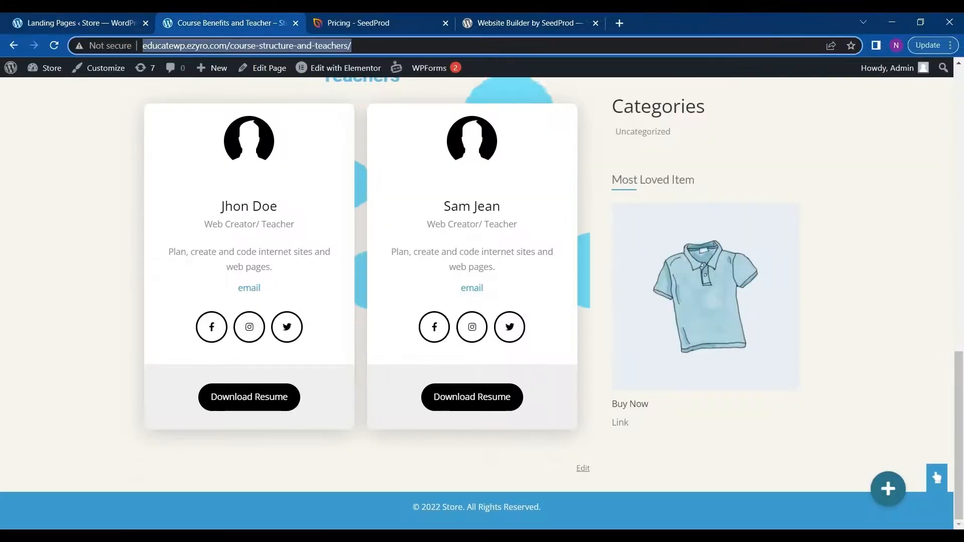
Step: Open the Course Benefits and Teacher page in Elementor and scroll to Jhon Doe's team card
click(344, 68)
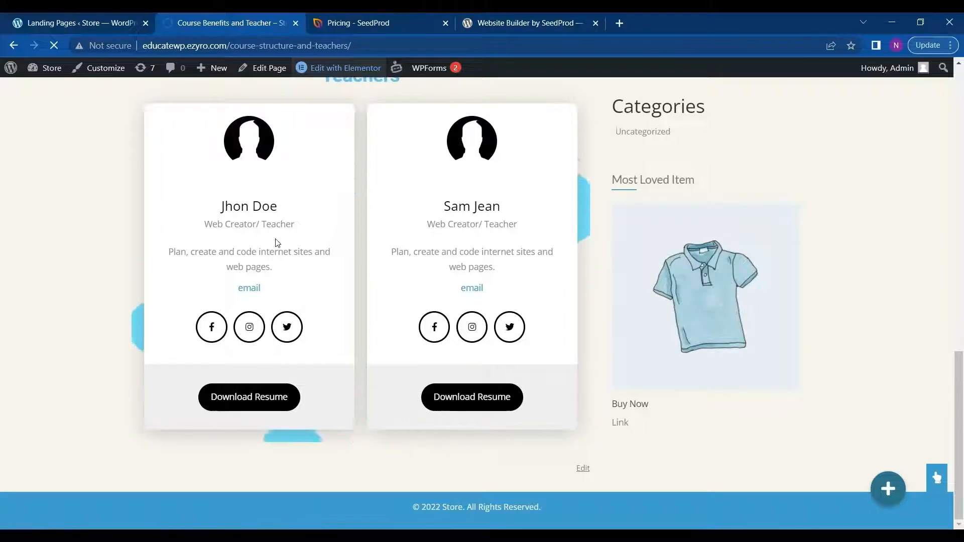
click(345, 68)
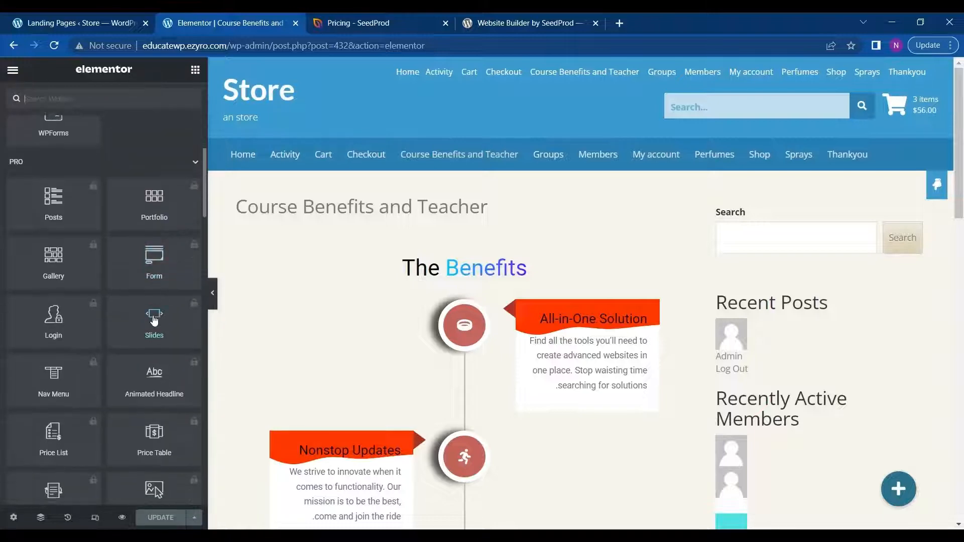
scroll(down, 3)
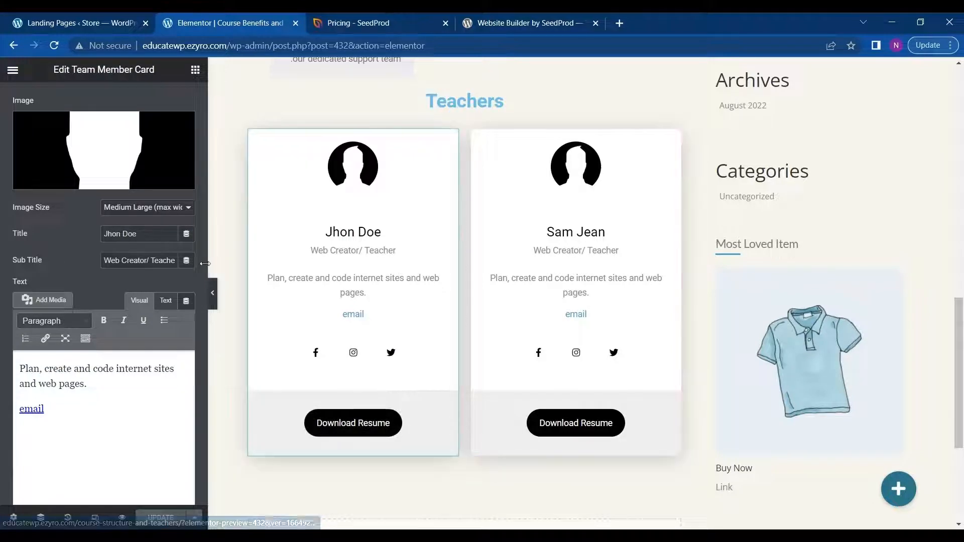
scroll(down, 3)
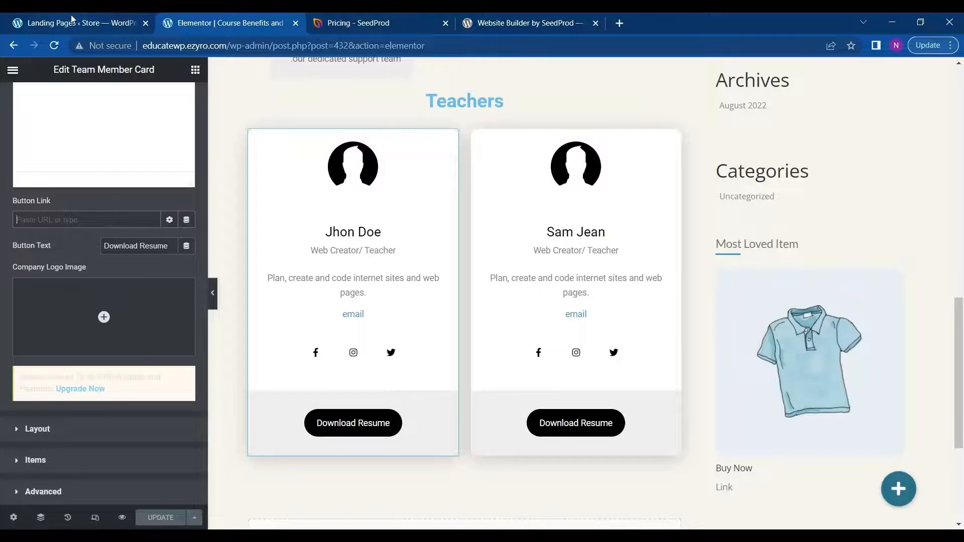
click(74, 23)
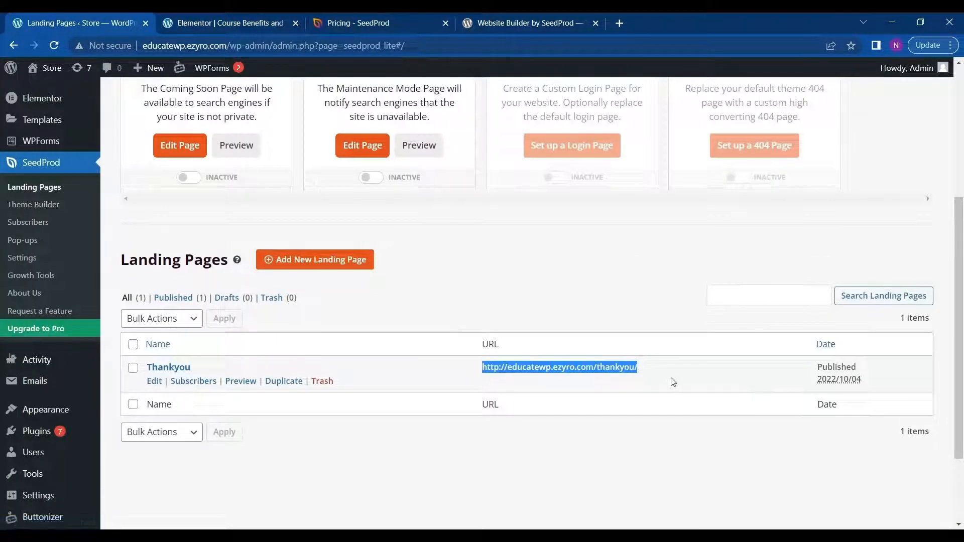
click(227, 23)
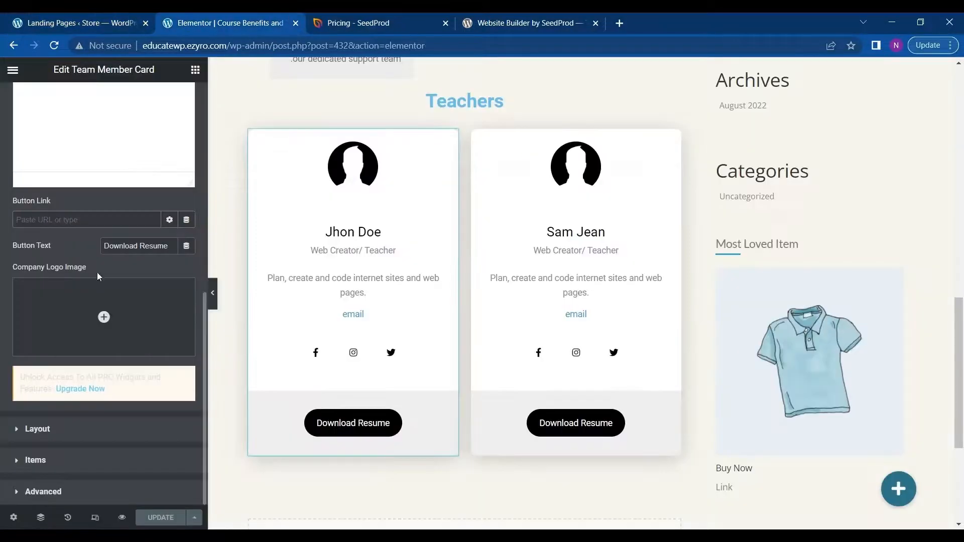
text(http://educatewp.ezyro.com/thankyou/)
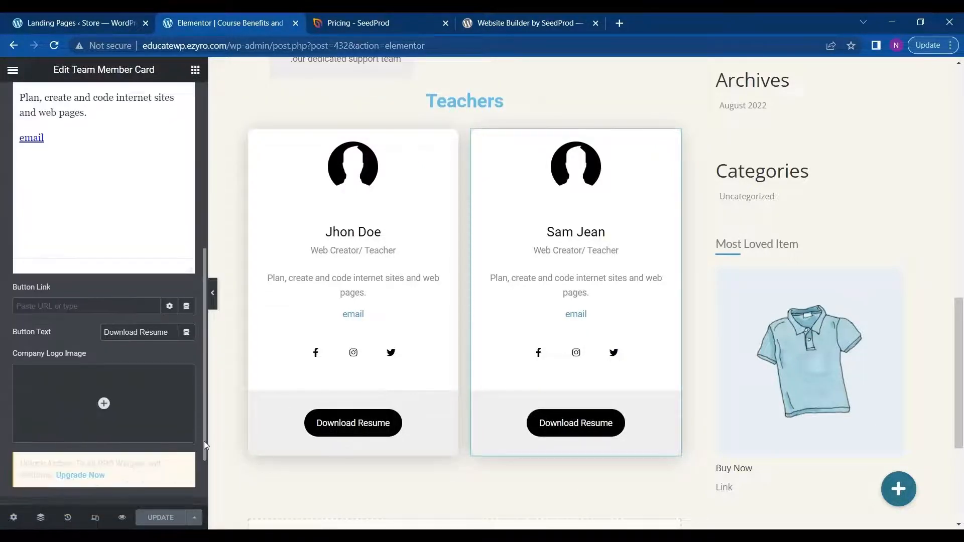
scroll(down, 3)
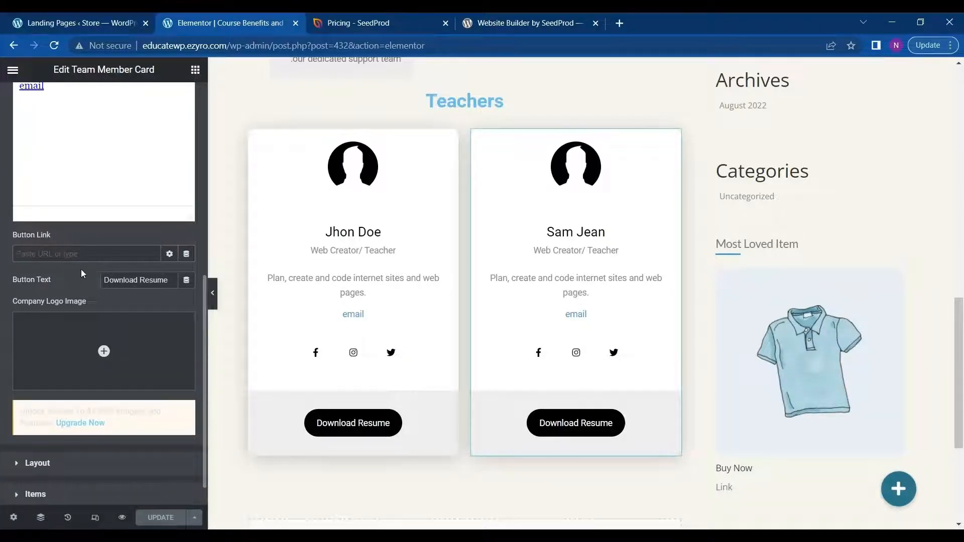
text(http://educatewp.ezyro.com/thankyou/)
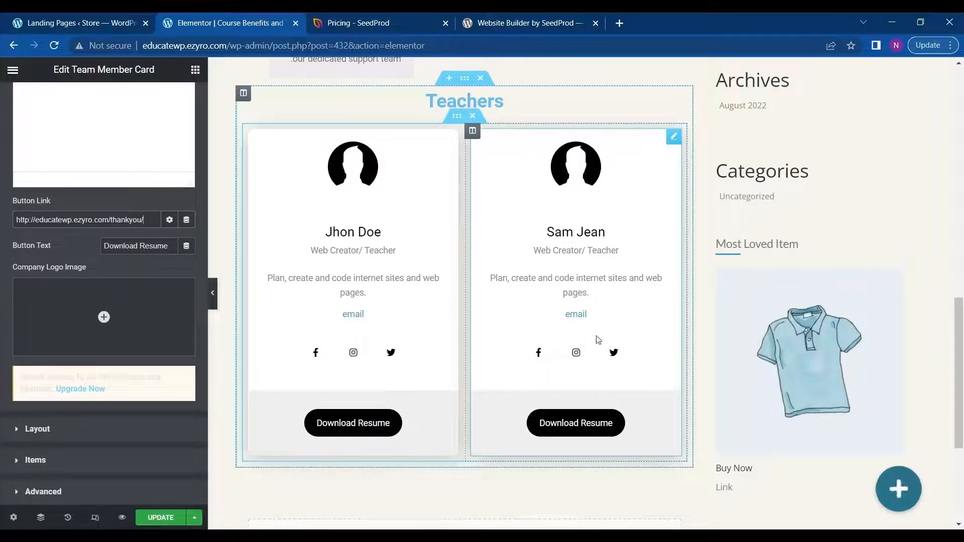
Step: Delete Sam Jean's team card column, leaving only Jhon Doe's card
click(472, 130)
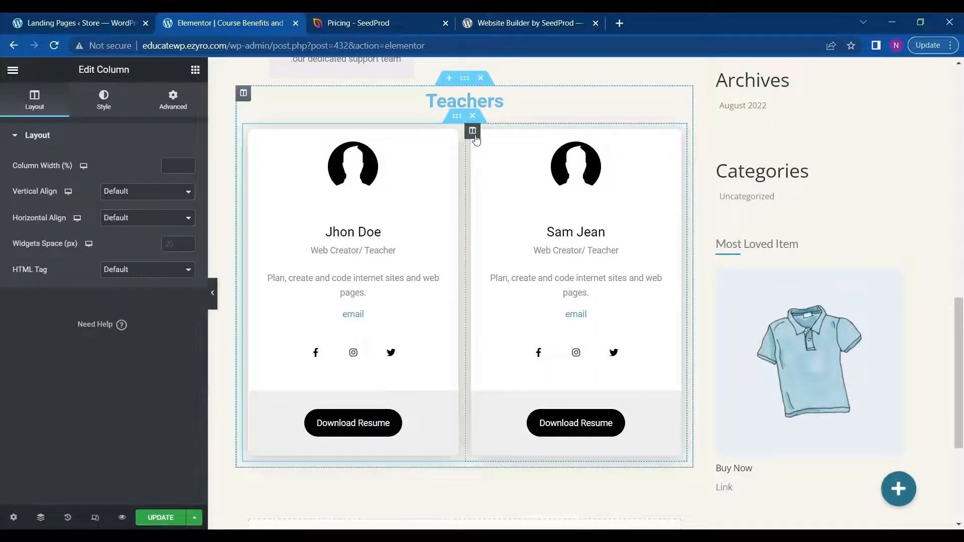
right_click(472, 131)
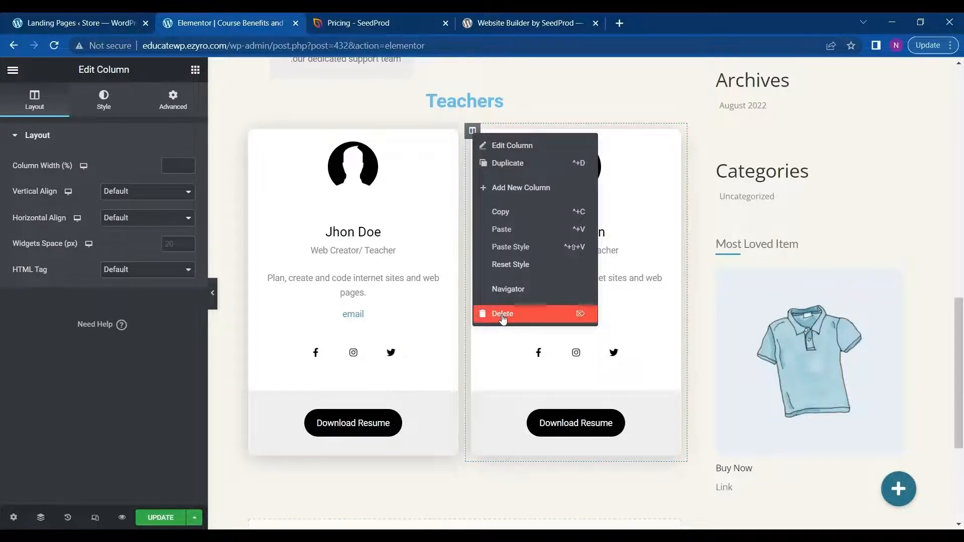
click(502, 313)
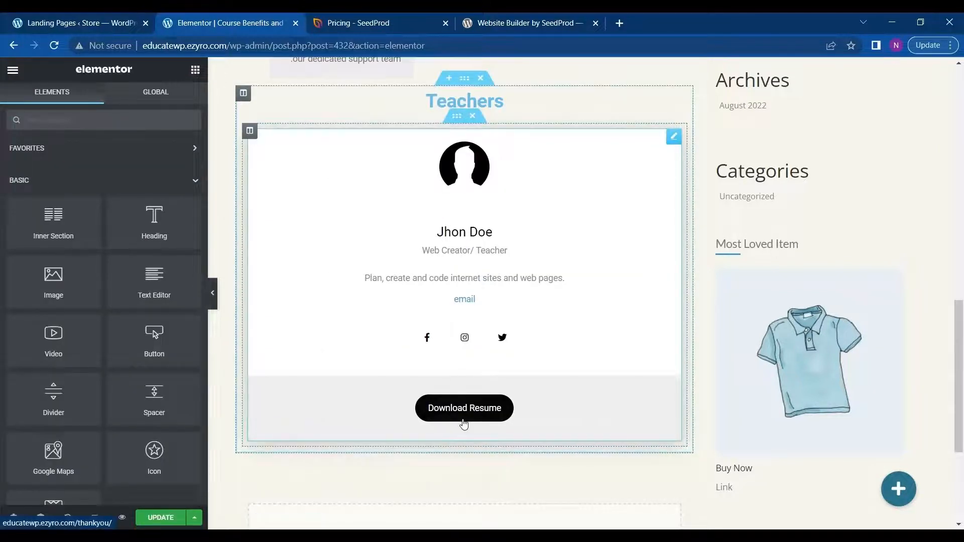
scroll(down, 3)
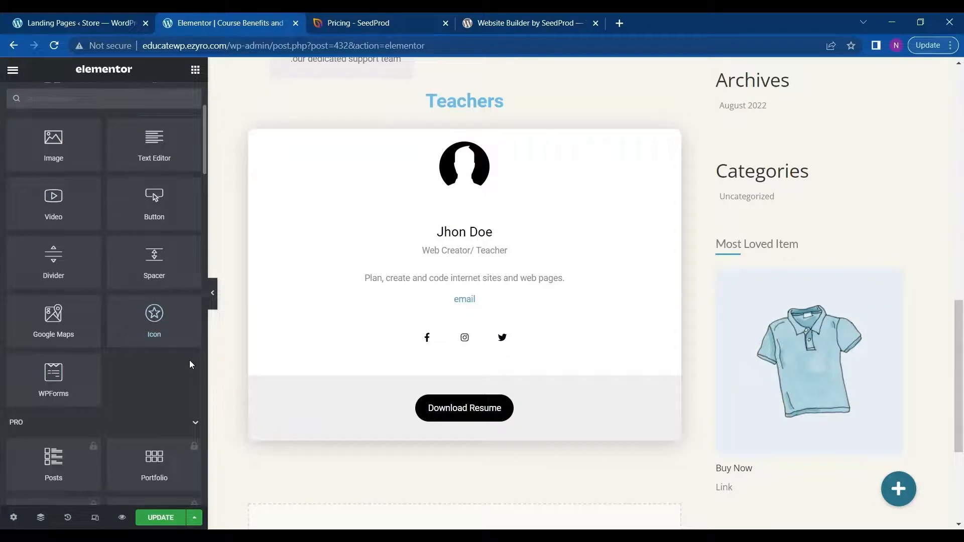
mouse_move(74, 335)
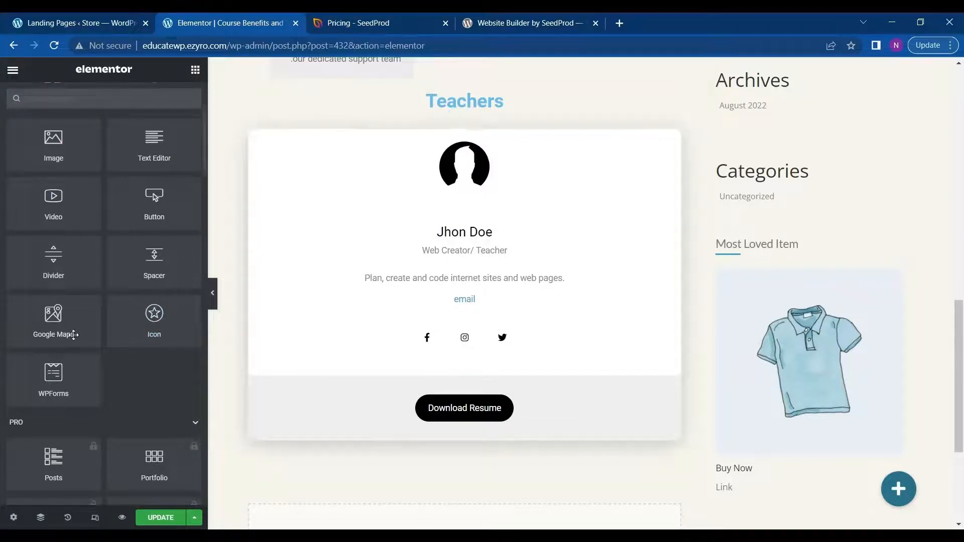
Step: Update the Elementor page and switch back to the SeedProd Landing Pages tab
click(464, 408)
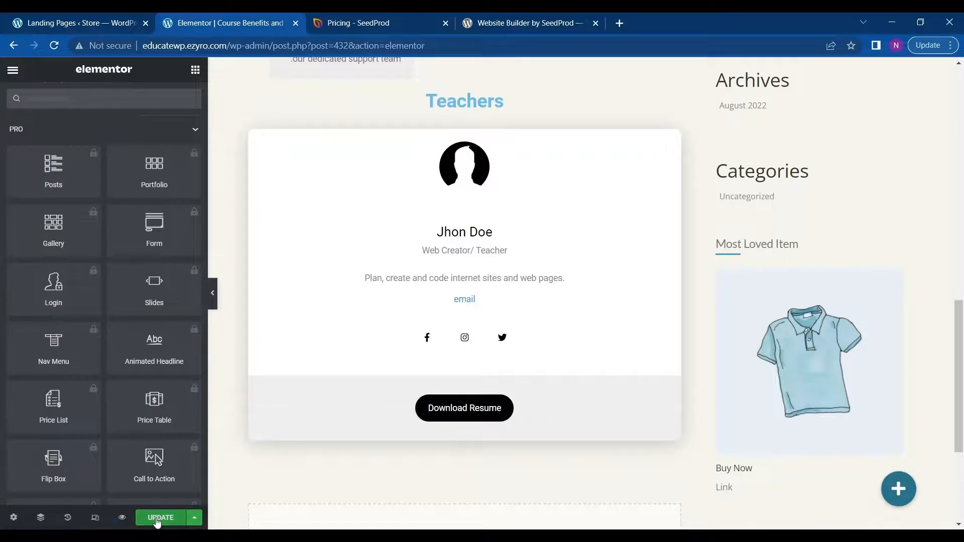
click(159, 517)
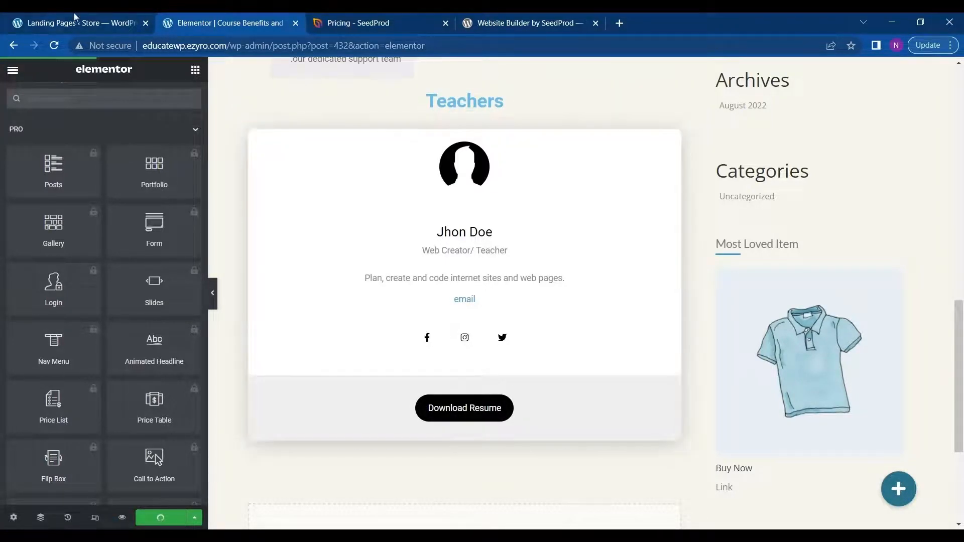
click(74, 22)
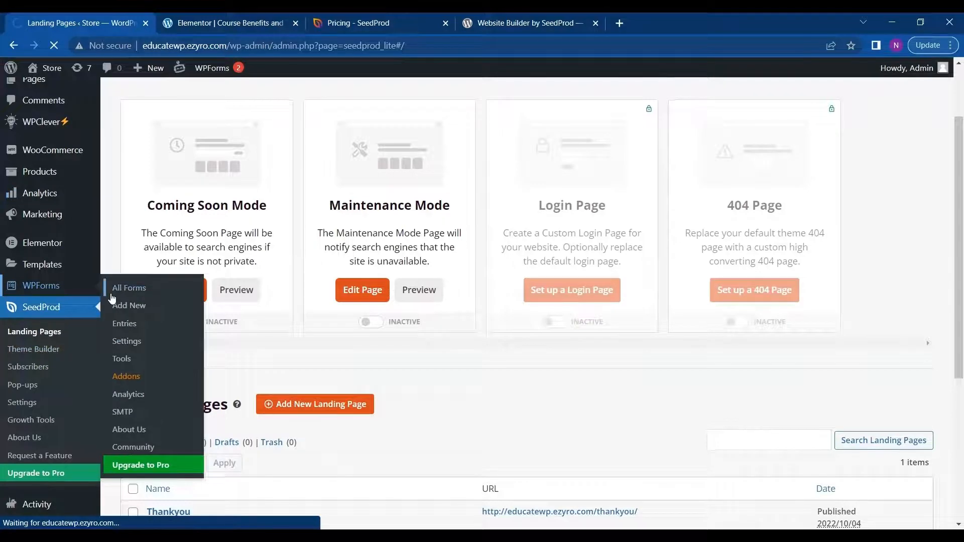
Step: Open the 'email' form from WPForms All Forms in the form builder
click(129, 287)
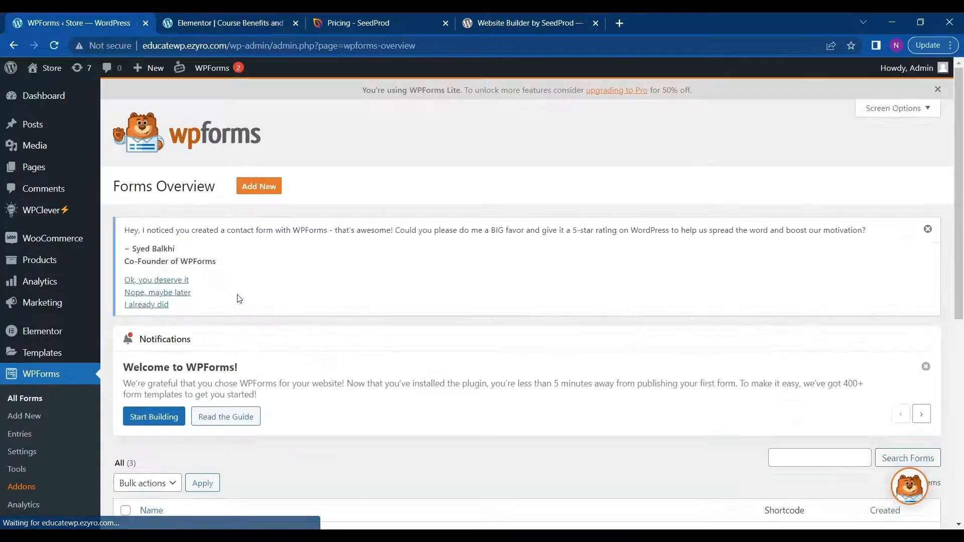
scroll(down, 3)
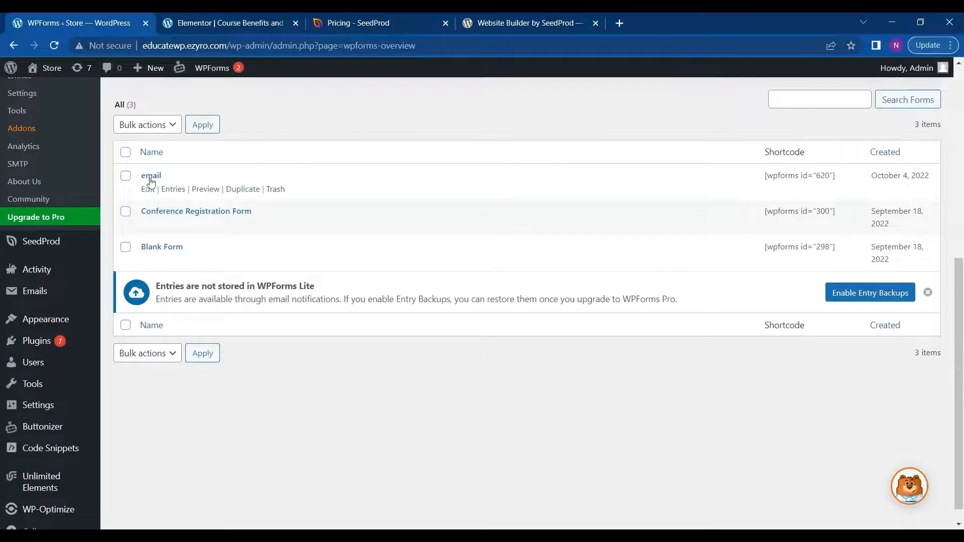
click(147, 188)
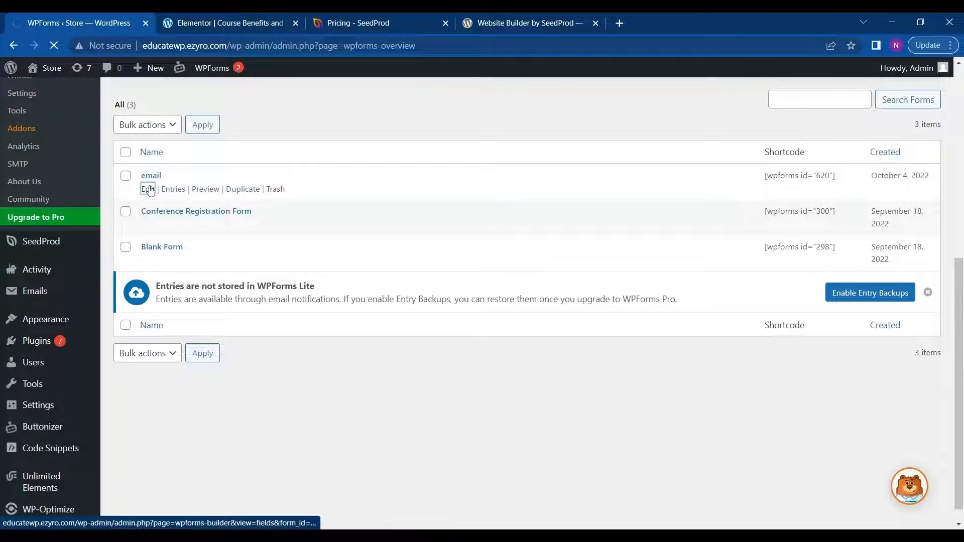
click(148, 188)
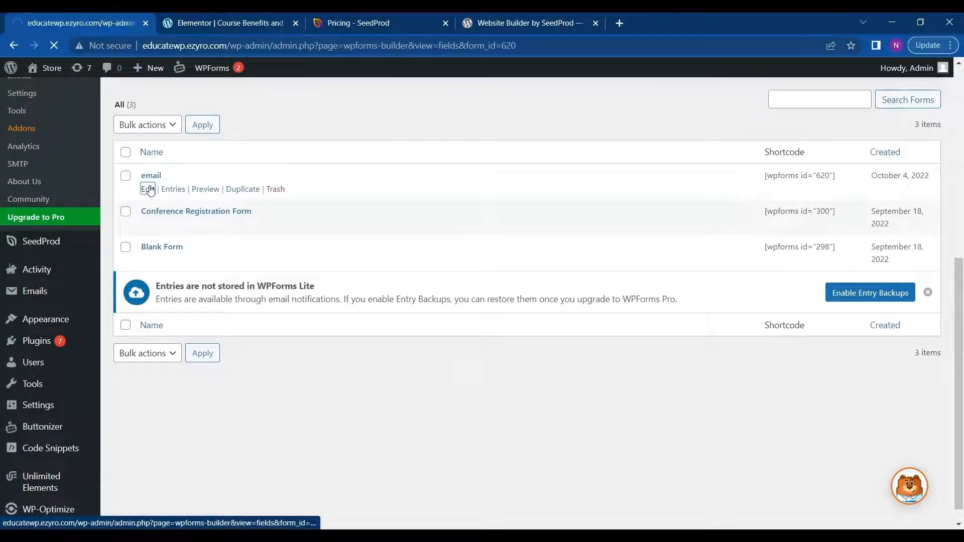
click(148, 189)
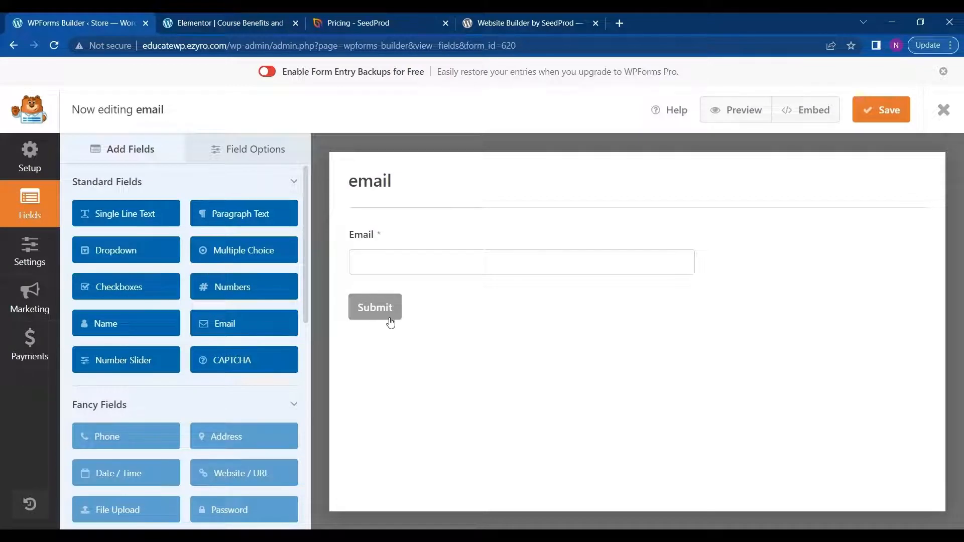
Step: Set the email form's confirmation to Message with a linked 'Resume' line above 'Thanks for contacting us!'
click(30, 252)
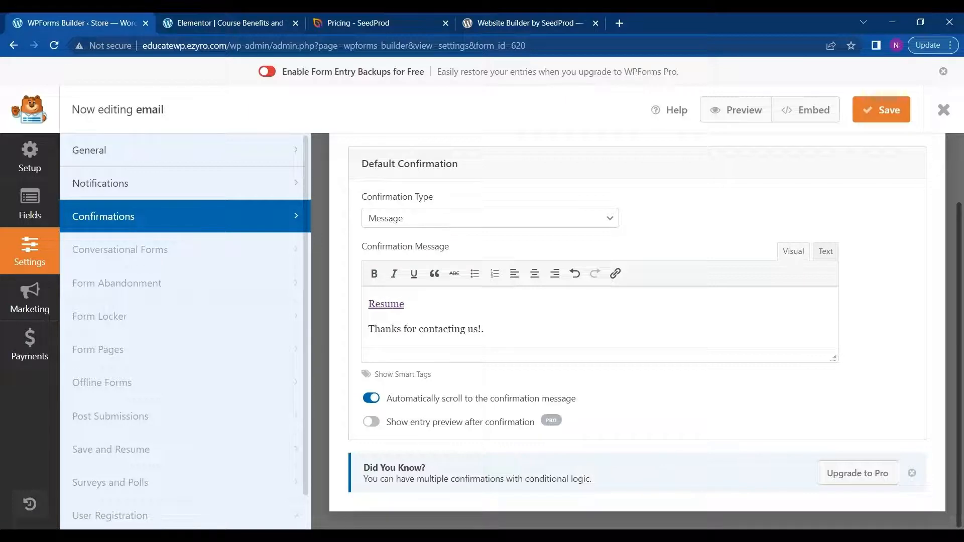
mouse_move(198, 165)
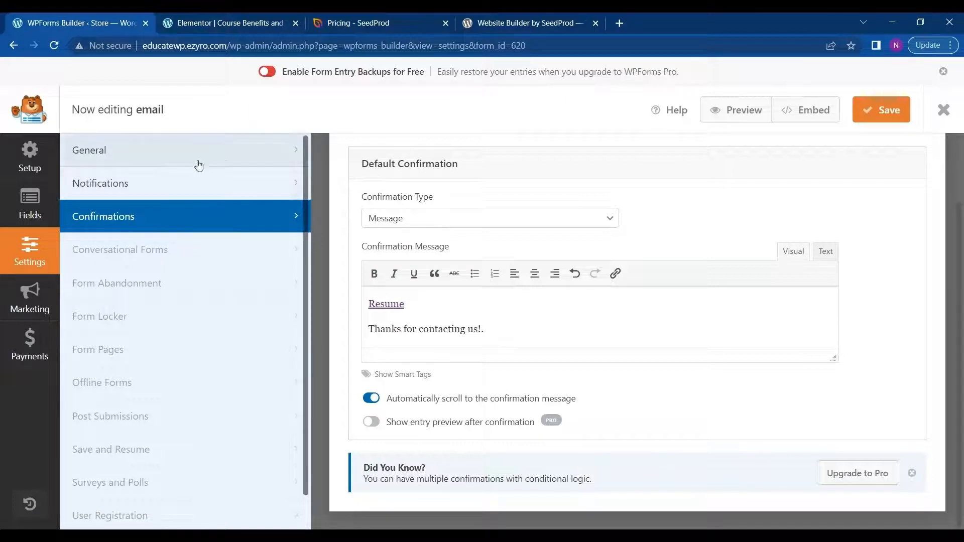
click(100, 183)
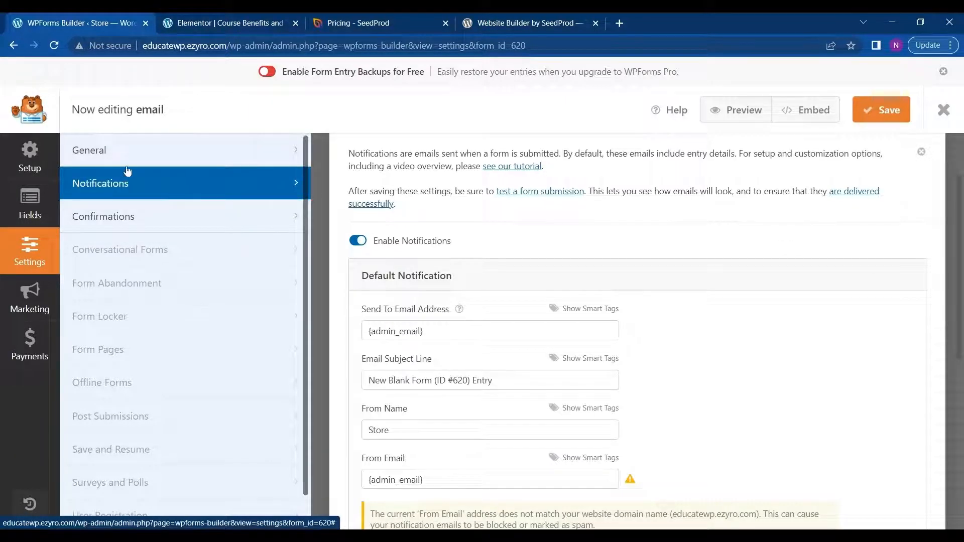
scroll(down, 3)
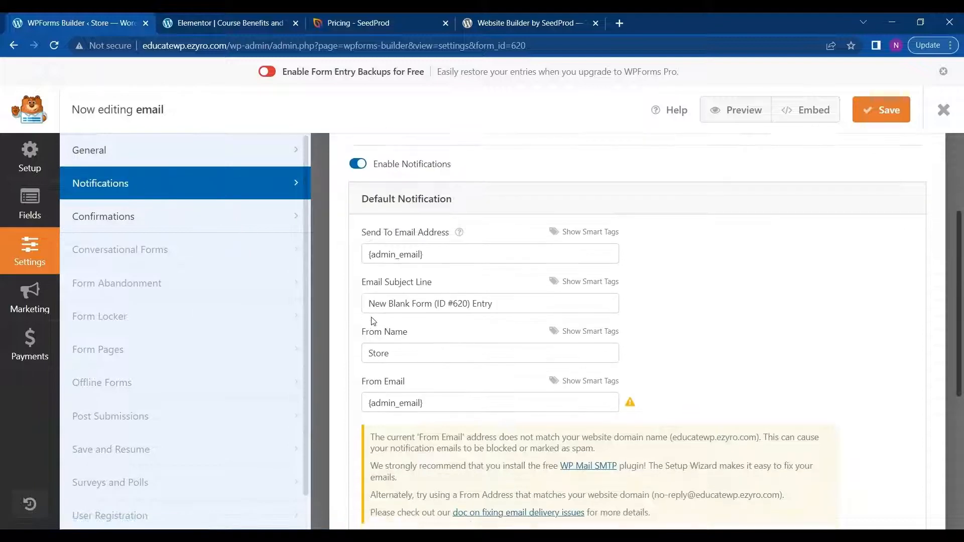
scroll(down, 3)
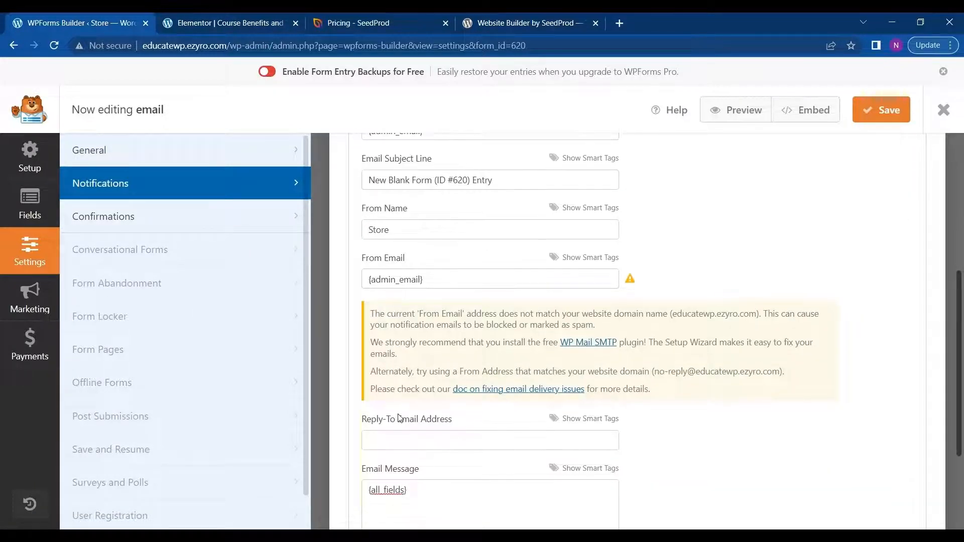
scroll(down, 3)
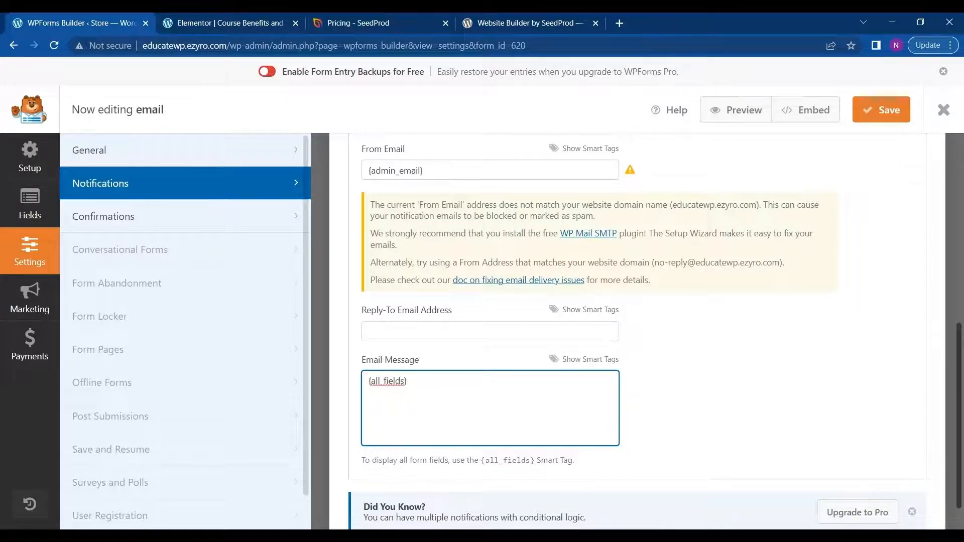
scroll(down, 3)
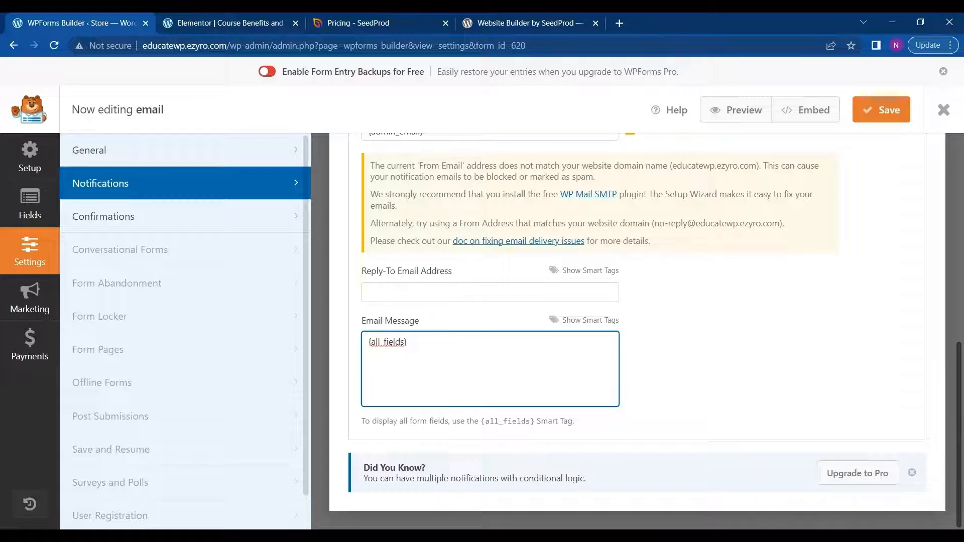
mouse_move(254, 239)
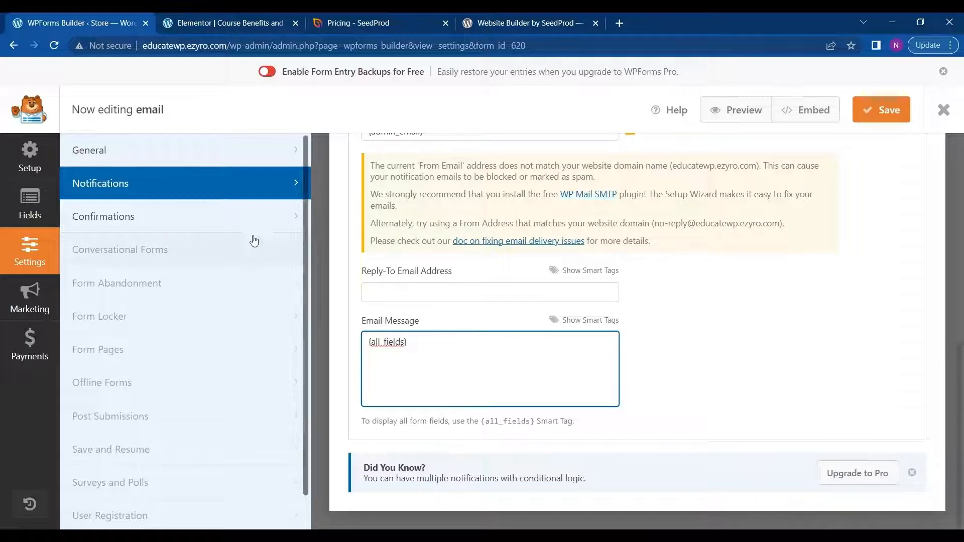
click(103, 216)
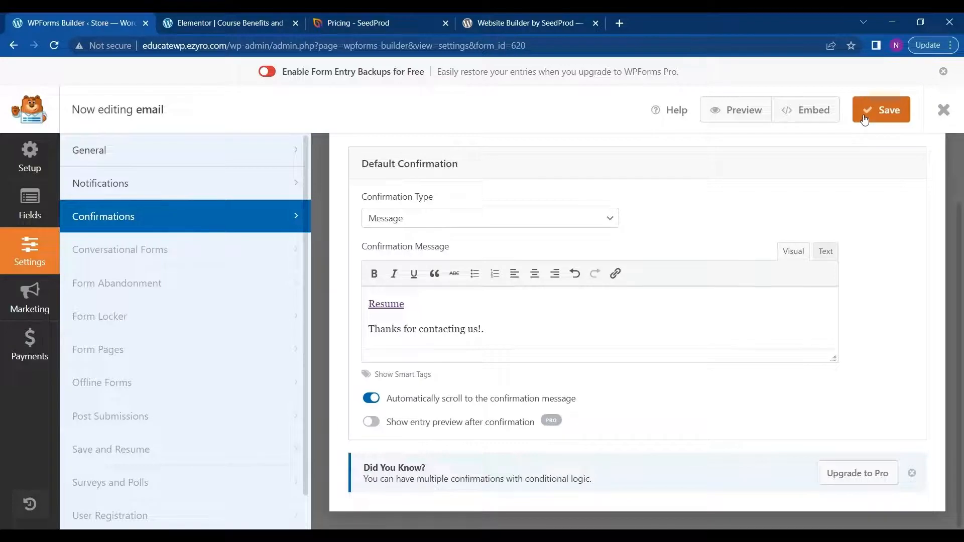
Step: Save the form's Resume confirmation, return to Fields, and switch to the Store site tab
click(879, 109)
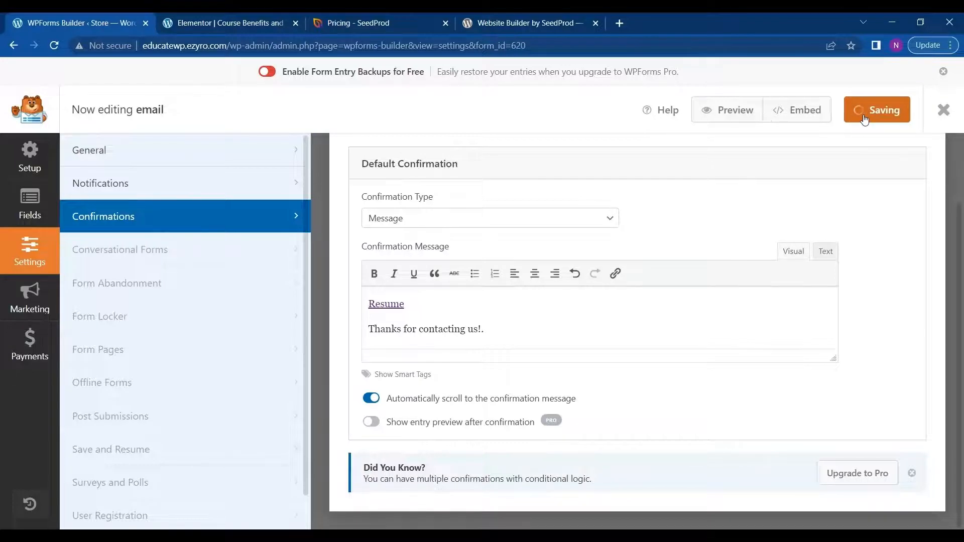
click(880, 110)
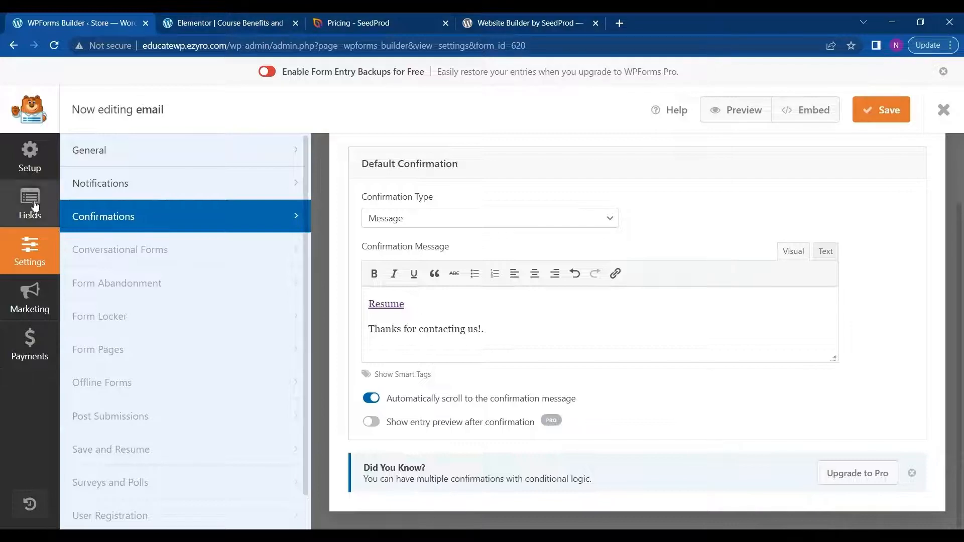
click(30, 204)
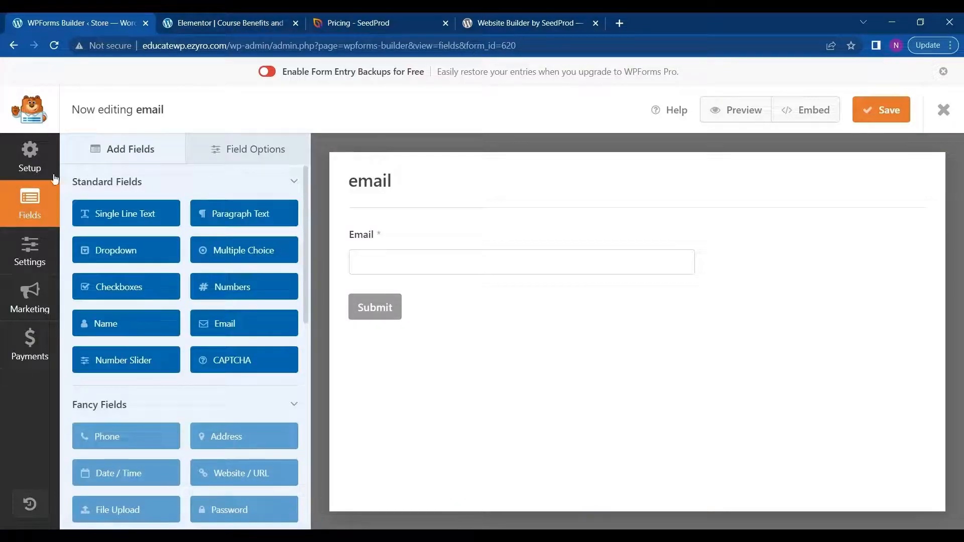
click(228, 22)
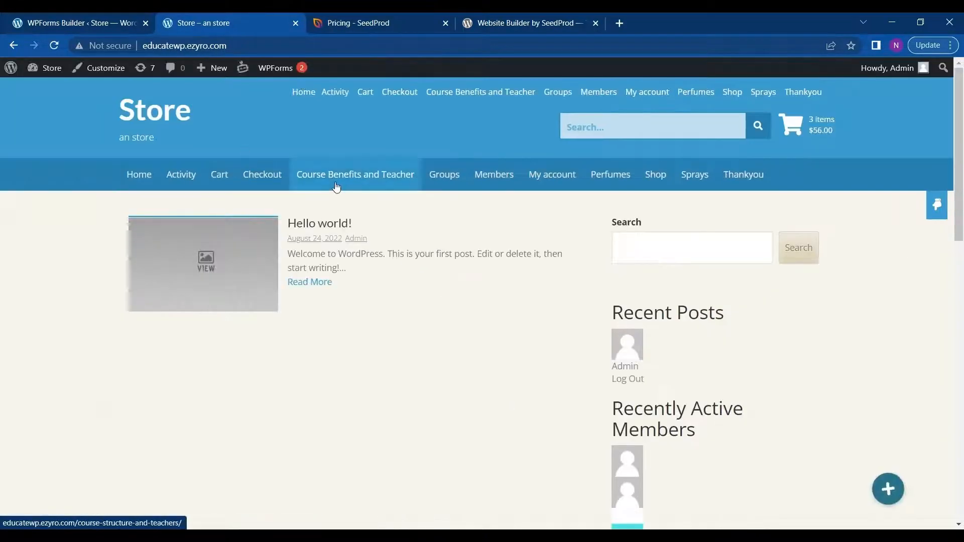
click(355, 174)
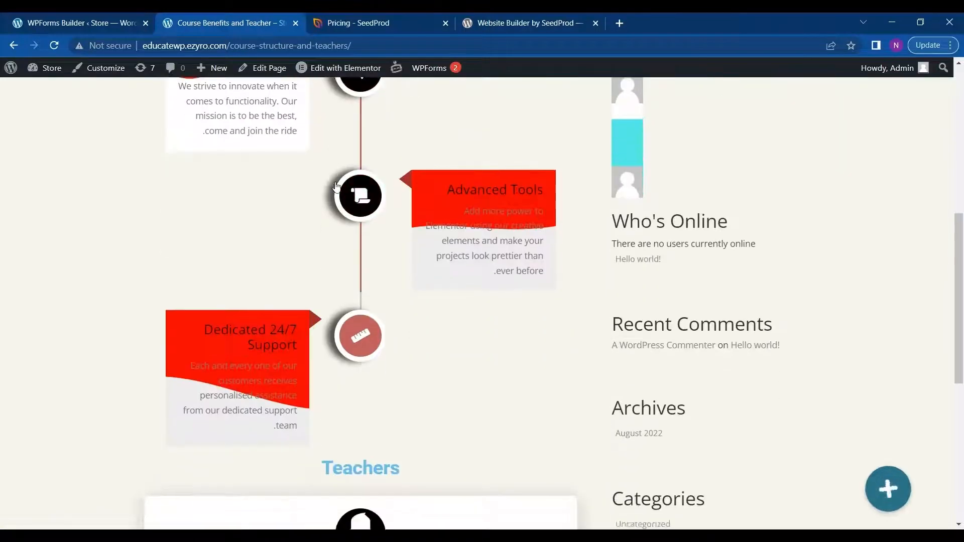
scroll(down, 3)
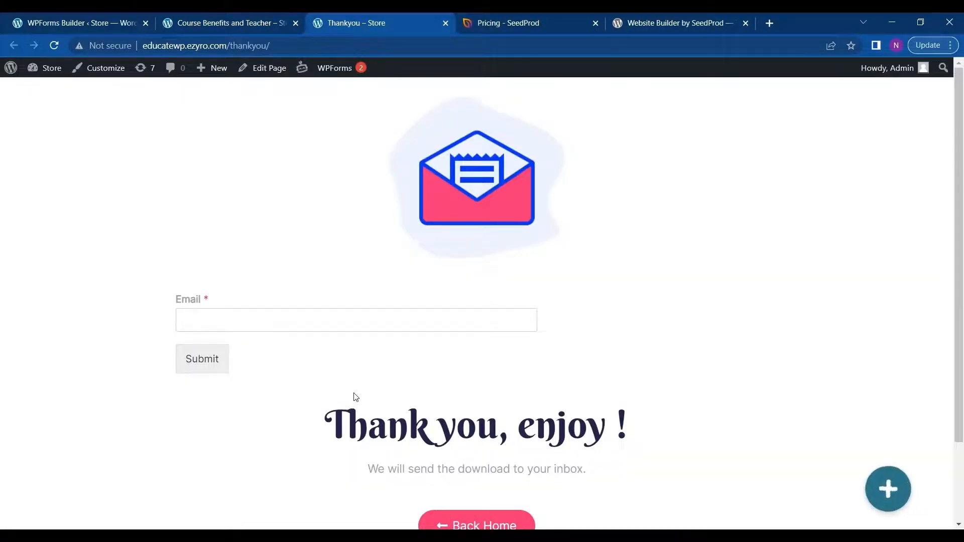
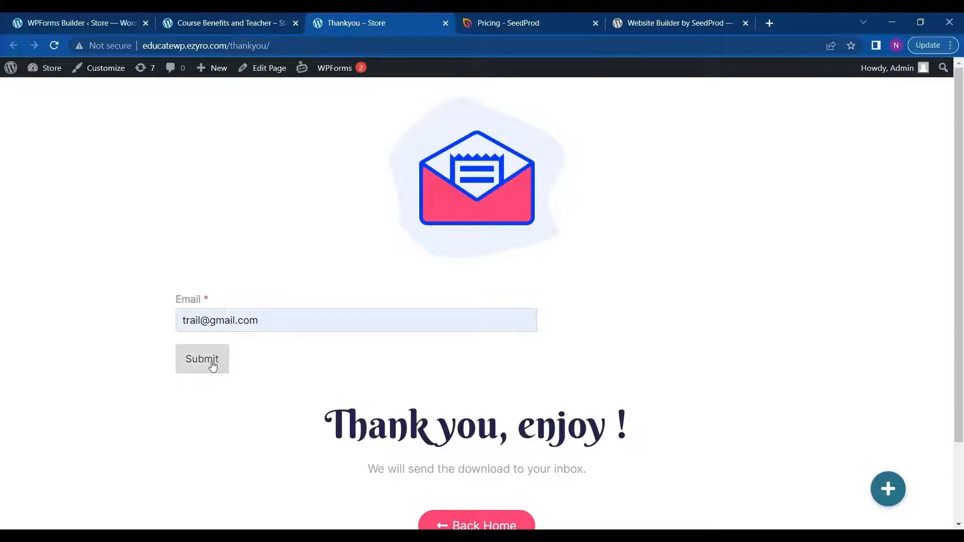
click(202, 359)
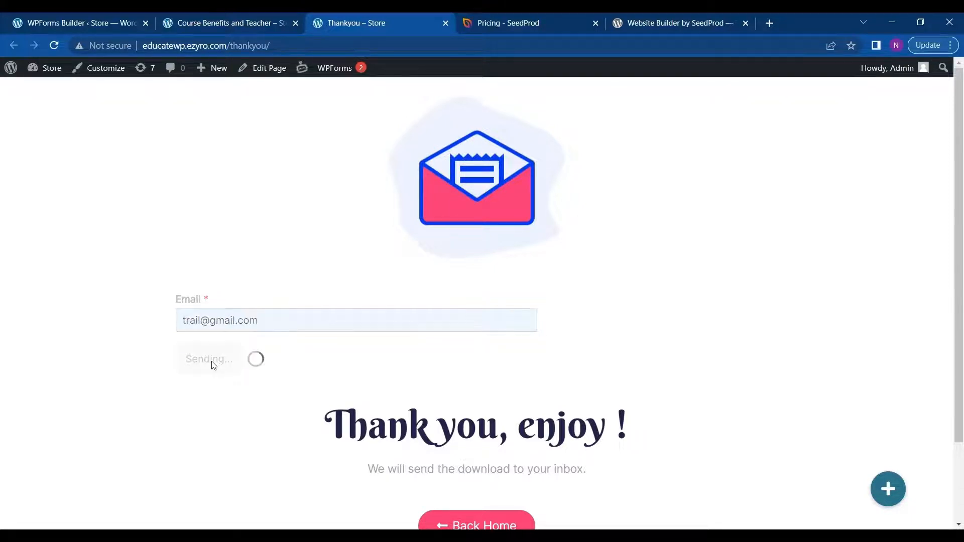
click(209, 359)
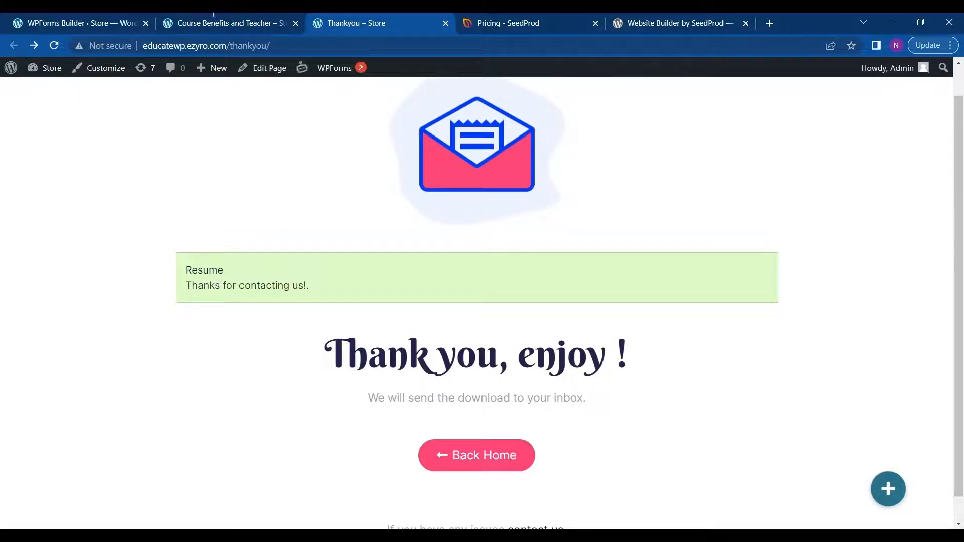
click(227, 22)
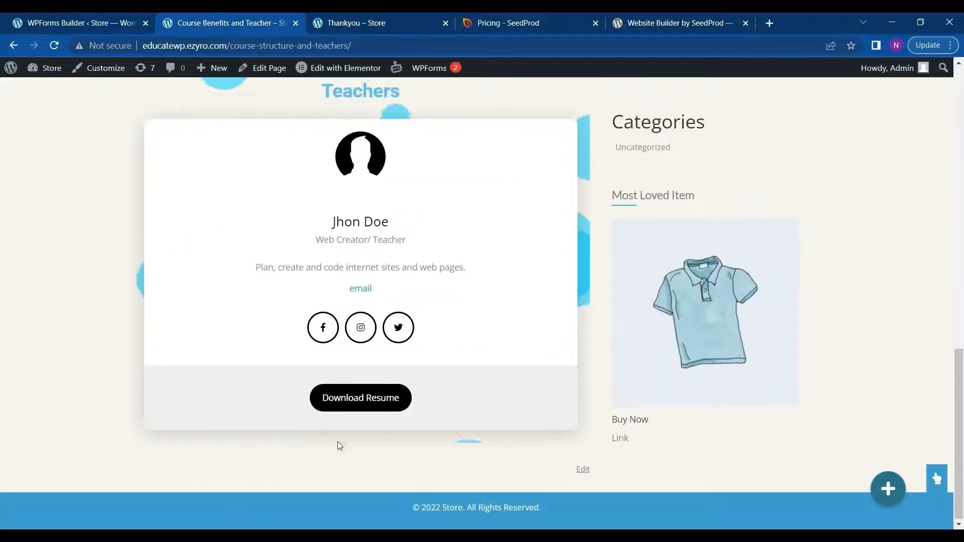
Step: Remove the link from 'Resume' in the confirmation message and exit to the forms overview
click(73, 23)
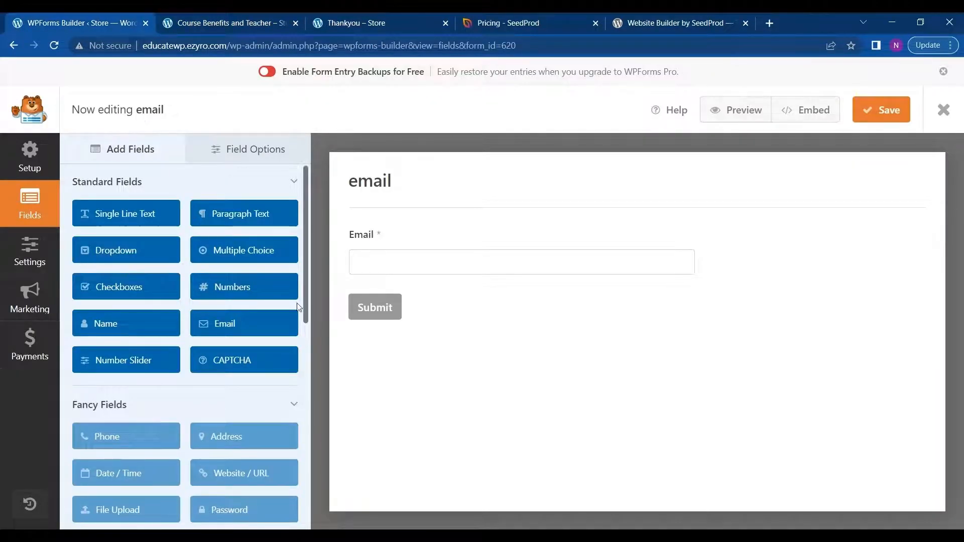
click(29, 251)
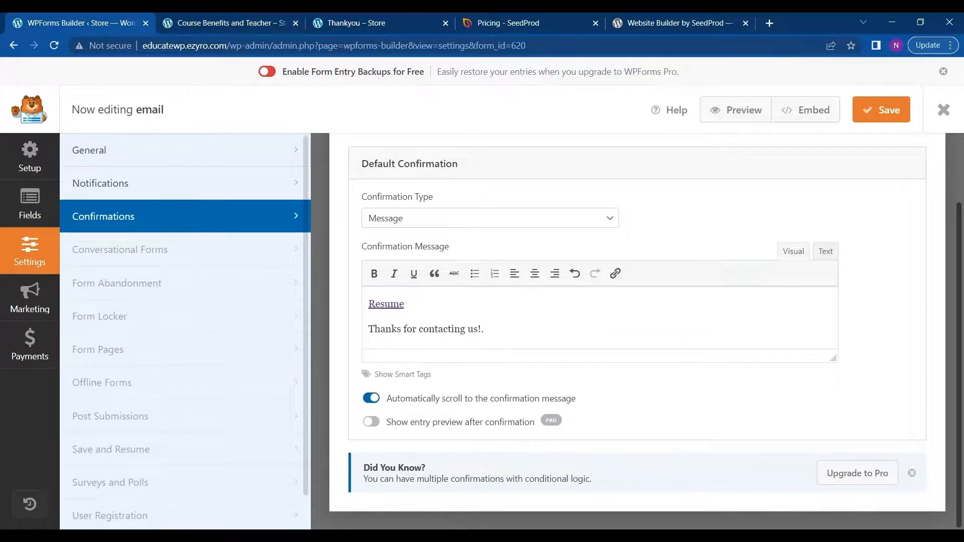
click(386, 304)
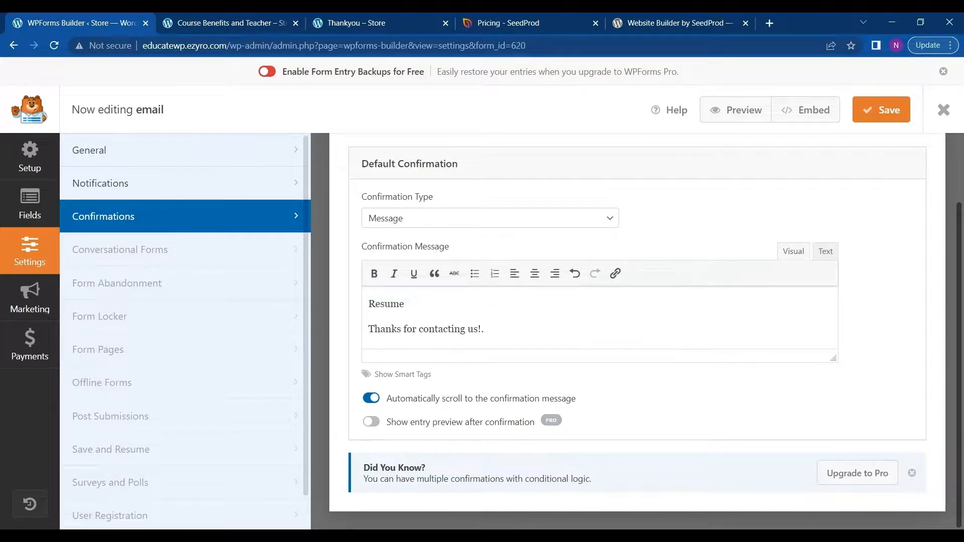
mouse_move(575, 273)
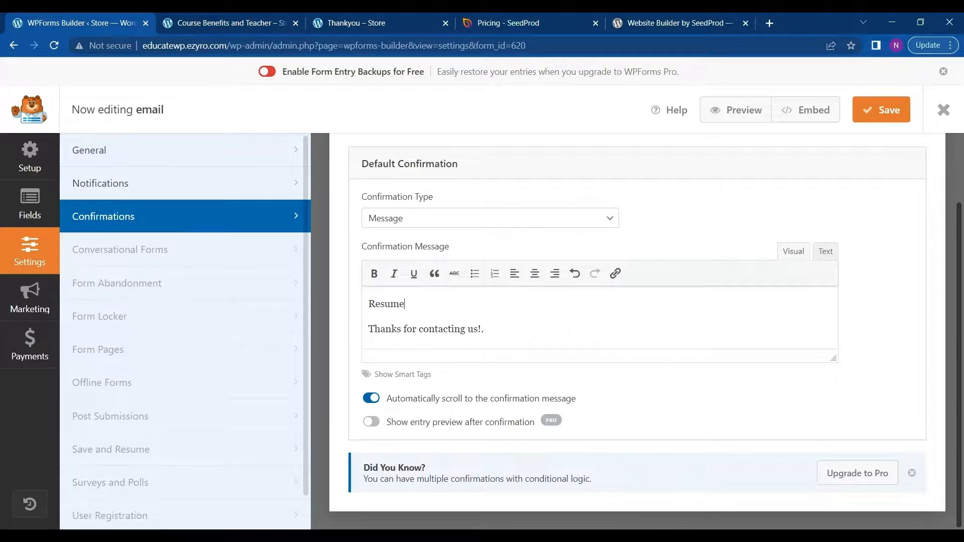
mouse_move(826, 95)
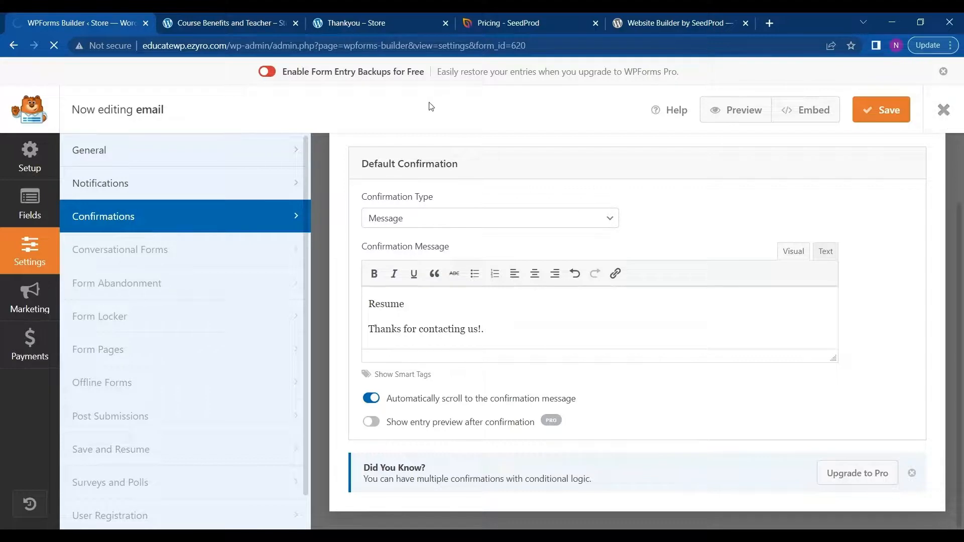
click(14, 46)
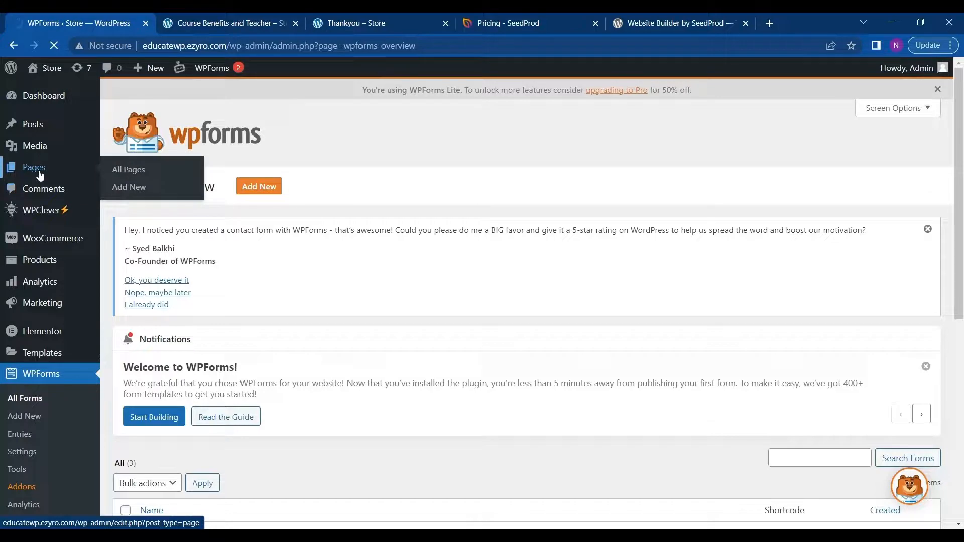
Step: Browse All Pages, open Sprays for editing, then switch back to the Thankyou – Store tab
click(128, 170)
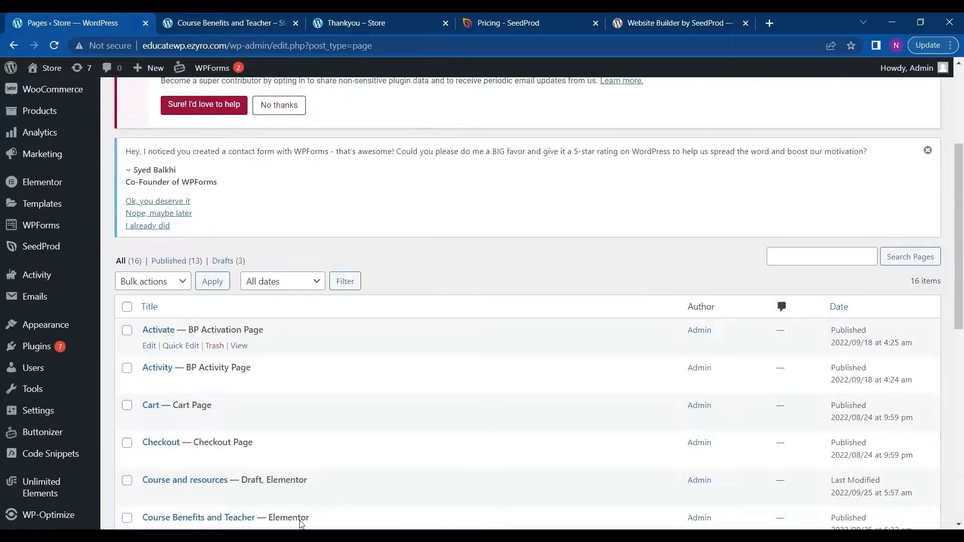
scroll(down, 3)
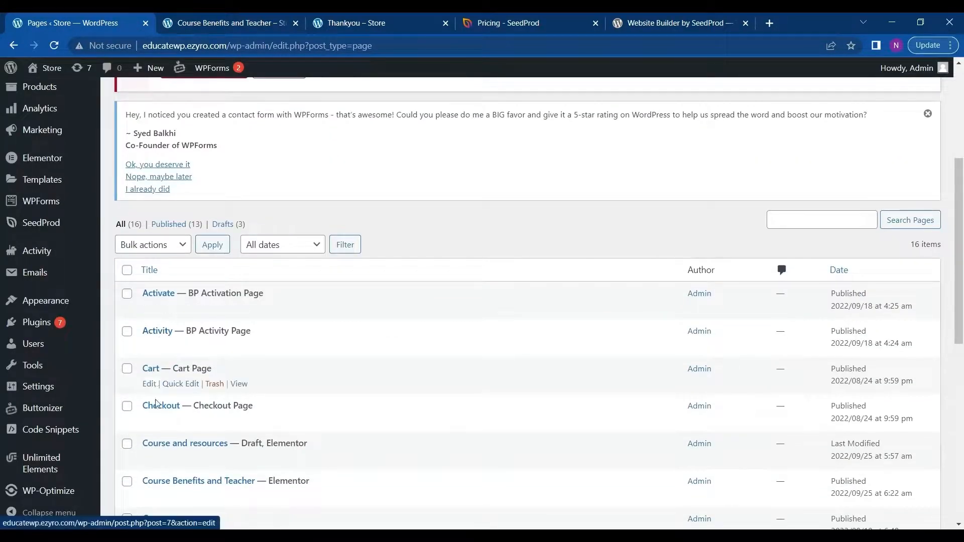
scroll(down, 3)
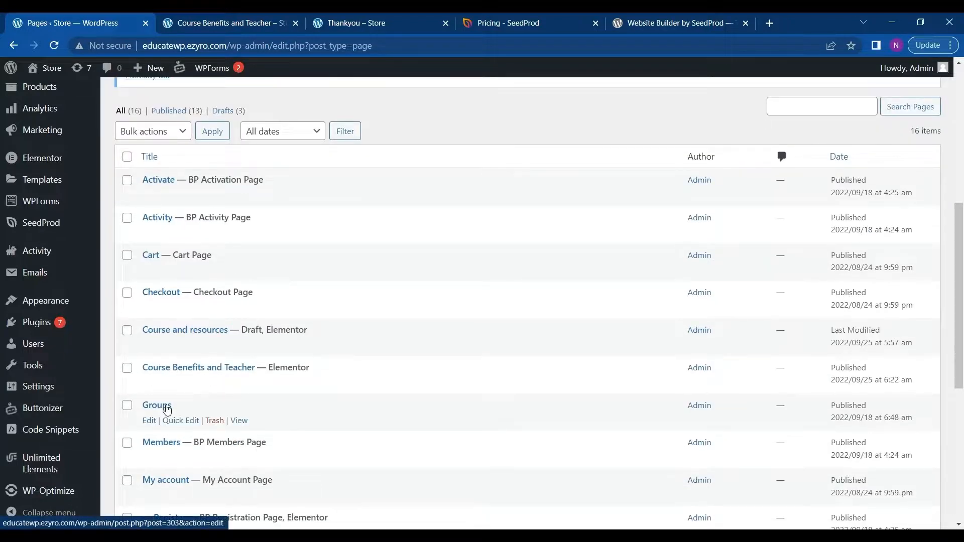
scroll(down, 3)
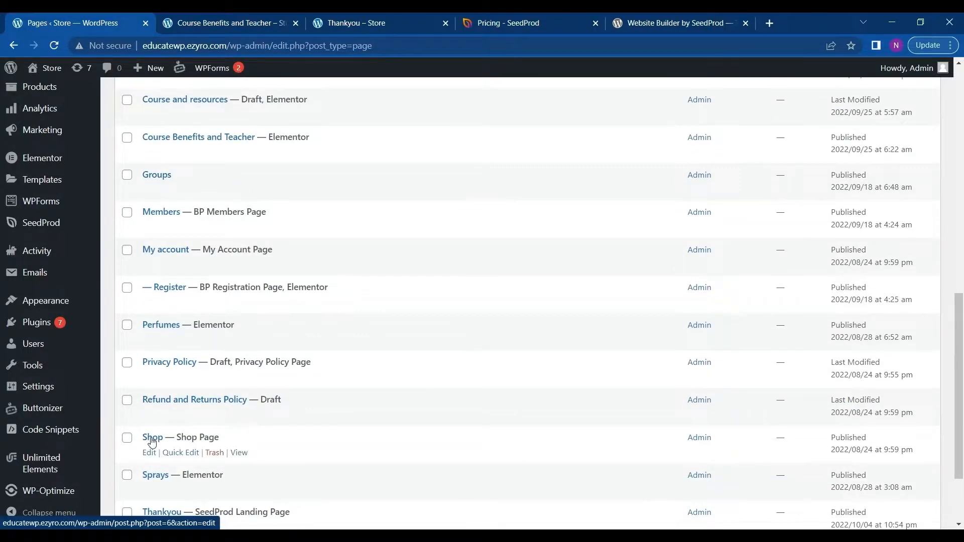
click(155, 475)
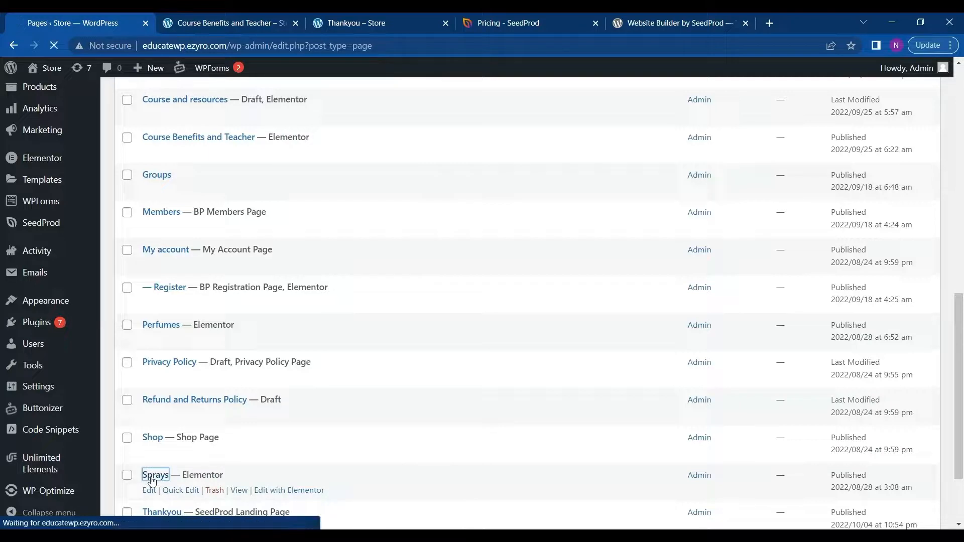
click(155, 475)
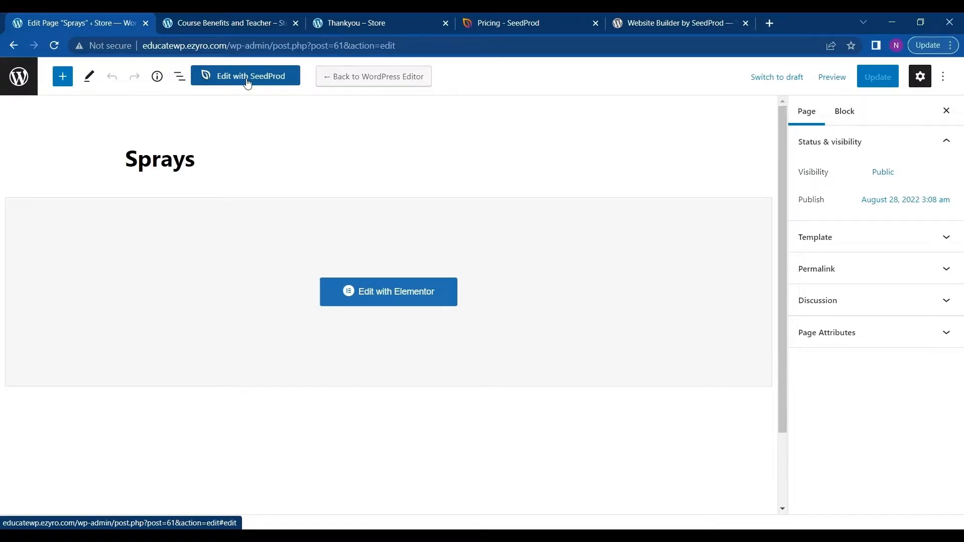
mouse_move(3, 51)
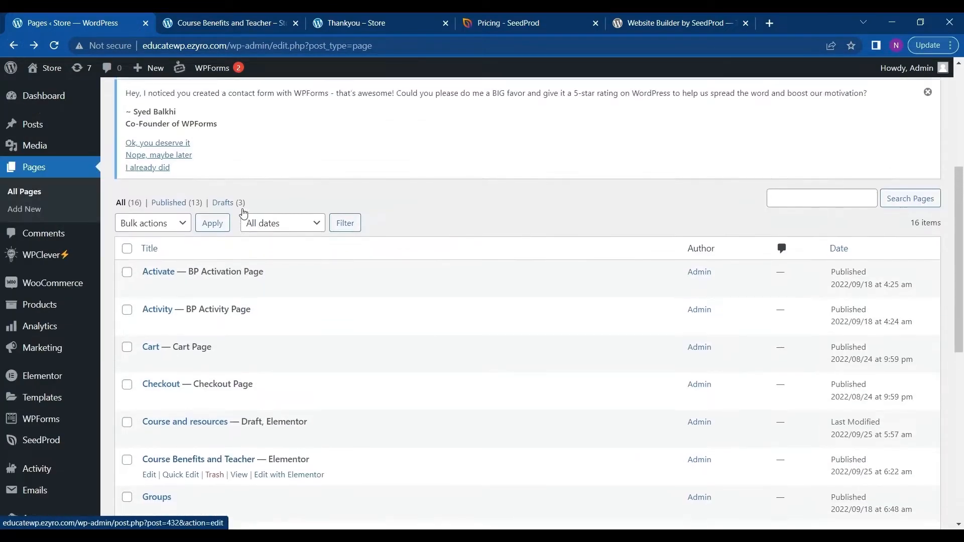
click(353, 22)
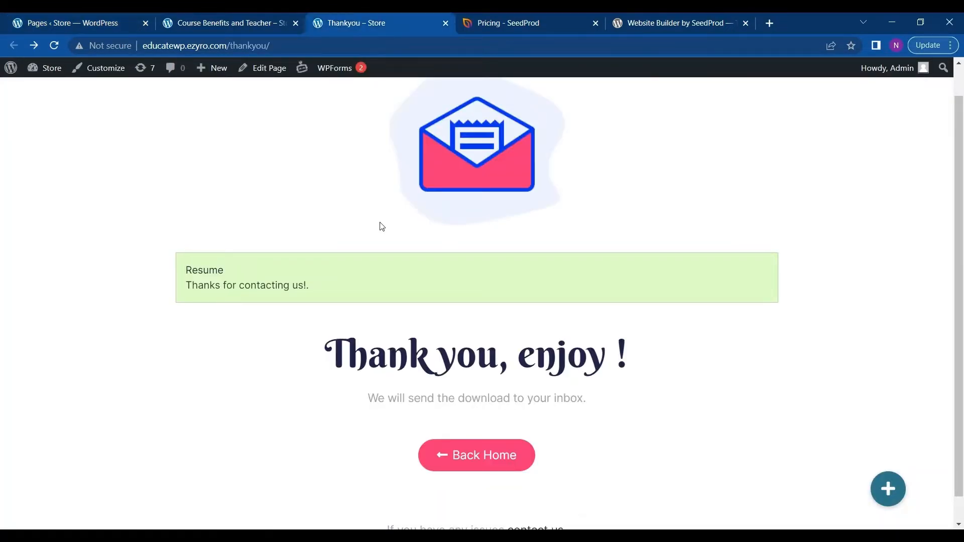